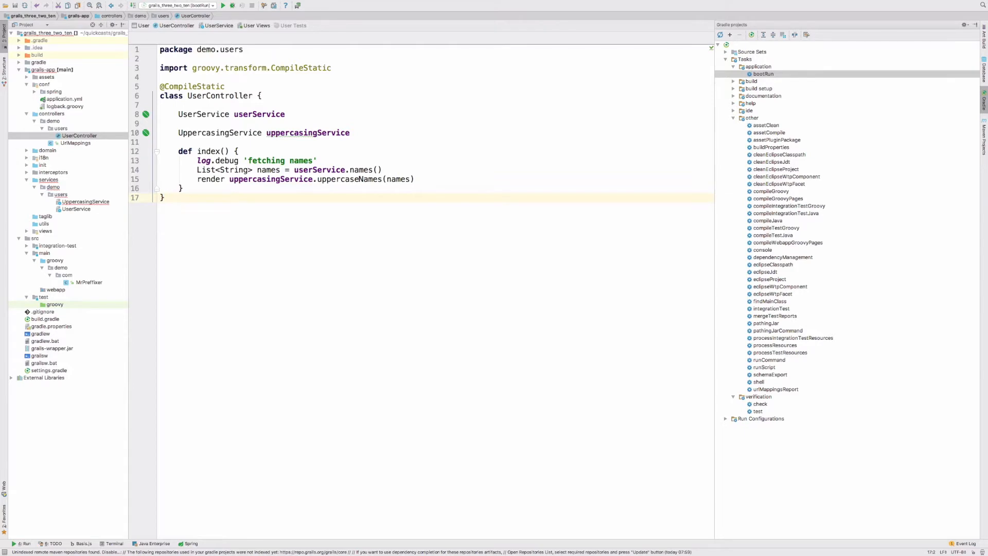
mouse_move(331, 282)
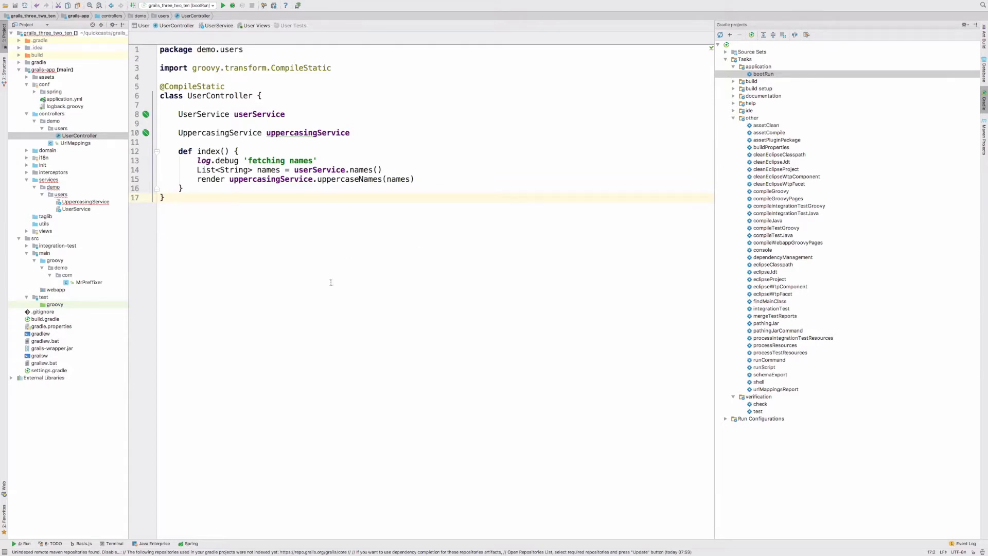
mouse_move(319, 294)
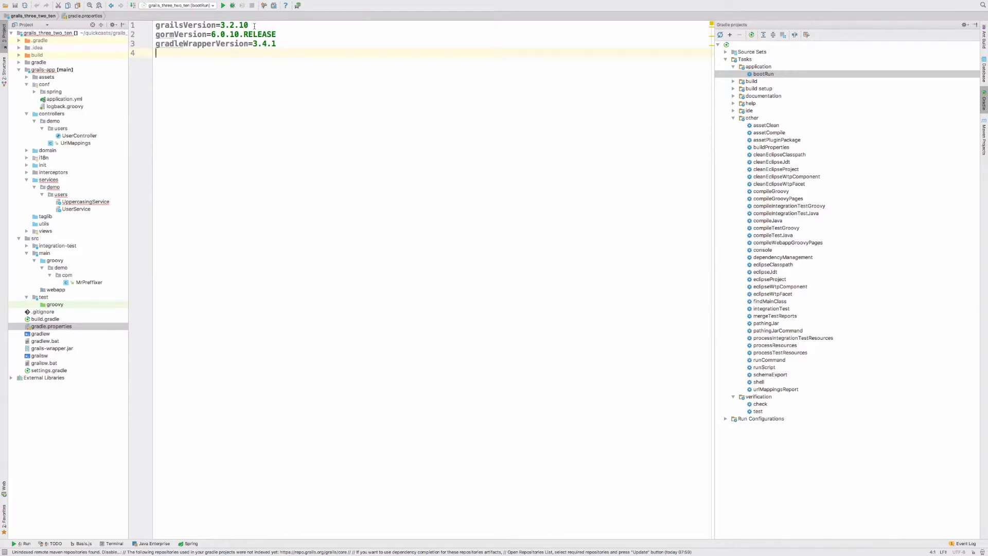
- Open grails-app/conf/logback.groovy from the Project tree in the editor
left_click(64, 107)
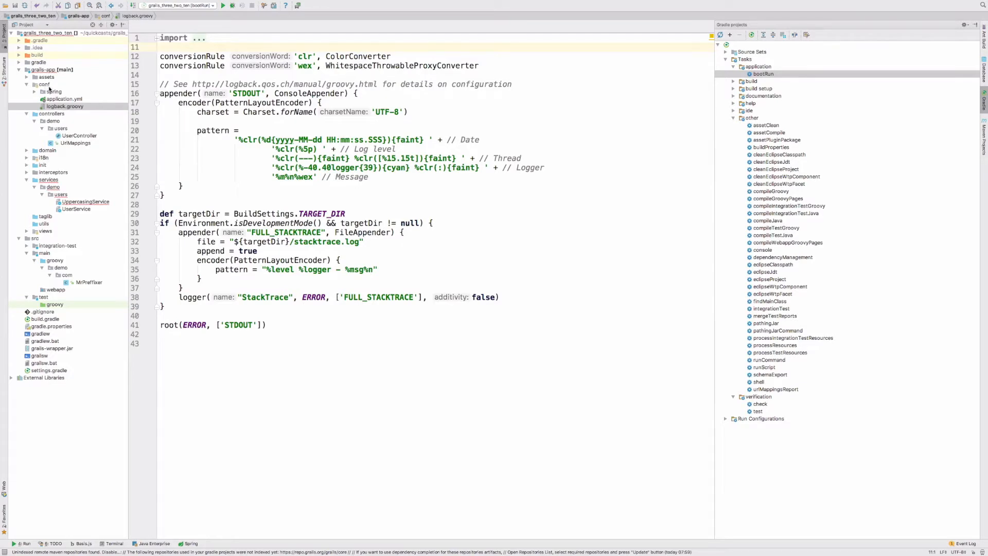
left_click(78, 135)
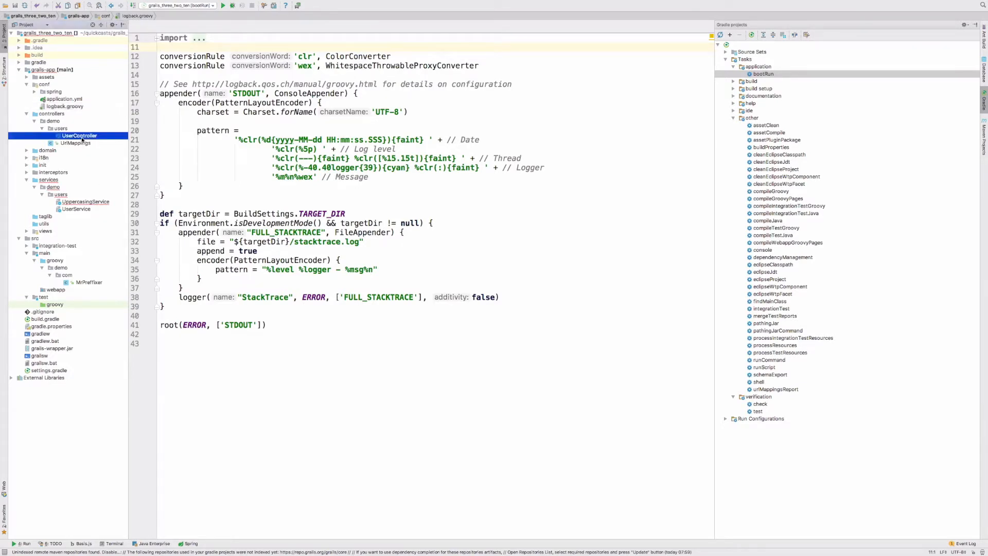
left_click(78, 135)
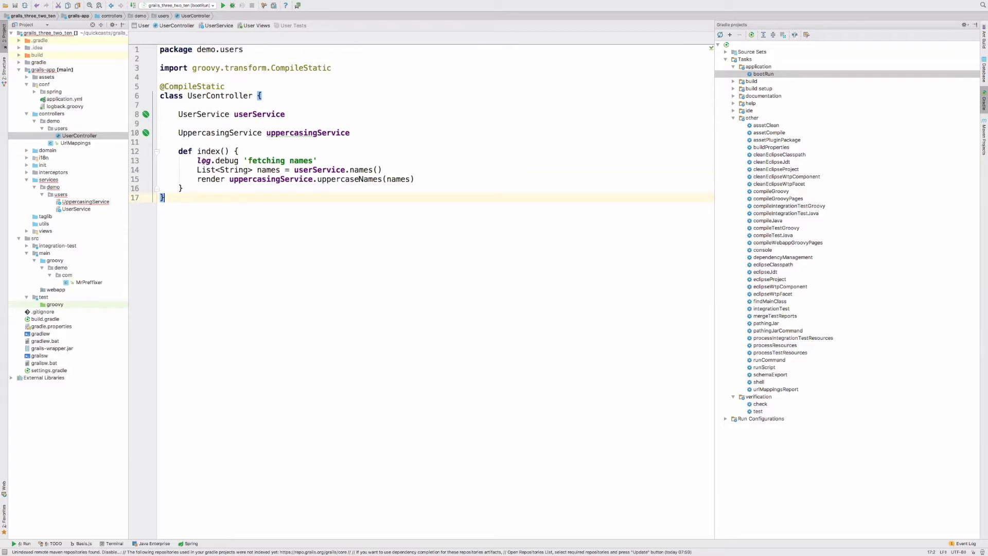
double_click(204, 161)
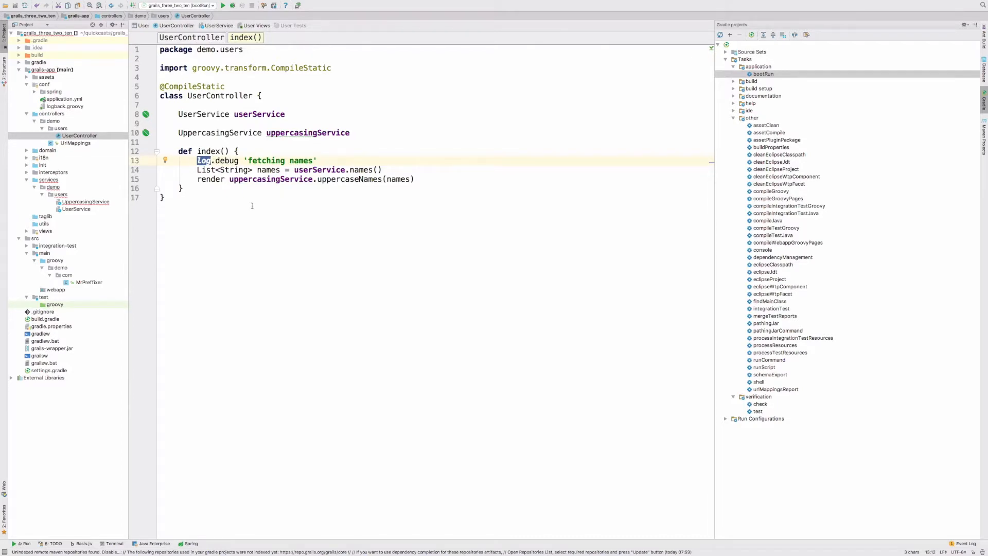
mouse_move(258, 189)
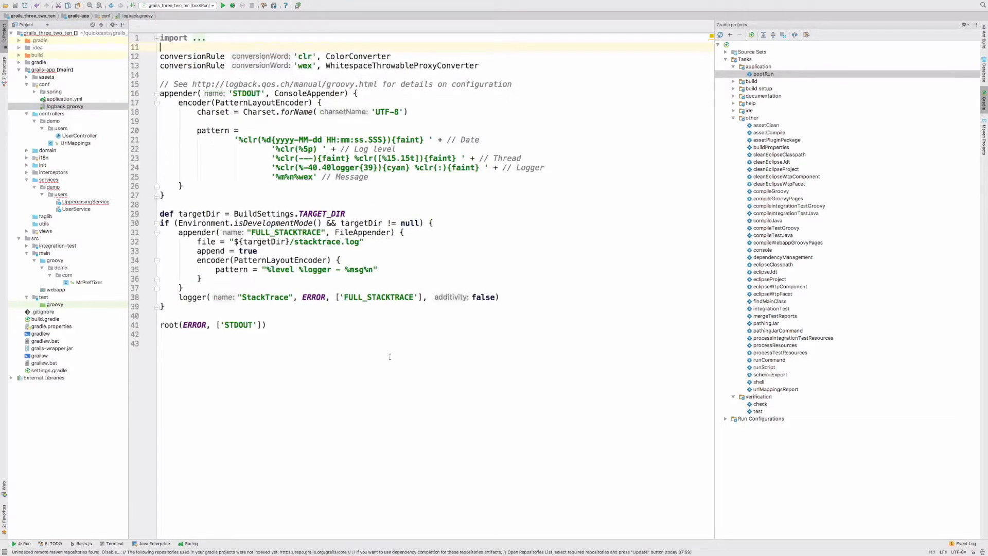
- Below root(ERROR), add non-additive DEBUG STDOUT loggers for grails.app.controllers.demo and grails.app.services.demo
left_click(264, 325)
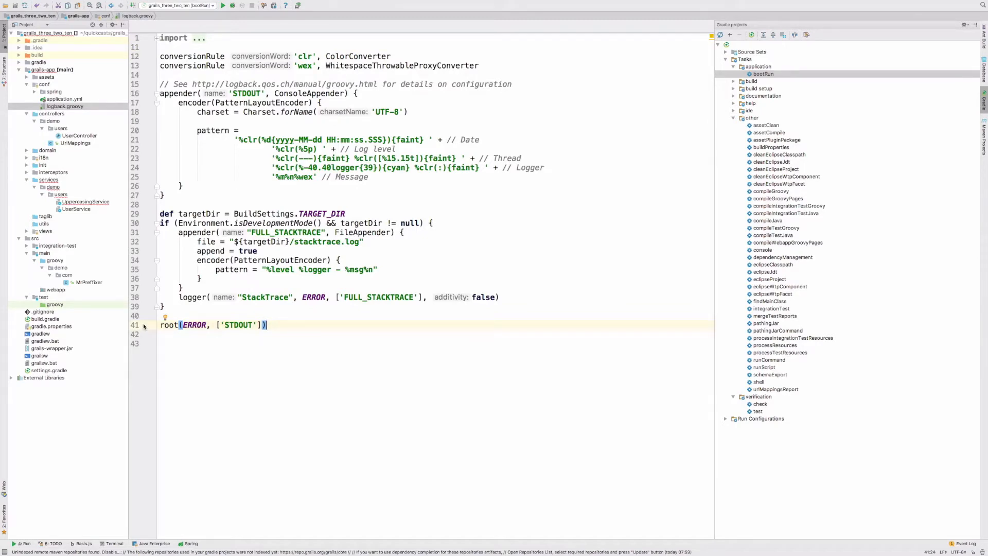
key("enter")
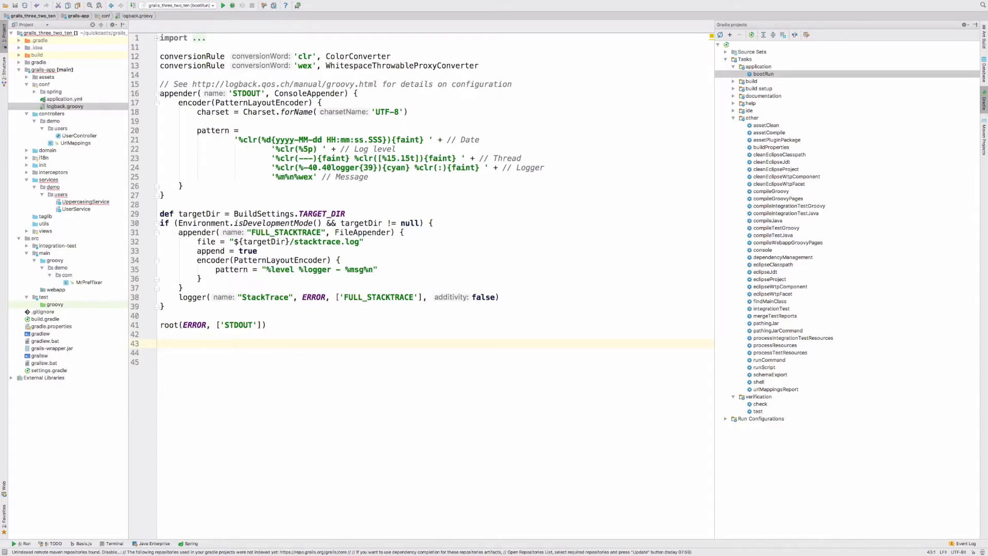
type("logger(")
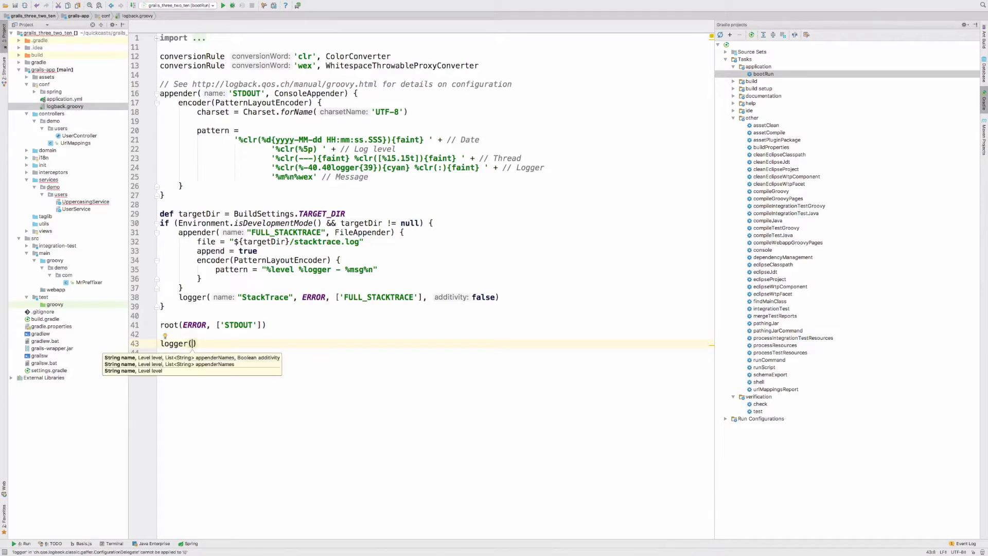
type("'grails.ap")
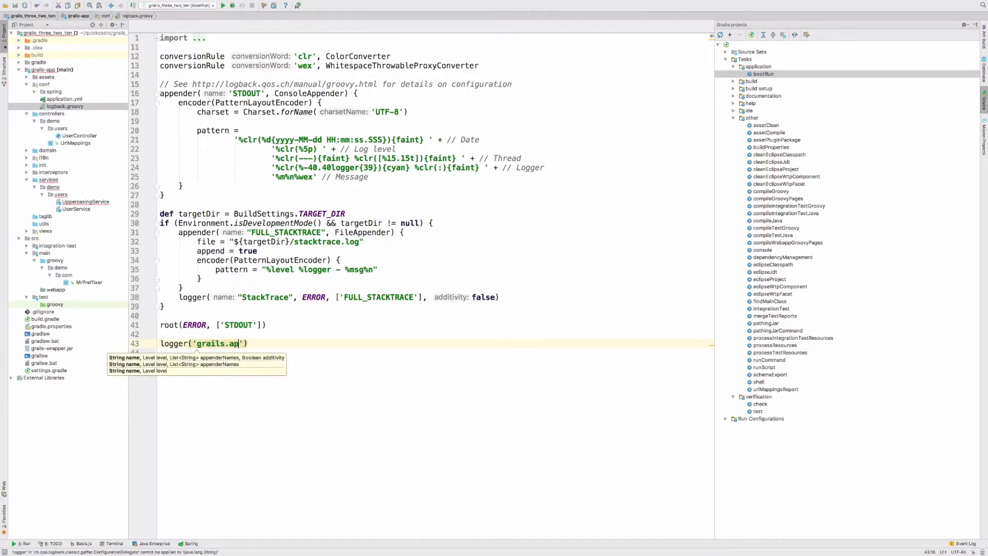
type("p.controllers.demo")
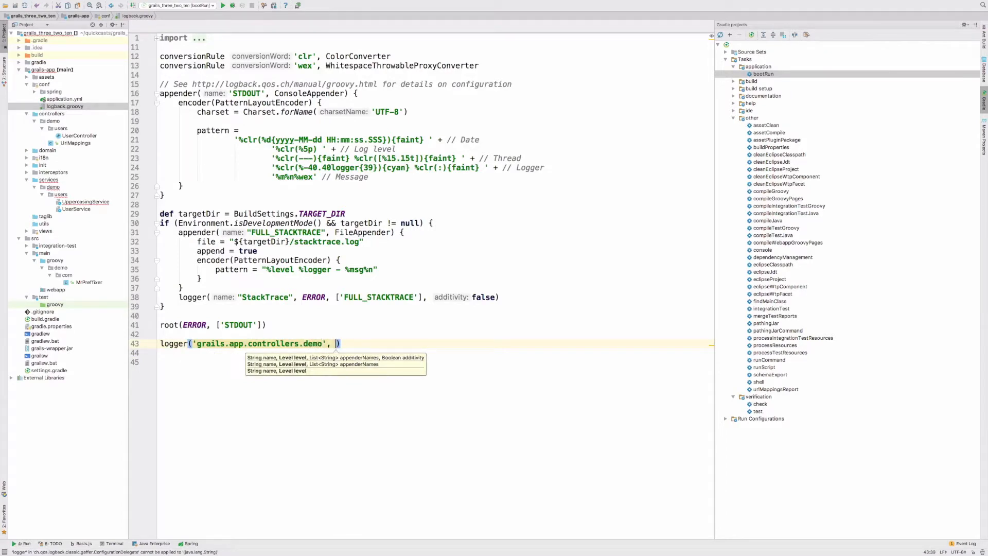
type("DEBUG, ['STDOUT'")
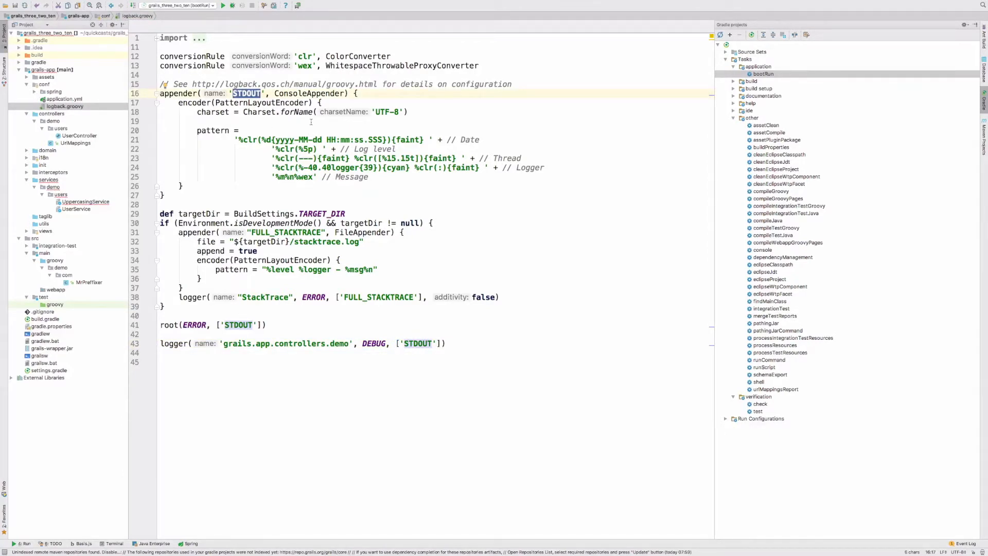
double_click(308, 93)
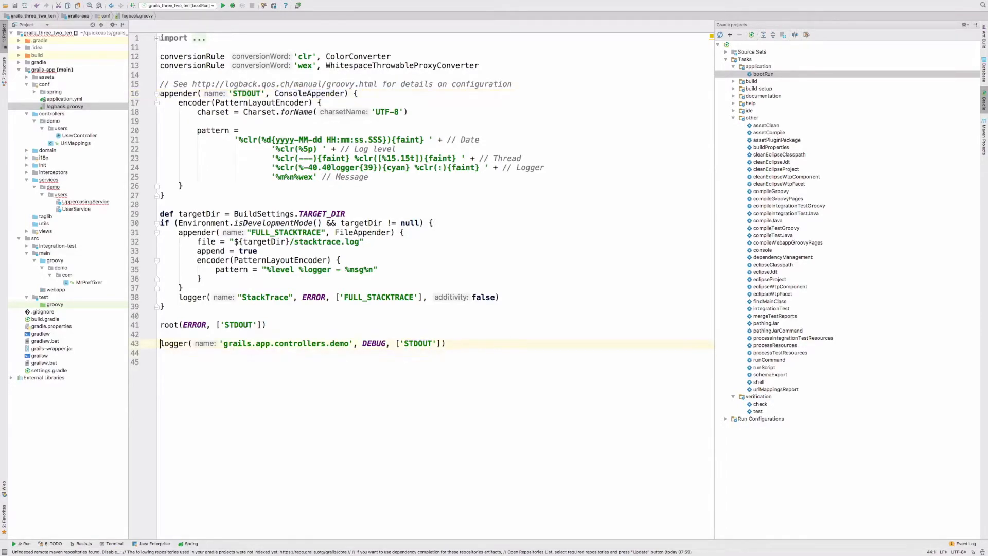
type(", false")
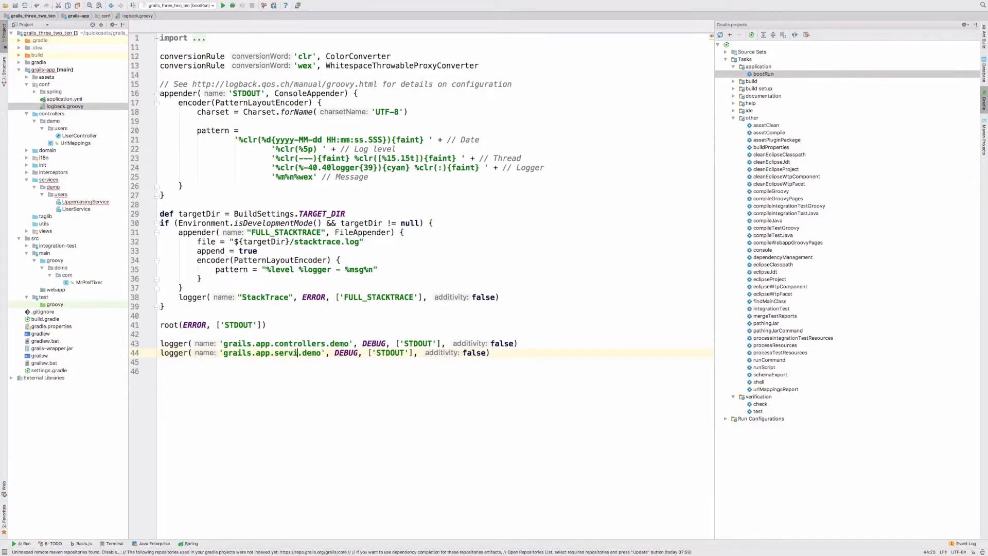
type("ces")
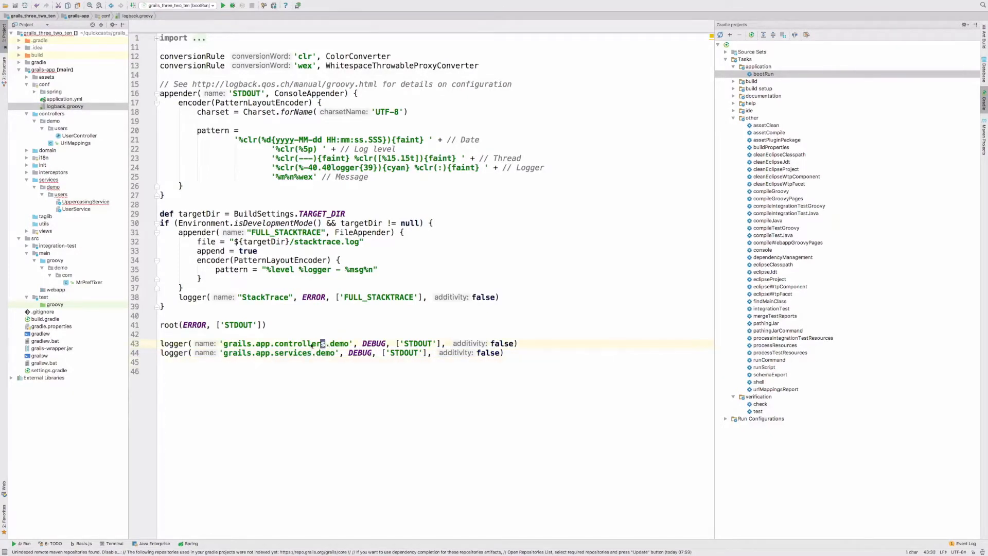
double_click(273, 343)
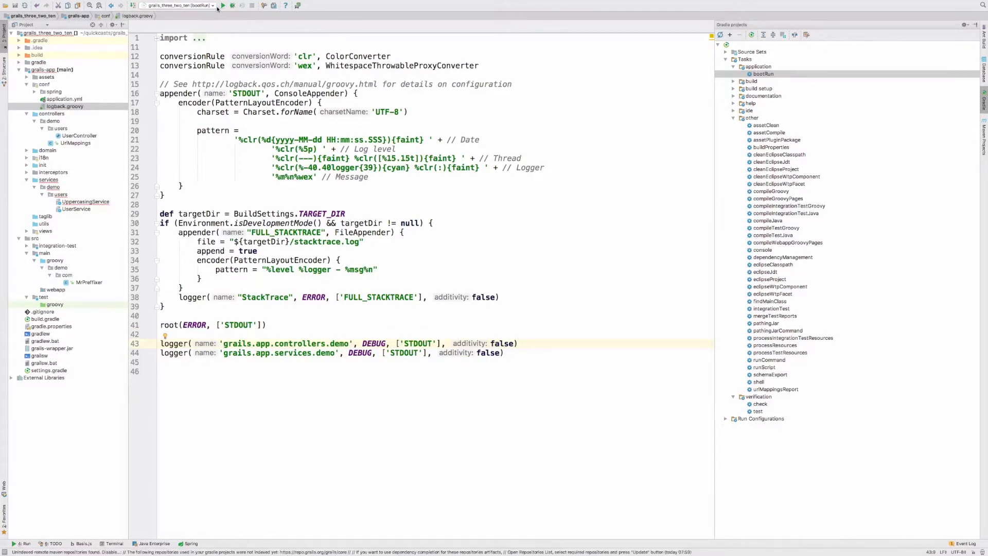
- Run the bootRun configuration to launch the Grails app
left_click(224, 6)
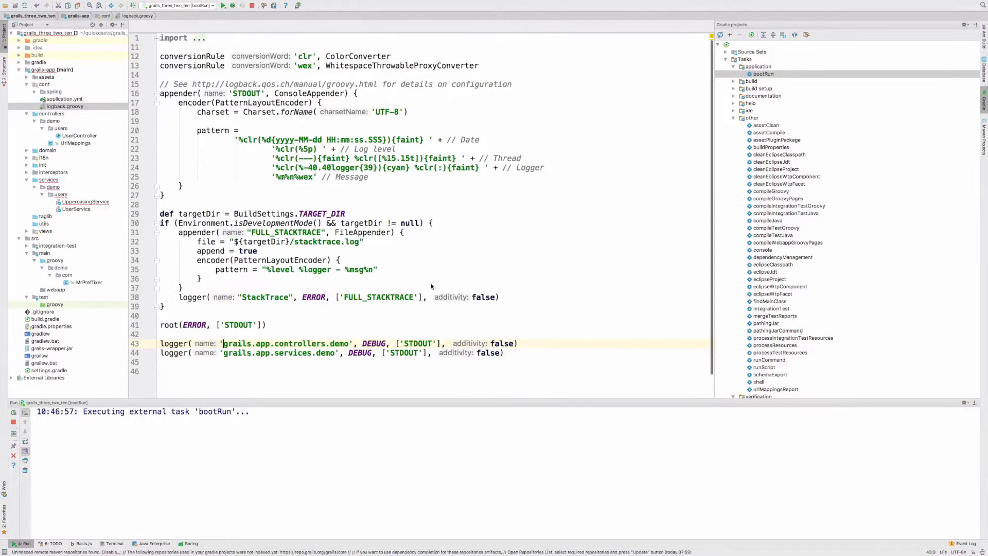
mouse_move(509, 351)
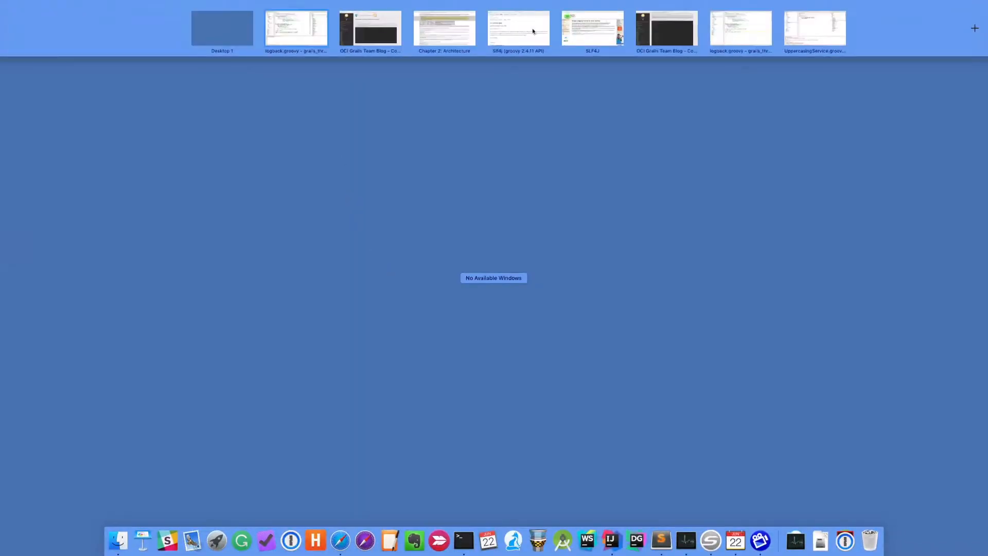
- Switch to Safari's logback Architecture chapter and scroll to the Appender Additivity table
left_click(444, 28)
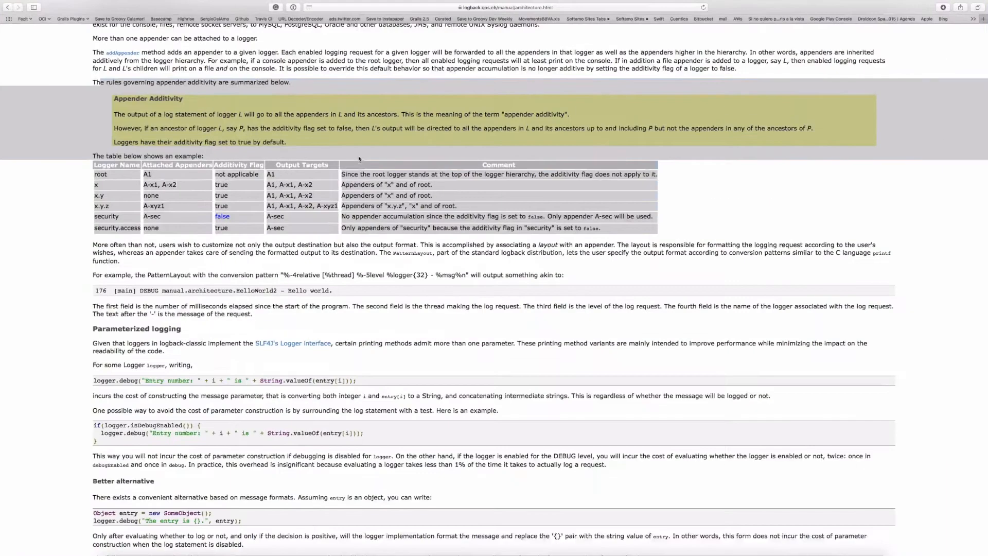
scroll("up", 3)
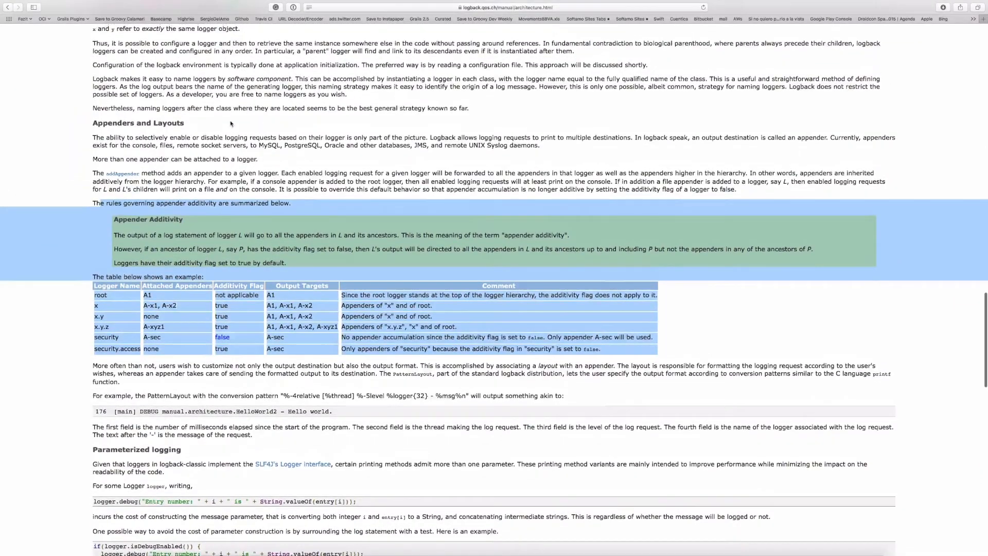
scroll("up", 3)
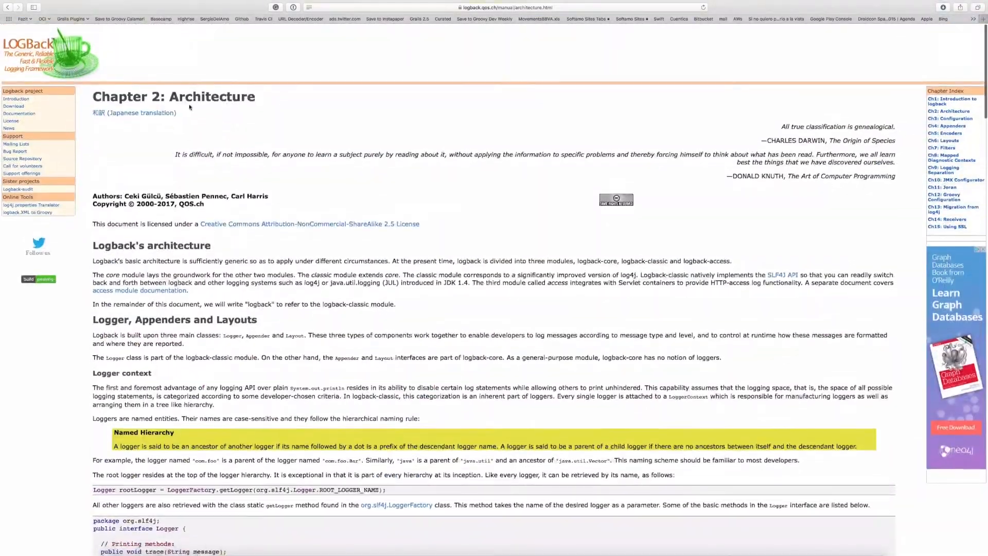
scroll("down", 3)
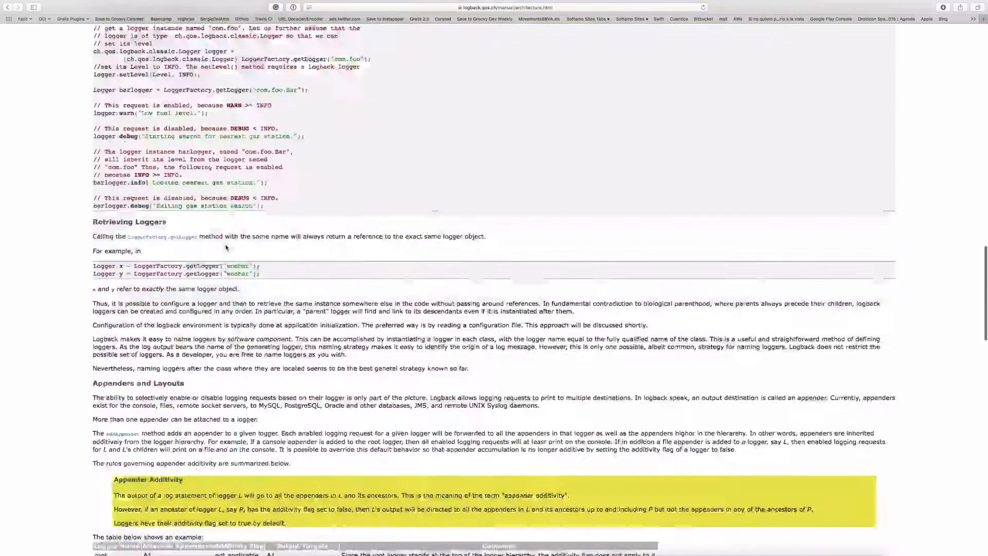
scroll("down", 3)
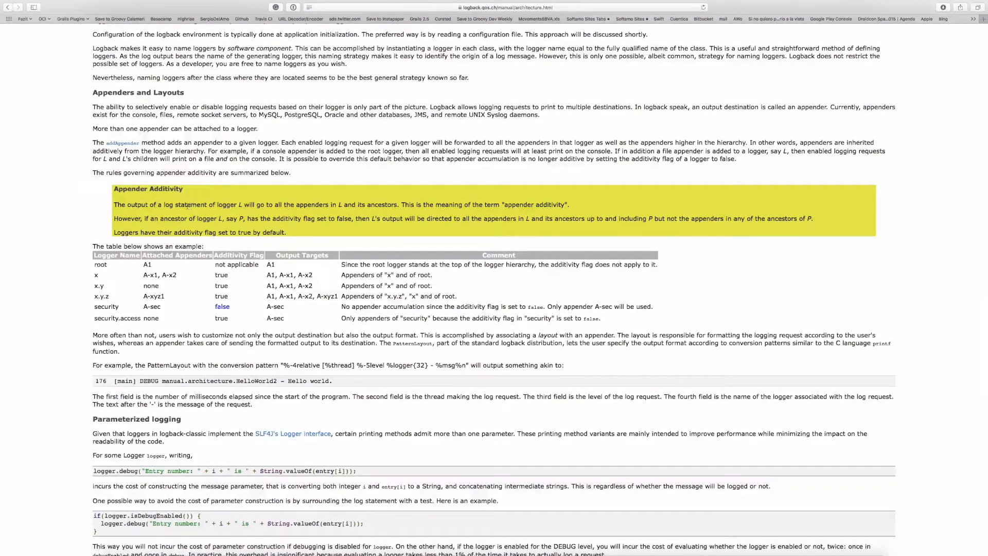
mouse_move(498, 169)
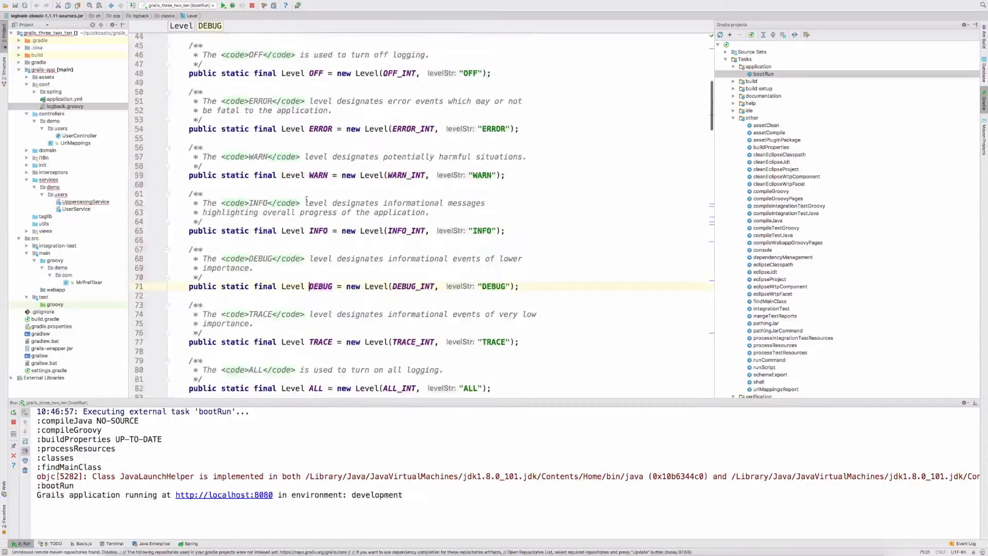
- Inspect the INFO, ERROR and DEBUG level constants in Level.java, then show all windows
left_click(329, 230)
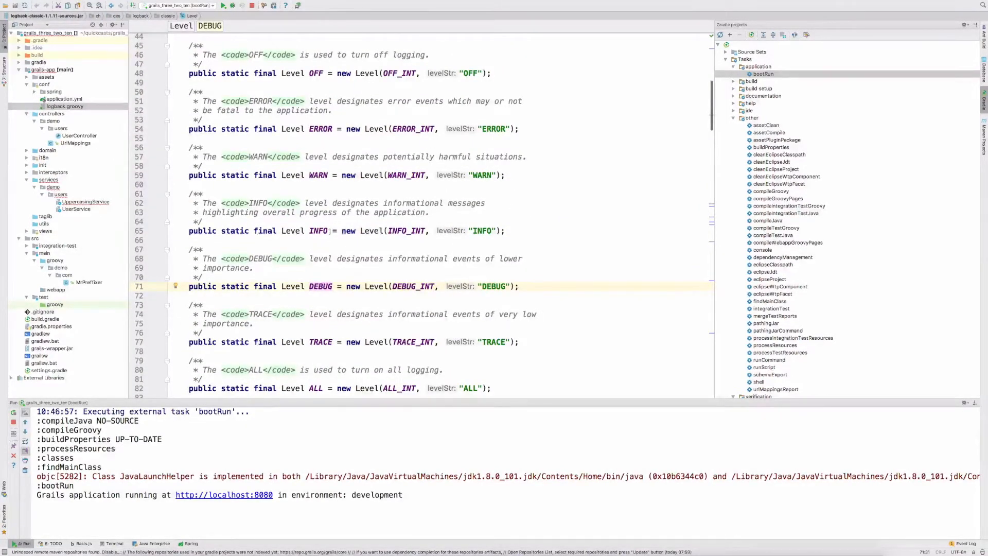
double_click(320, 286)
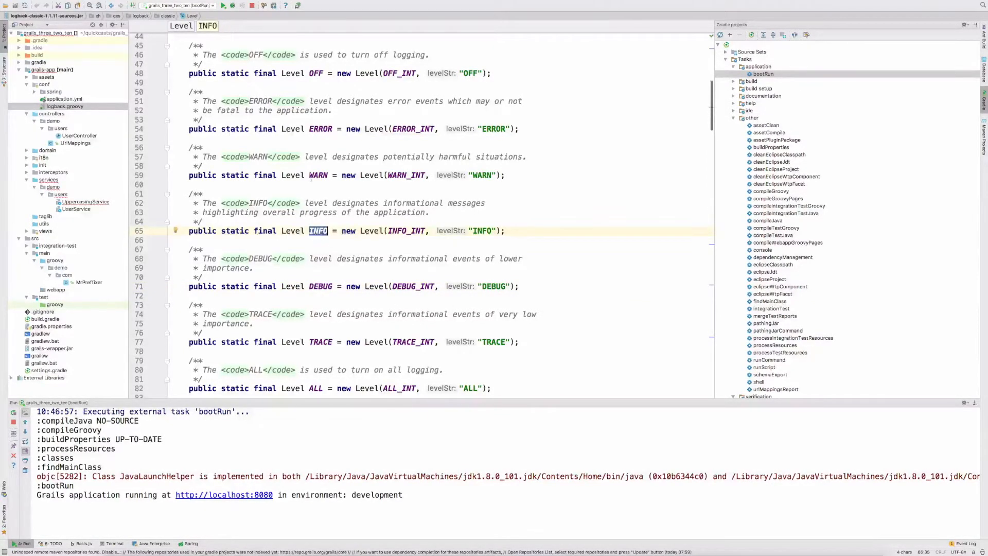
double_click(320, 129)
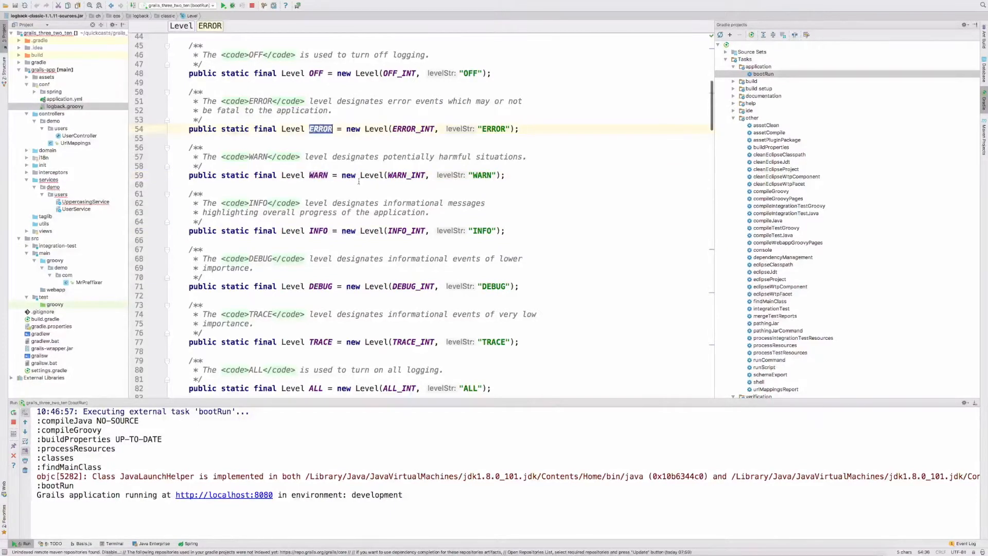
double_click(320, 286)
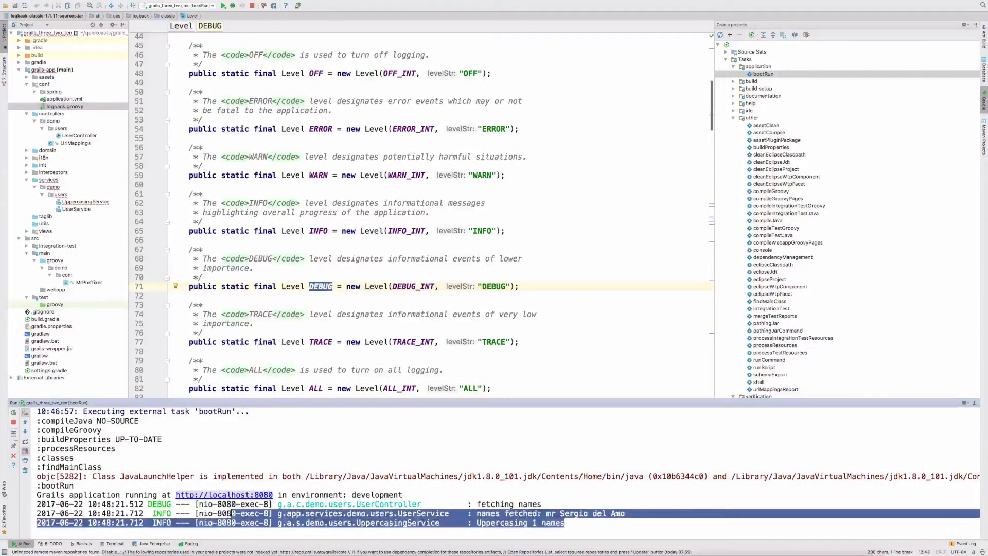
left_click(501, 459)
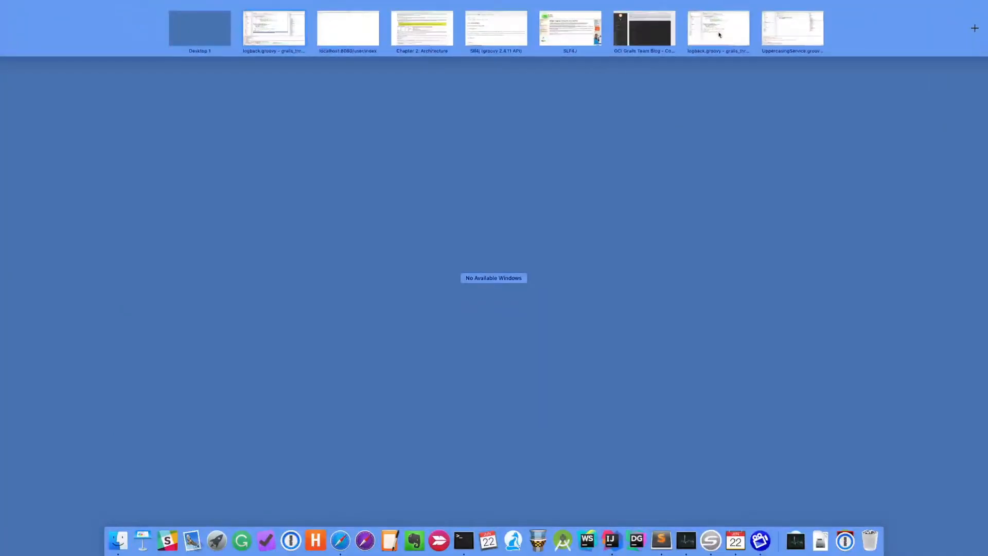
- In grails_three_three_zero's logback.groovy, add a '// Grails 3.2.x or lower' comment with demo package loggers
left_click(717, 27)
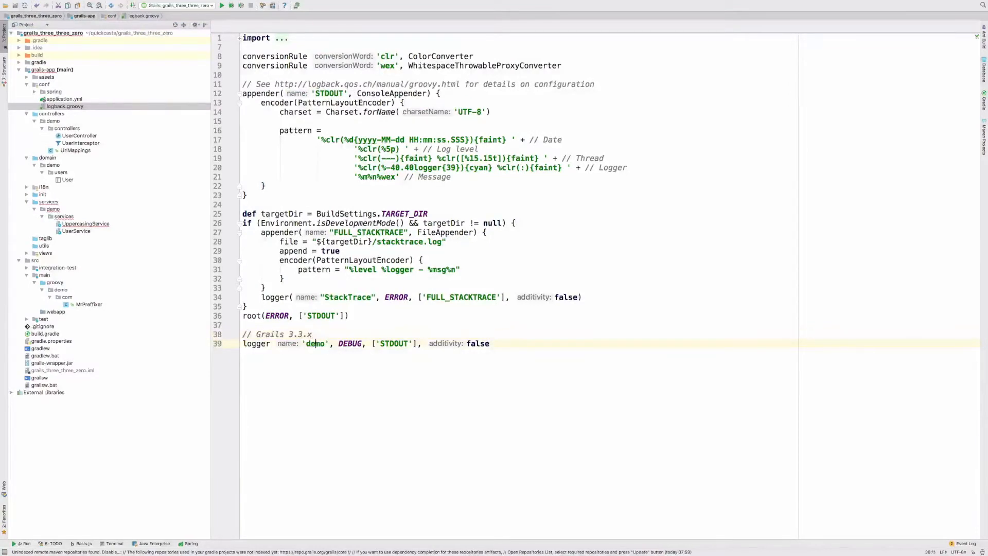
double_click(315, 343)
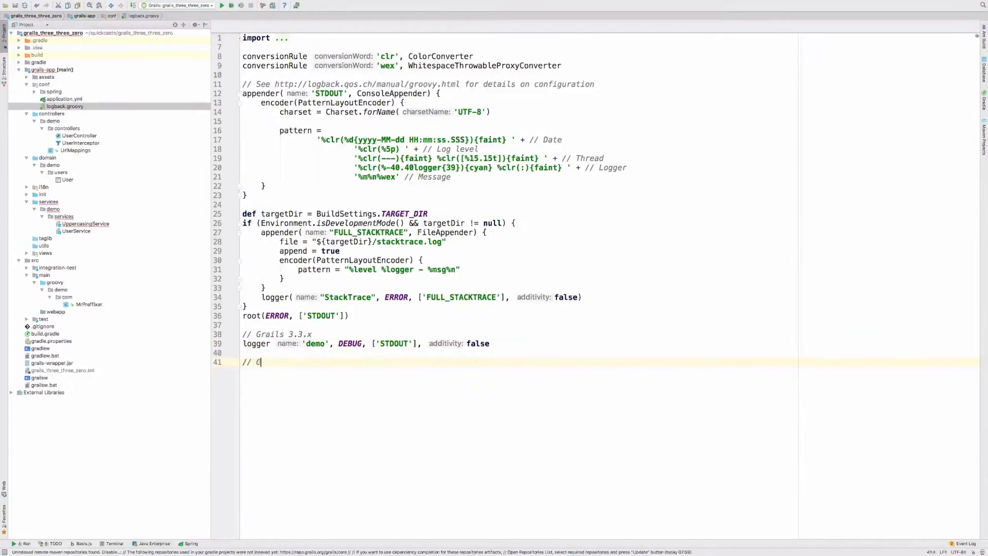
type("Grails 3.2.x")
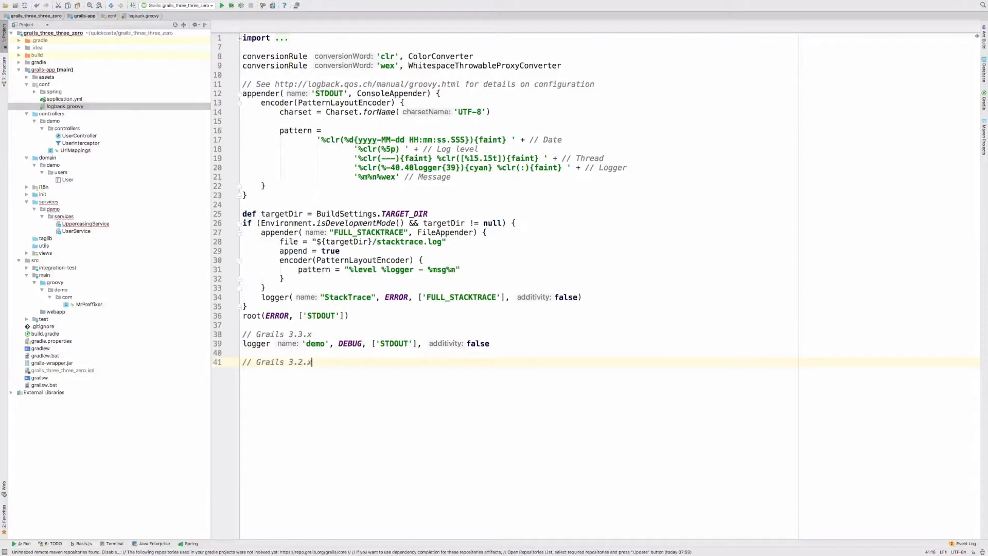
type("or lower")
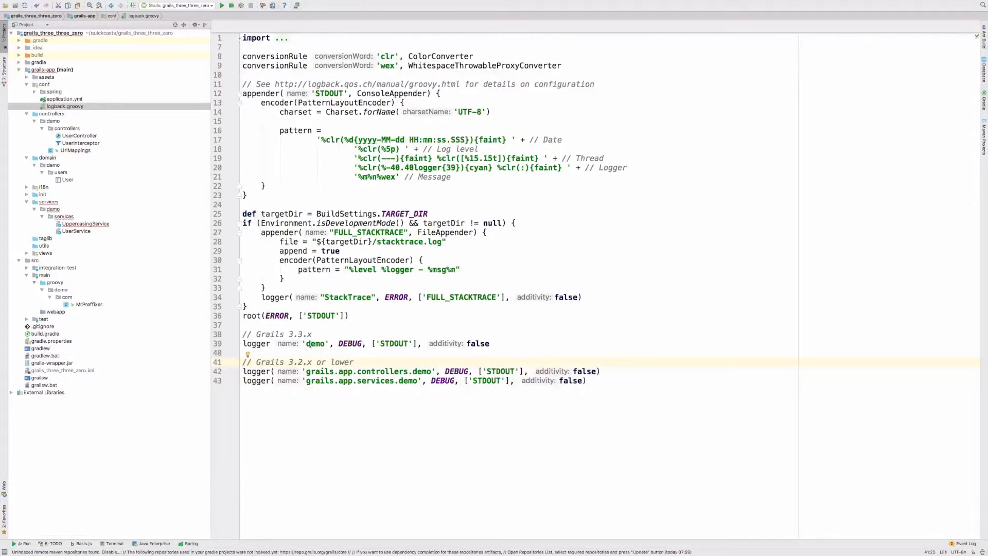
left_click(353, 362)
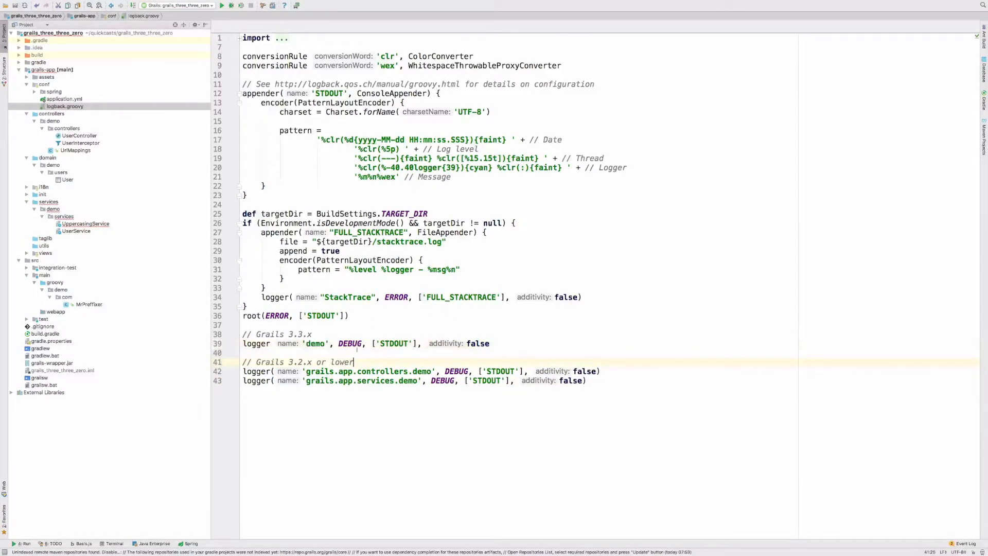
double_click(315, 343)
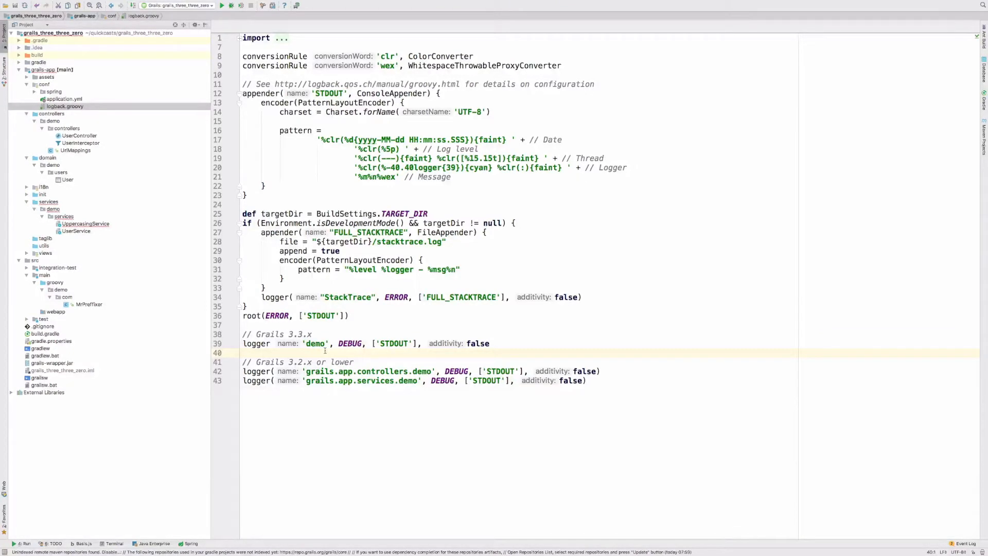
- Delete the Grails 3.2.x or lower logger lines, keeping only the 'demo' logger
double_click(315, 344)
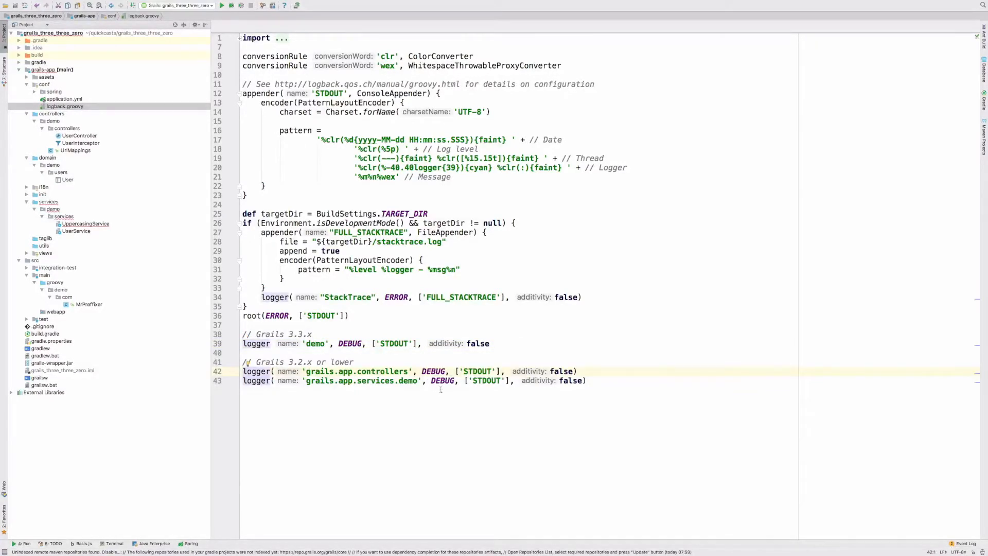
double_click(433, 371)
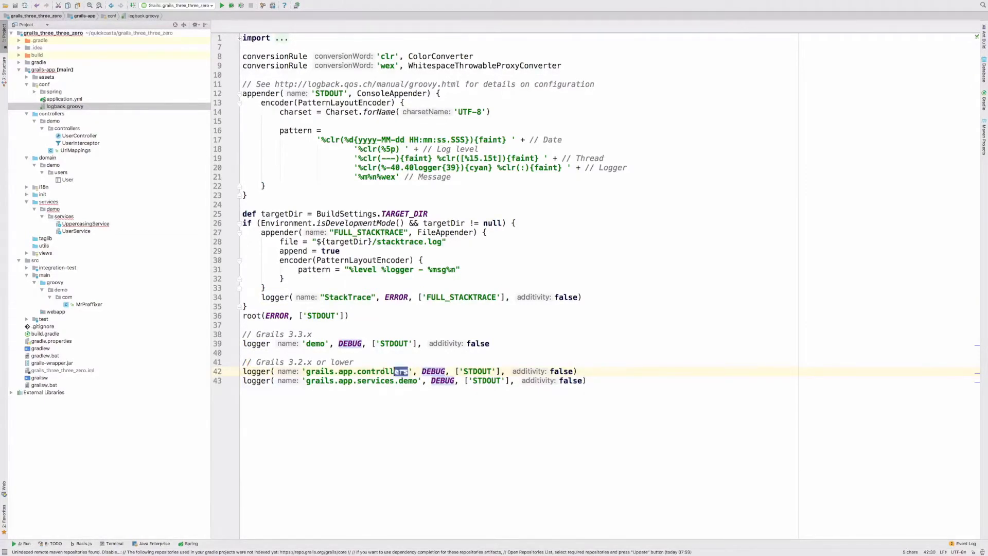
double_click(355, 371)
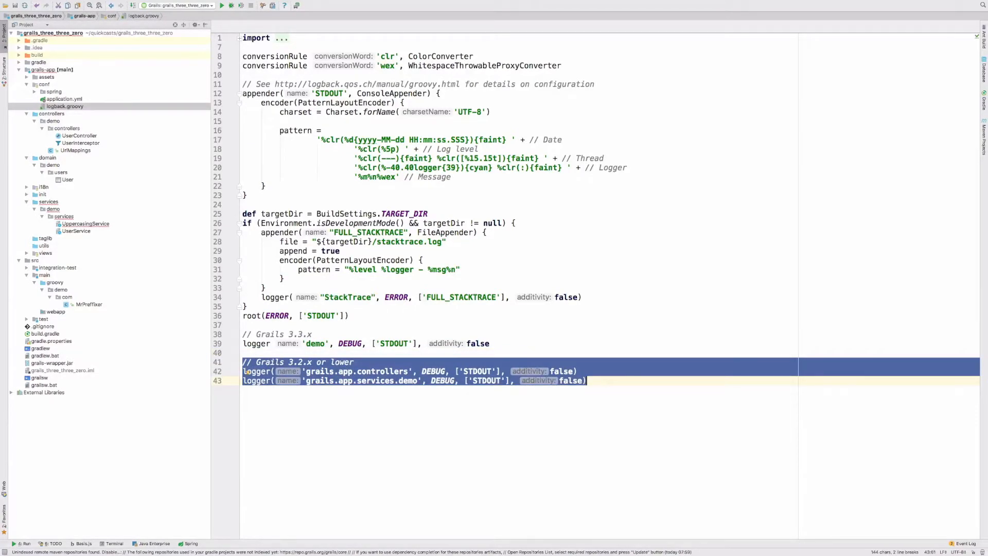
key("Delete")
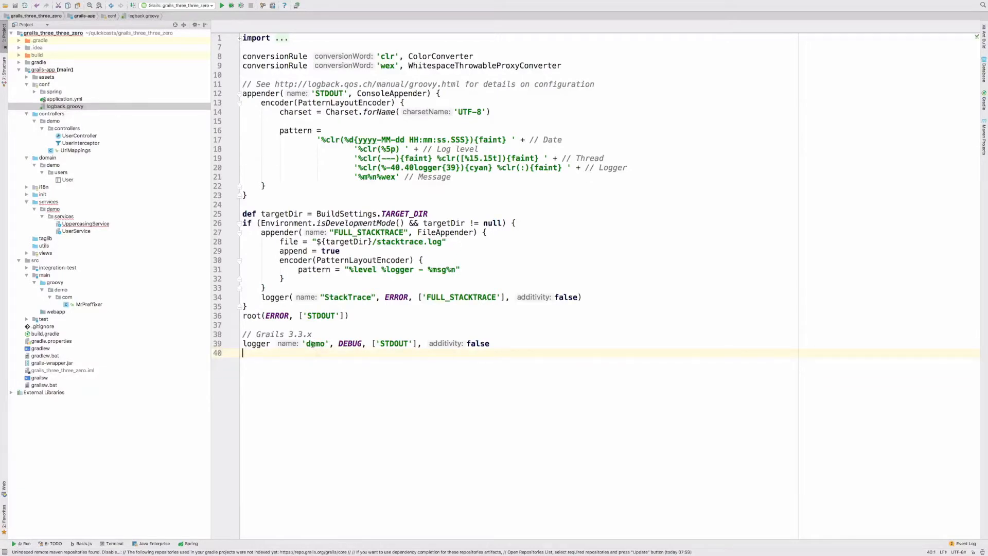
double_click(315, 344)
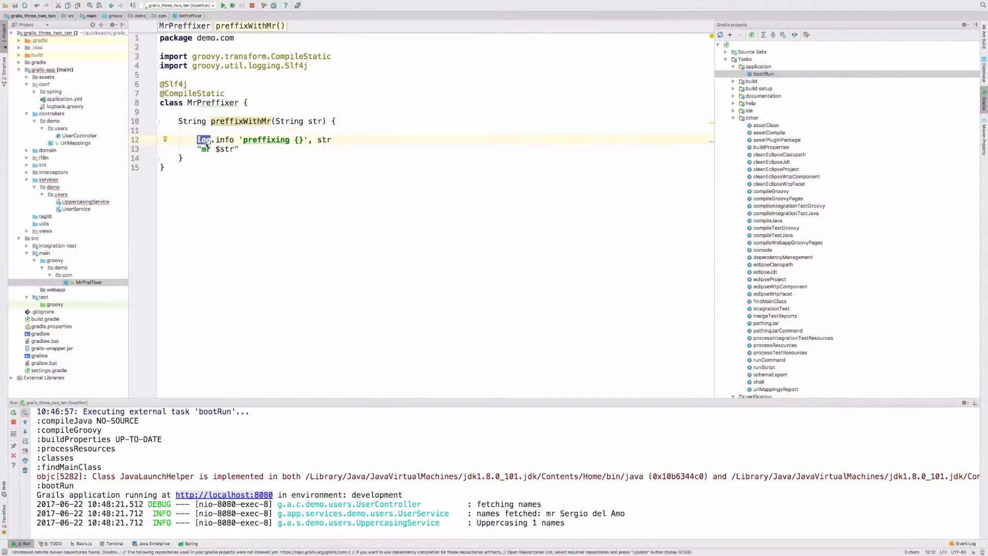
left_click(182, 158)
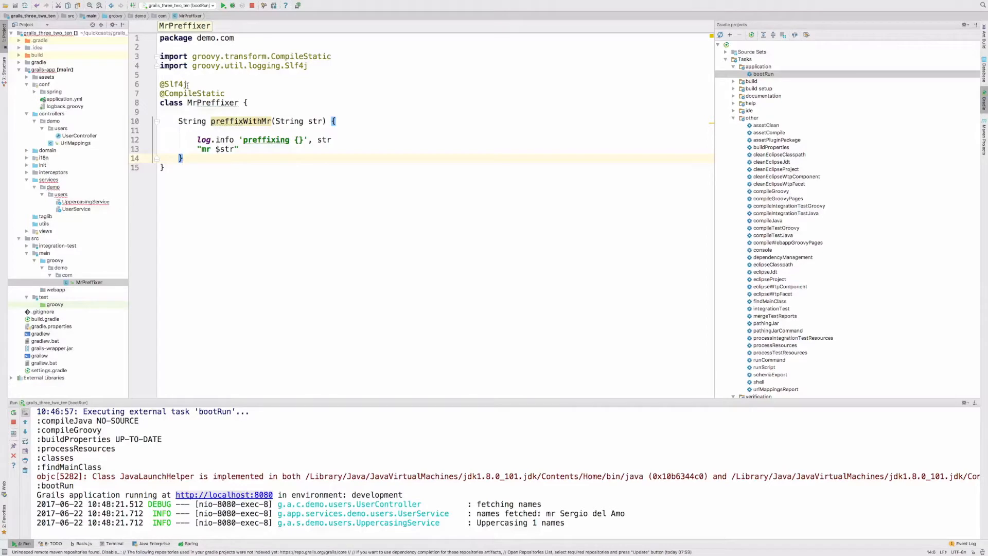
left_click(189, 84)
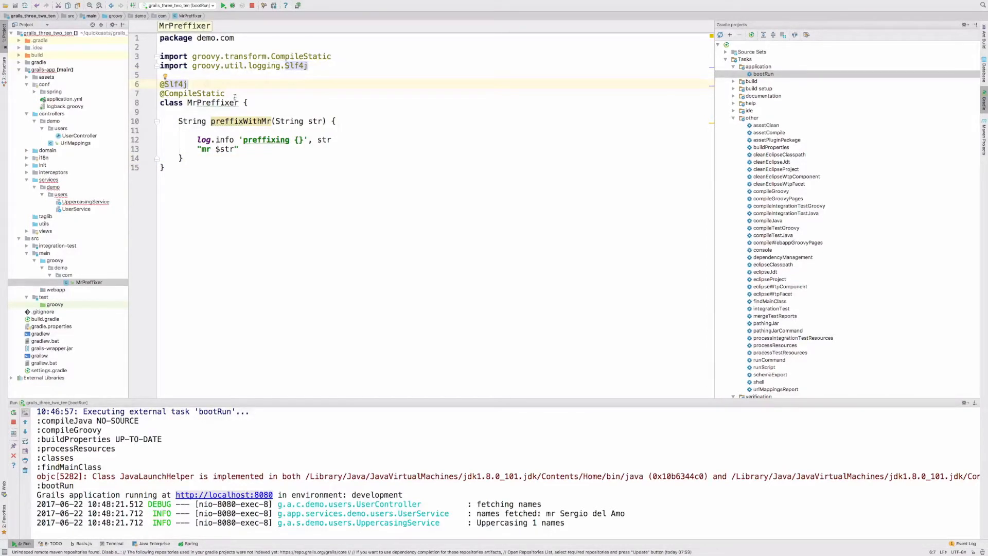
left_click(226, 94)
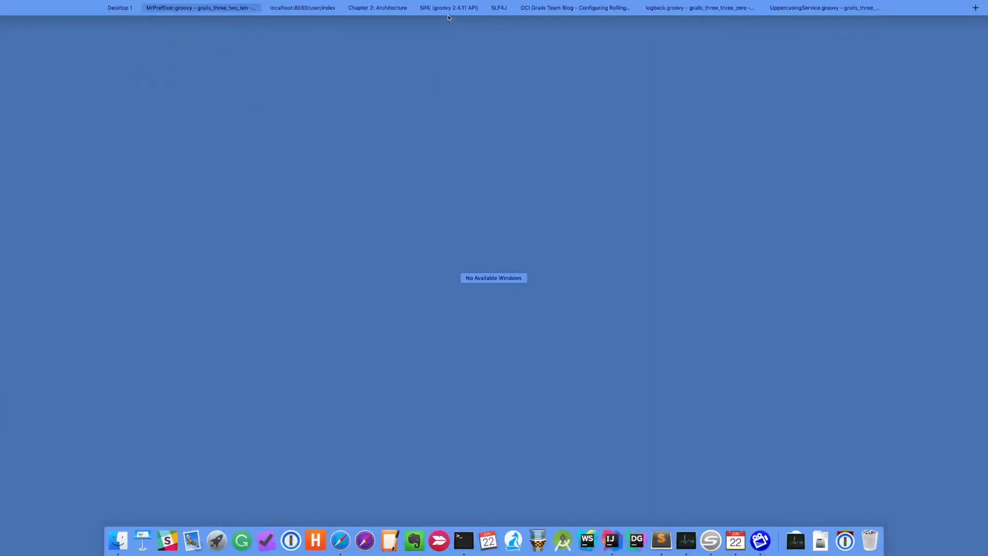
- Switch to the Safari window showing the groovy.util.logging.Slf4j Javadoc page
left_click(449, 8)
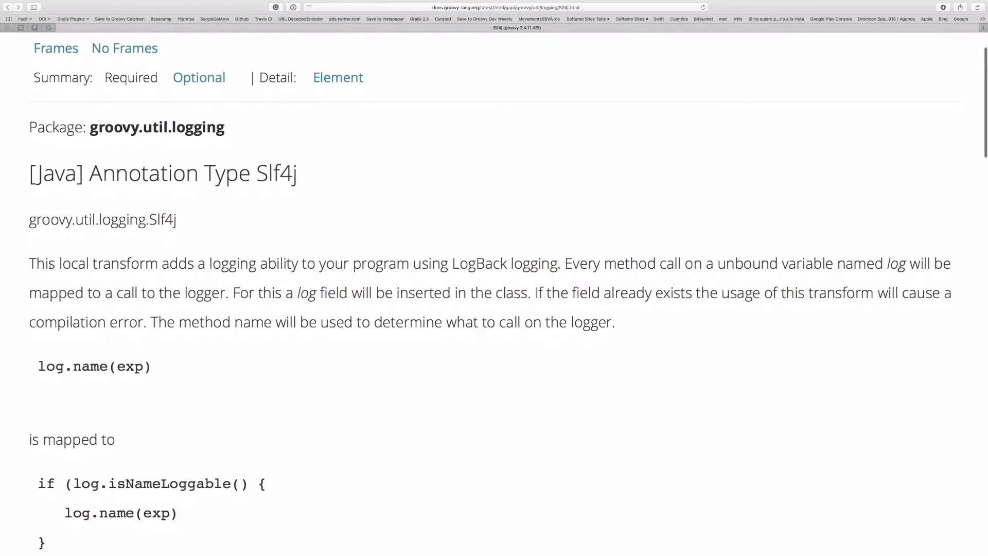
mouse_move(388, 250)
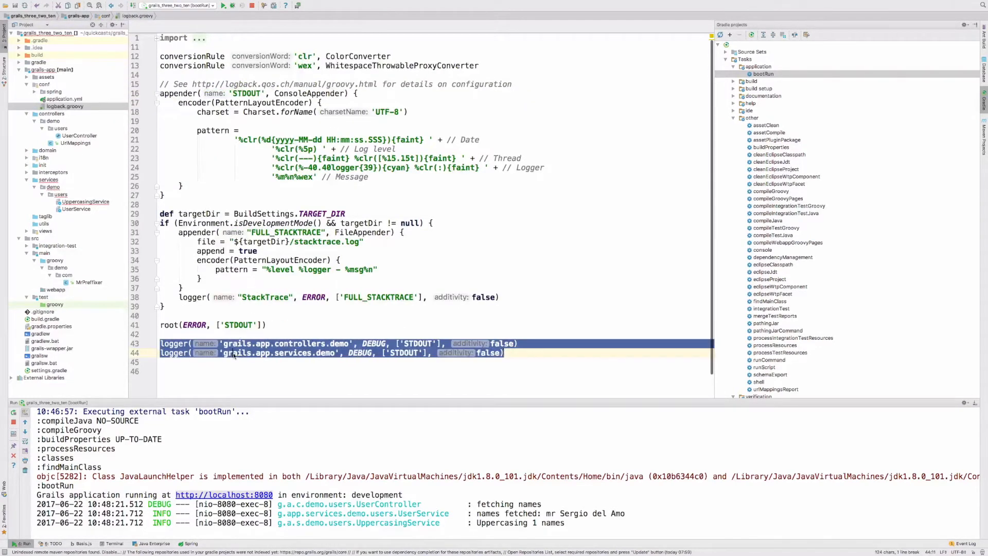
- Add logger('demo.com', INFO, ['STDOUT'], false) after the existing loggers
left_click(164, 370)
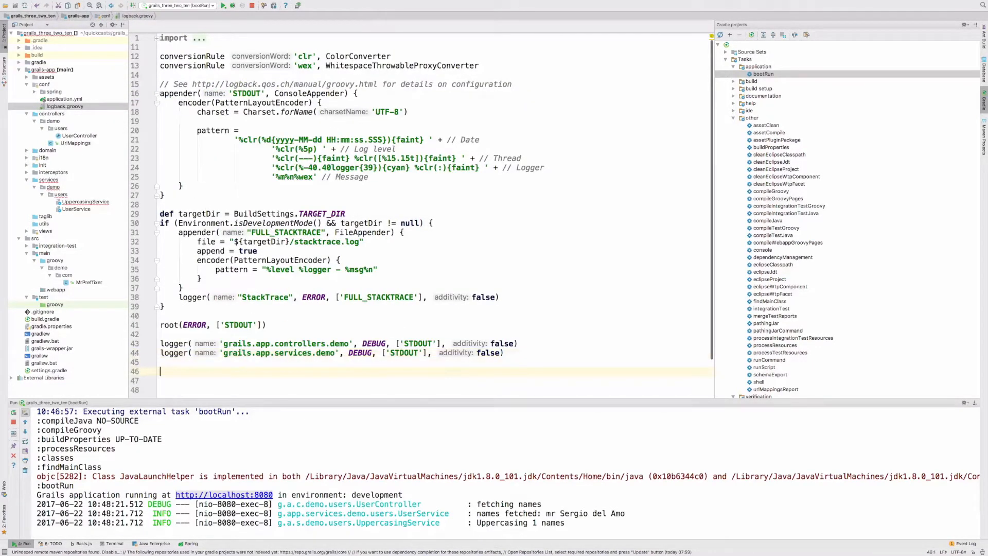
type("logger")
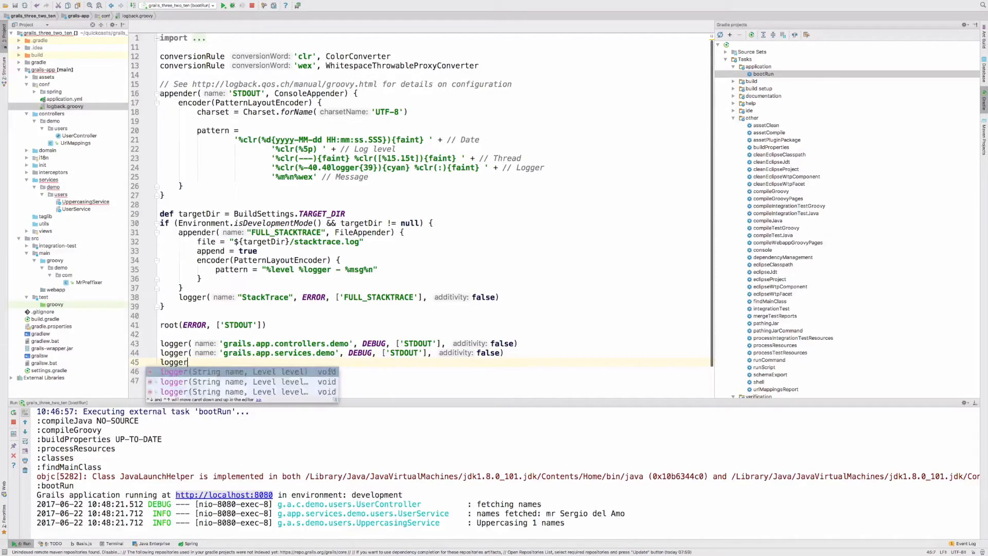
type("('demo')")
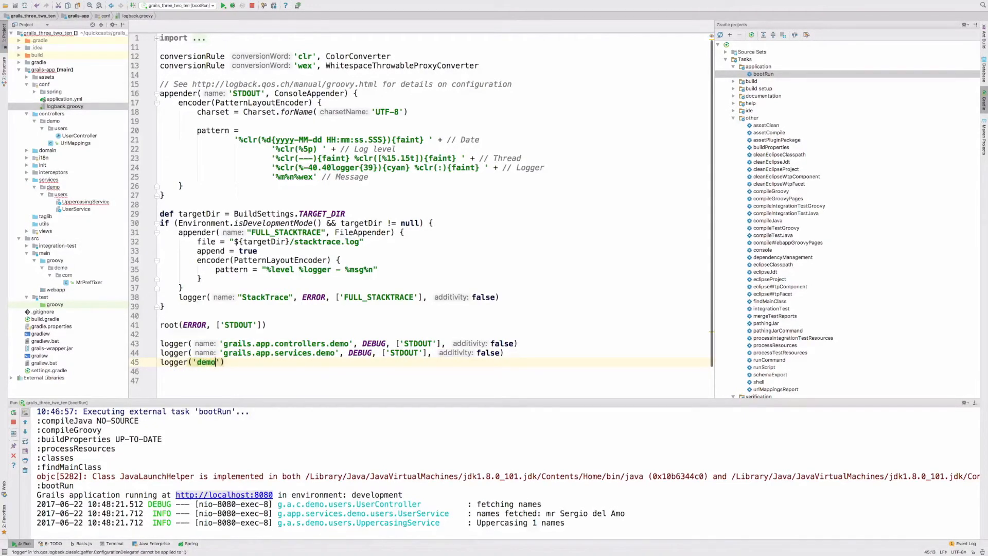
type(".com', INFO, [''")
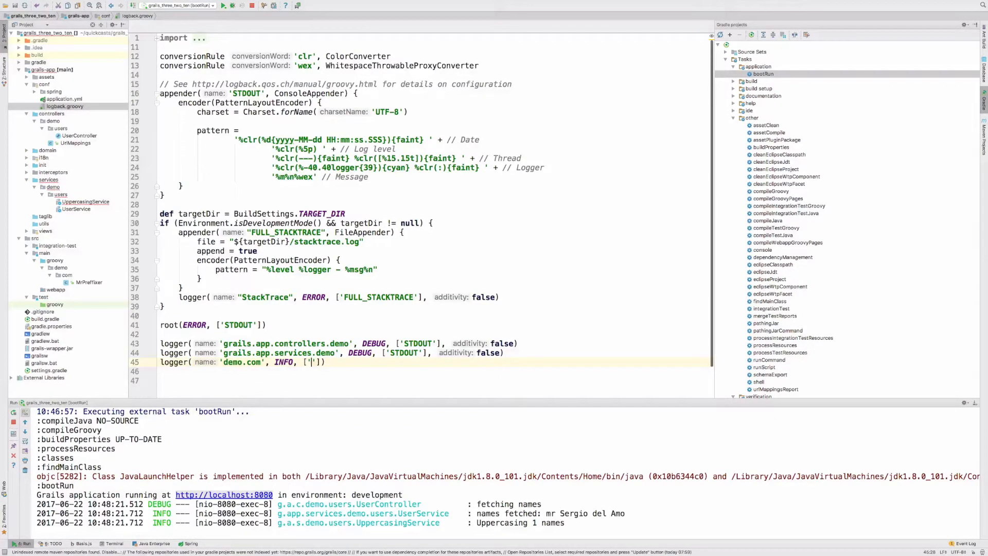
type("STDOUT")
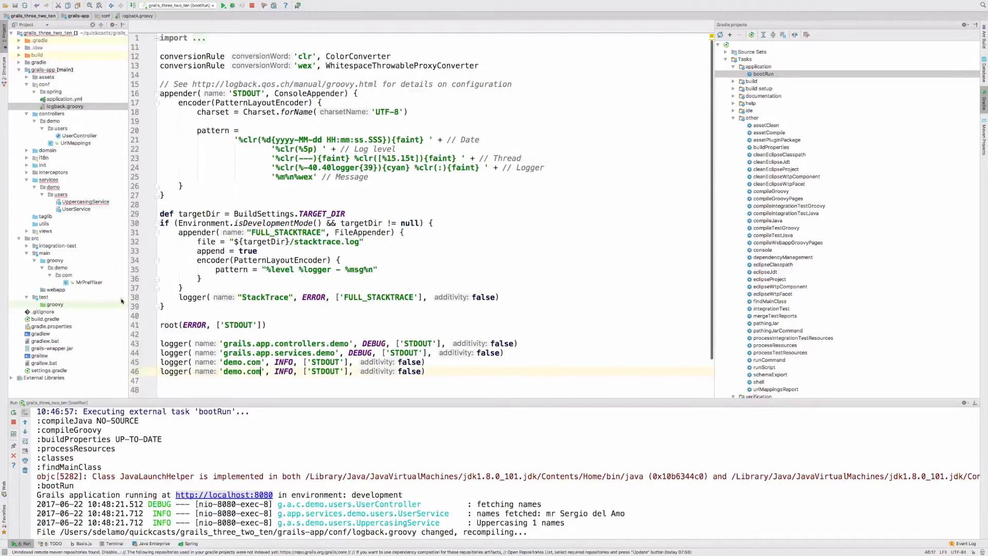
- Duplicate that logger as 'demo.com.MrPreffixer' with level OFF
left_click(88, 282)
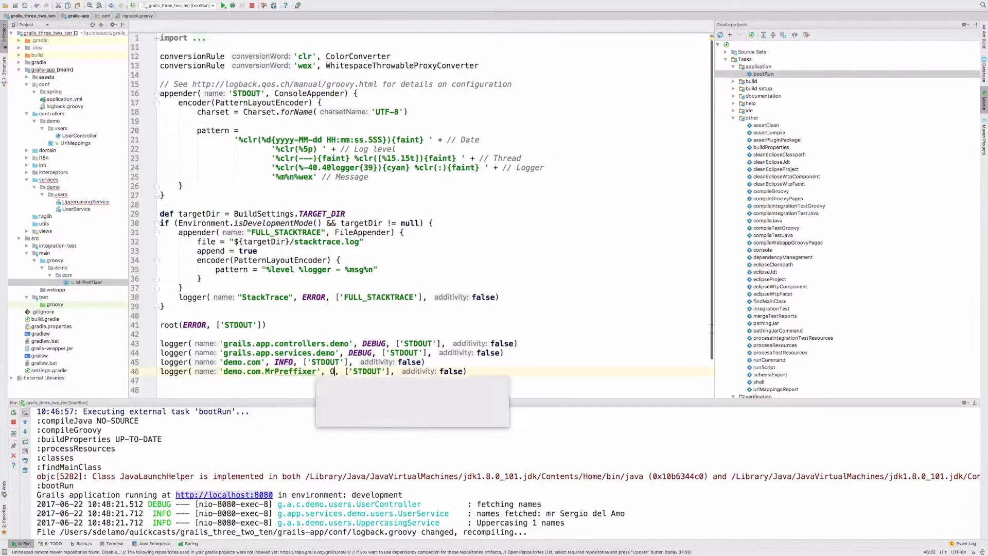
type("FF")
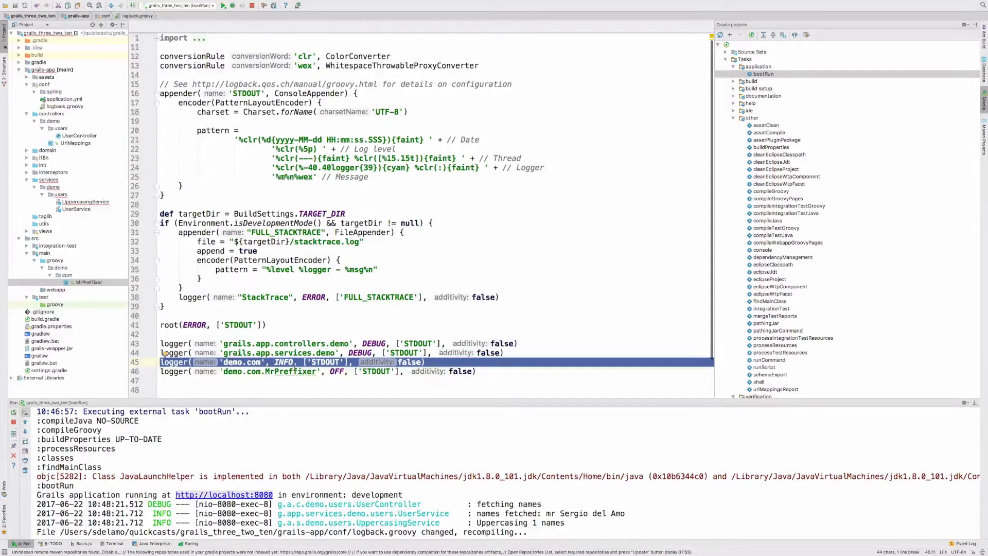
double_click(289, 371)
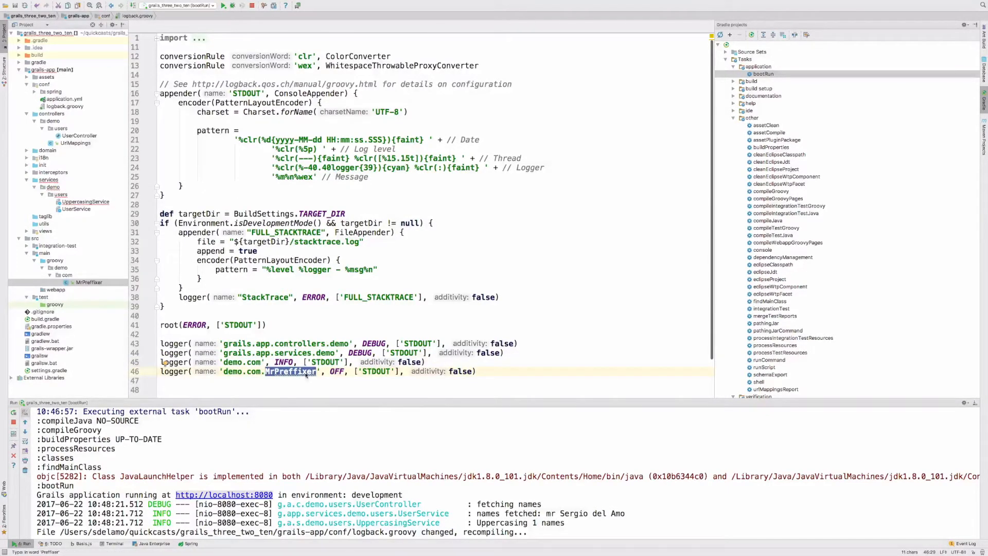
mouse_move(290, 371)
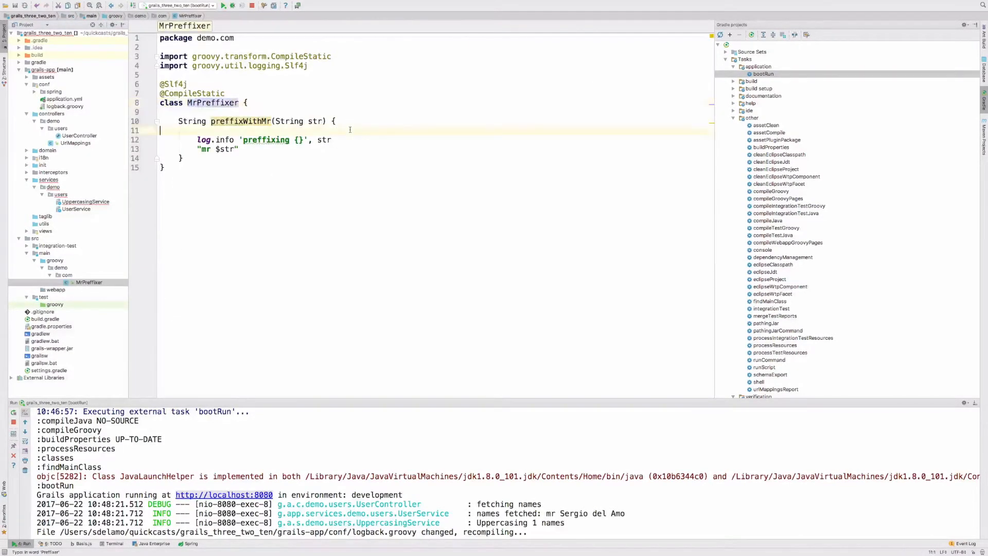
- Add log.info 'preffixing {} at {}', str, new Date().format('yyyy-MM-dd HH:MM') to preffixWithMr
left_click(221, 130)
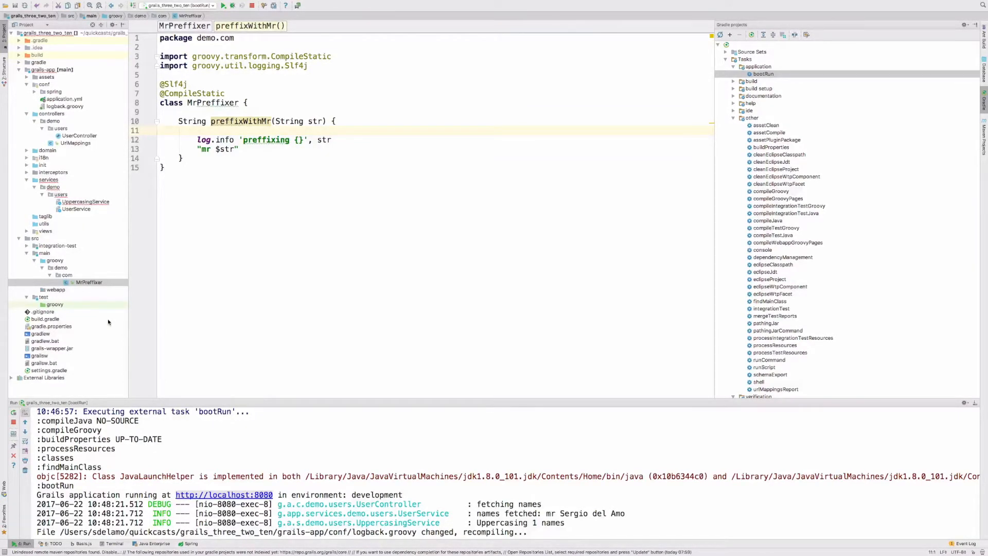
left_click(334, 120)
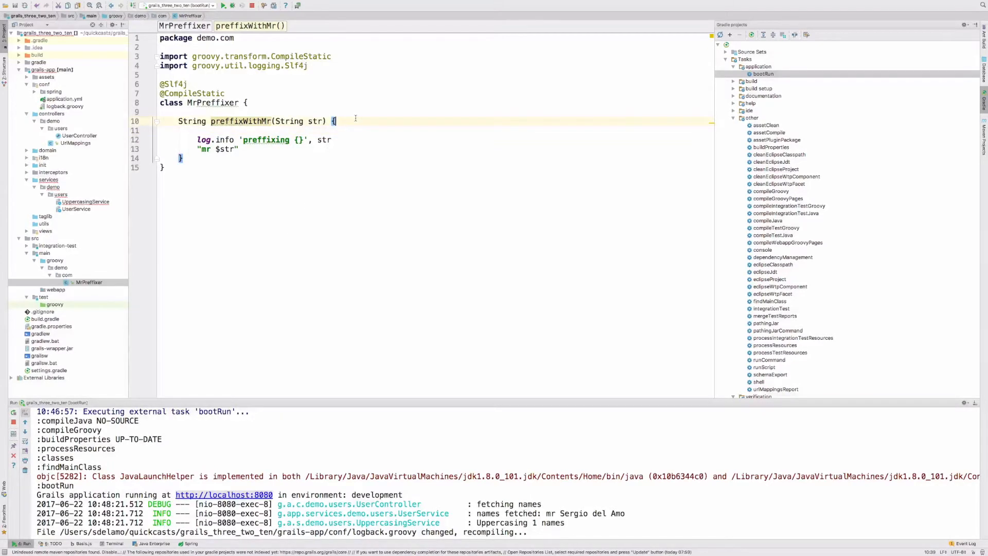
key("enter")
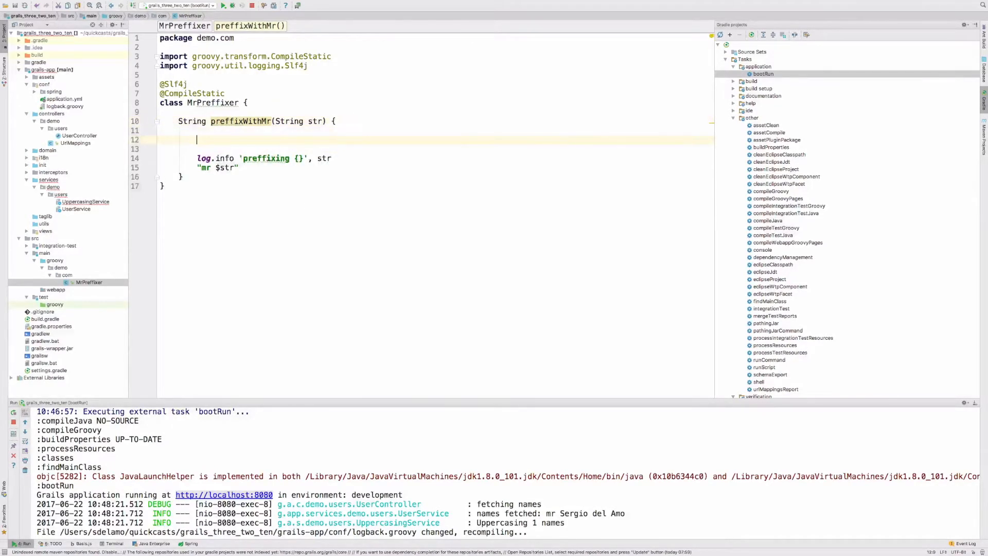
type("log.info '")
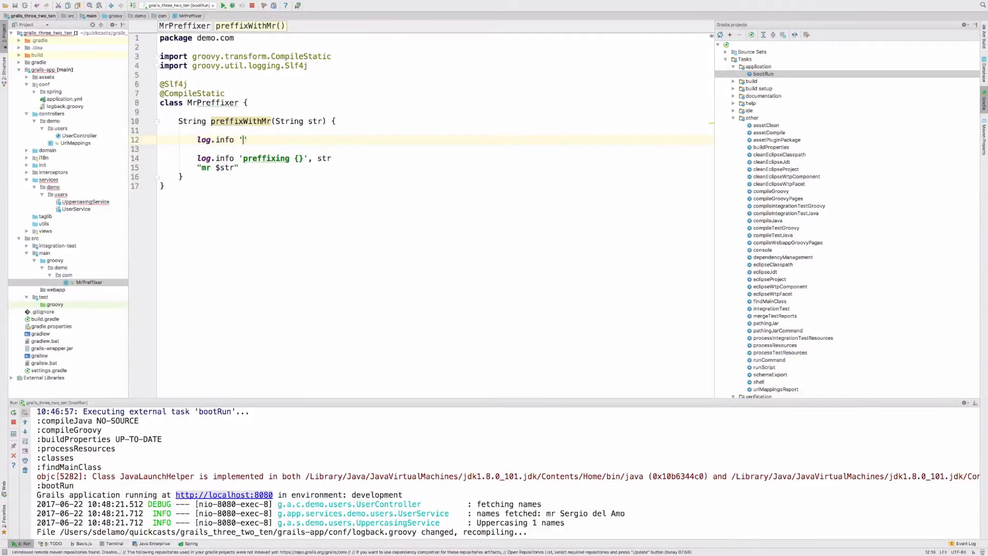
type("preffixing $")
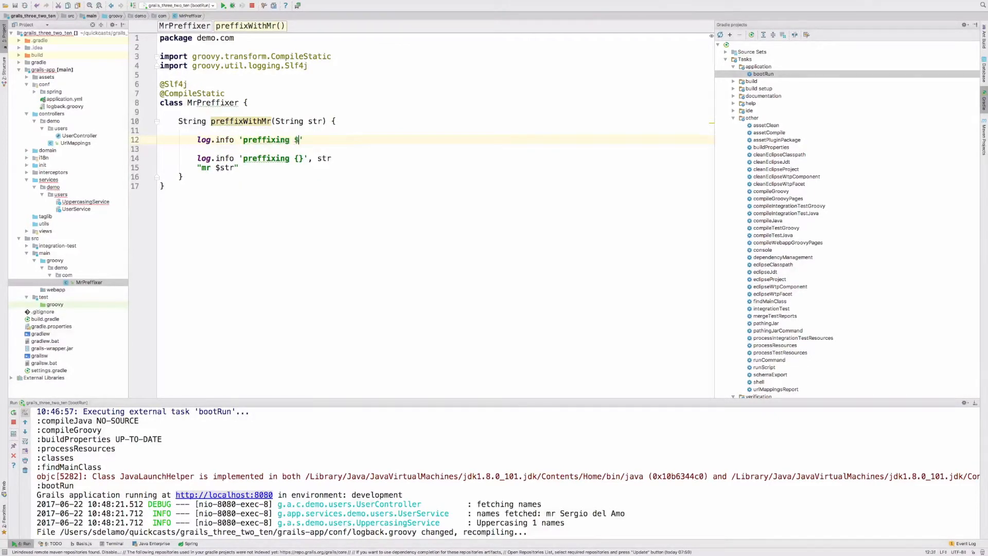
type("{} at {")
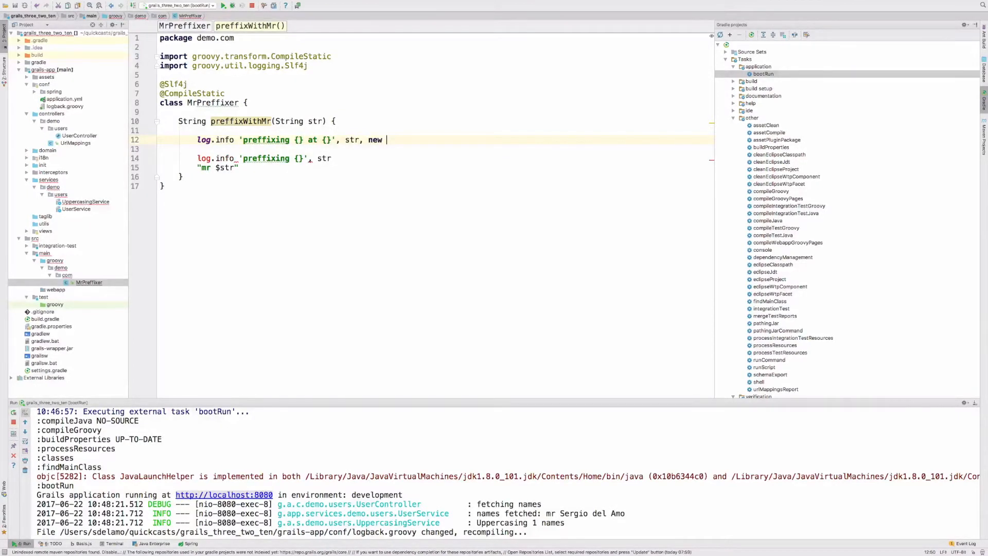
type("Date().fro")
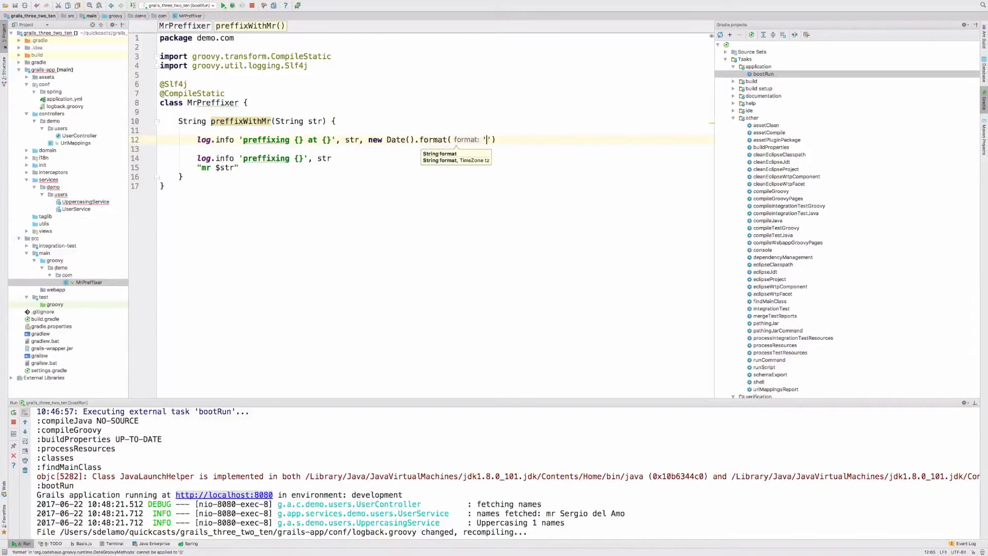
type("yyyy-MM-")
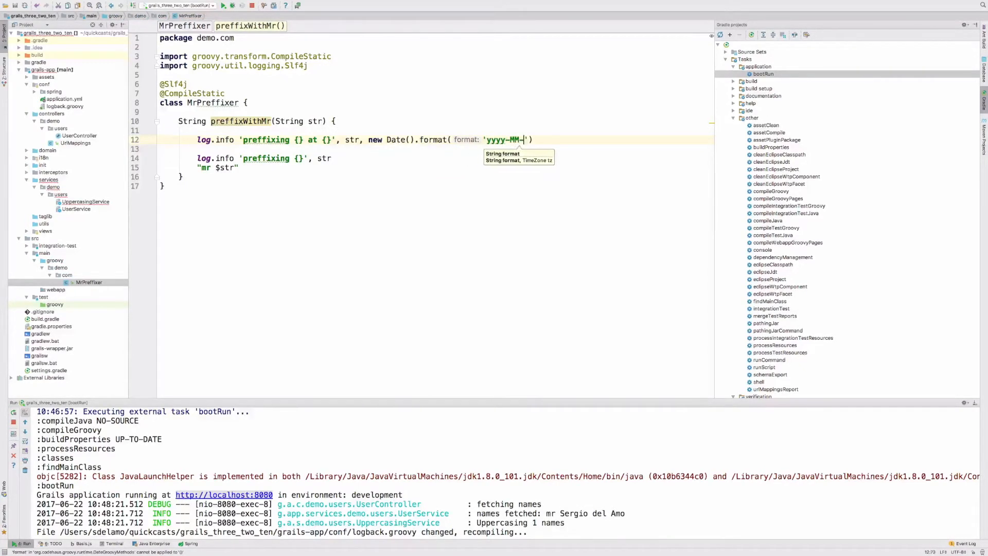
type("dd HH:M")
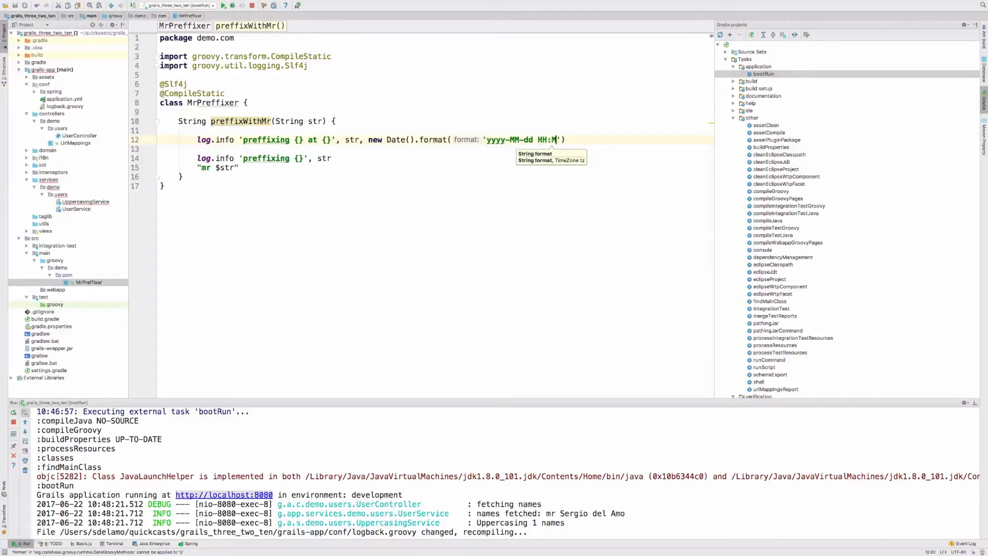
type("M")
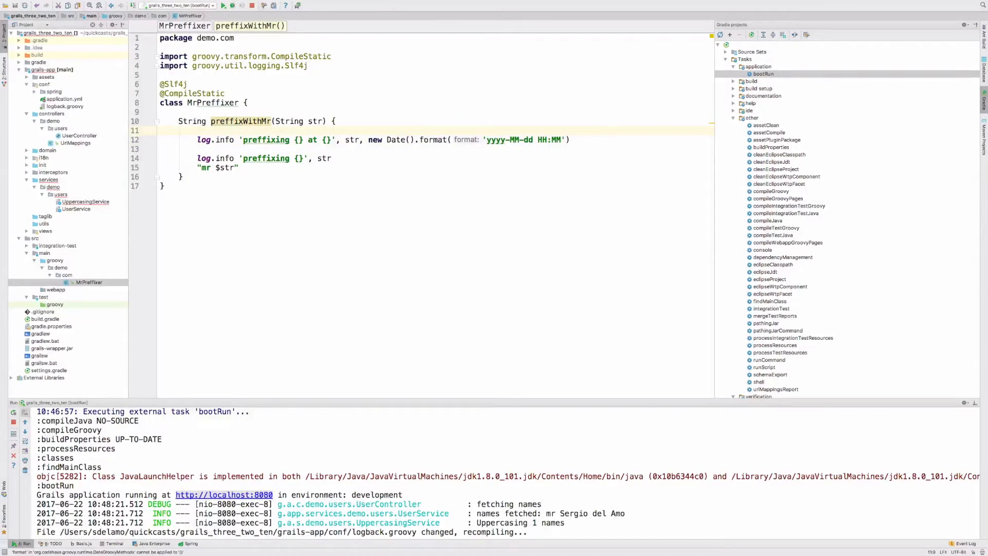
- Insert a blank line above the new log.info statement
double_click(224, 140)
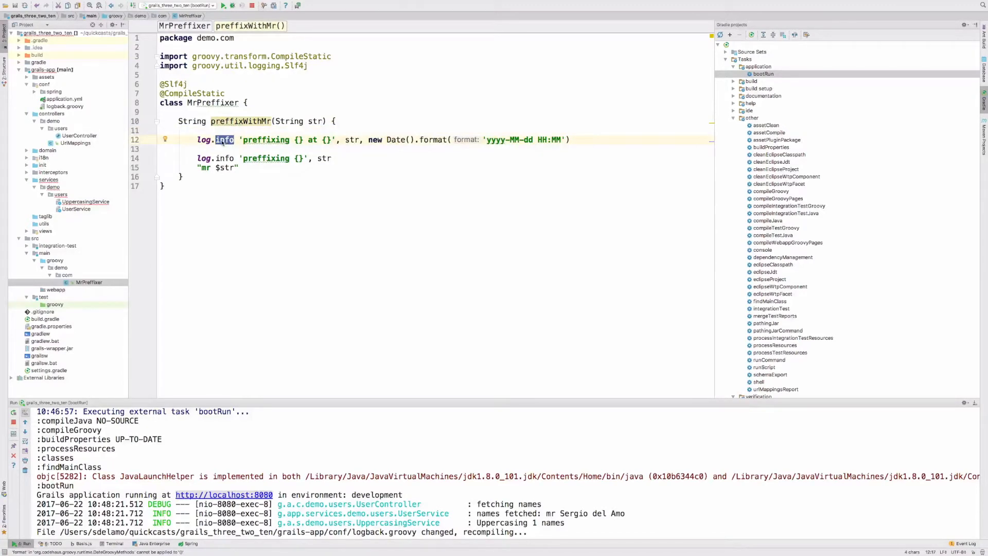
left_click(214, 130)
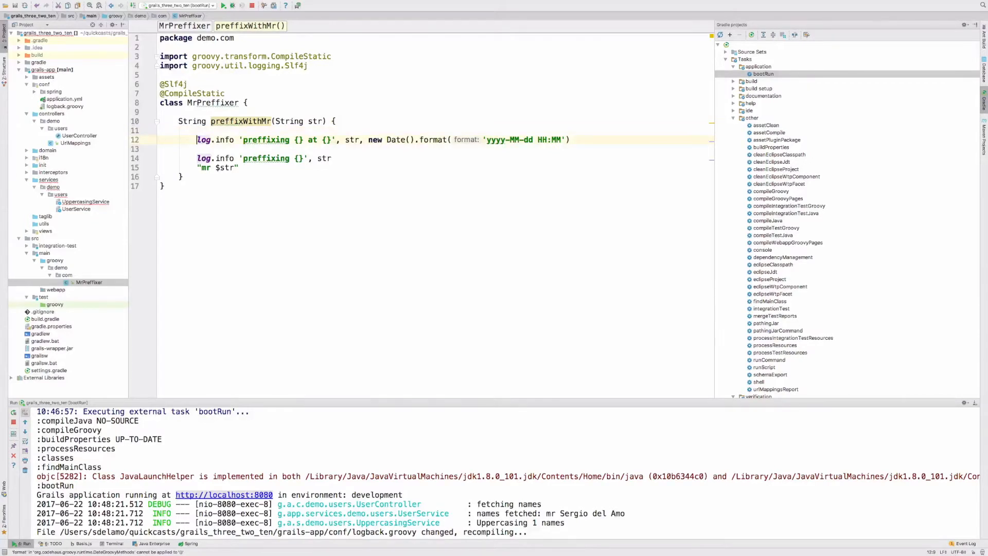
key("enter")
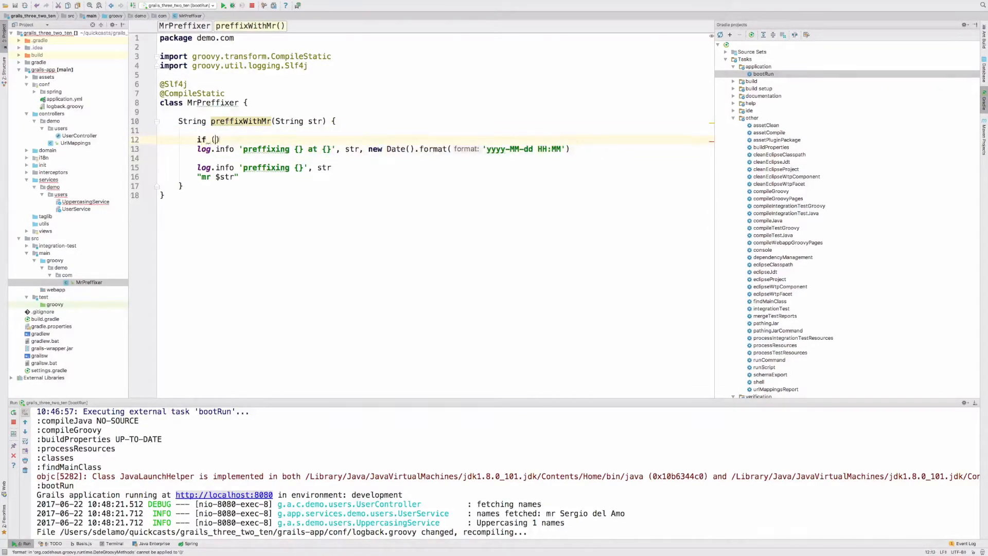
type("logInf")
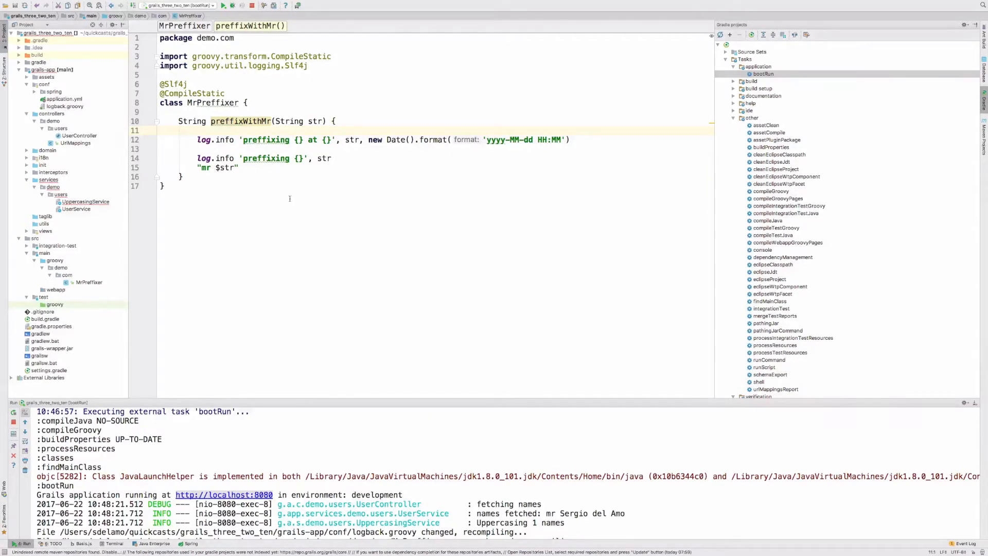
left_click(64, 106)
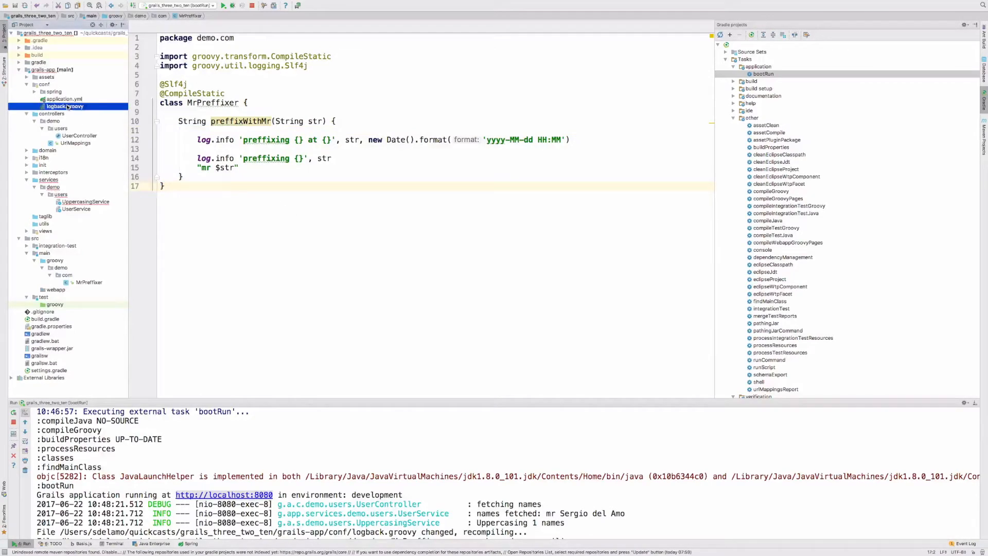
- Open logback.groovy from grails-app/conf and bring up Mission Control
left_click(65, 106)
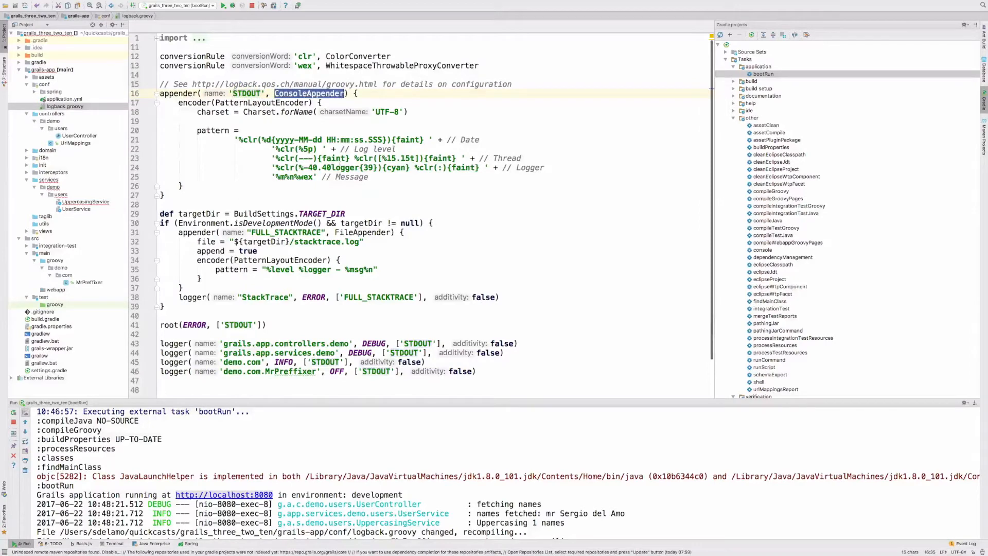
left_click(285, 214)
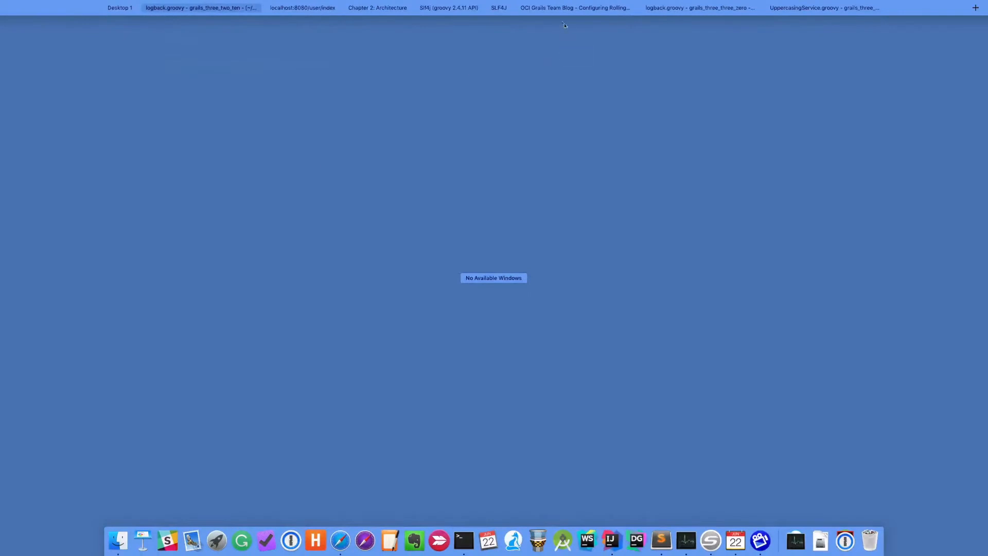
- Read the Grails blog post, highlighting its intro and scrolling through the RollingFileAppender example
left_click(575, 7)
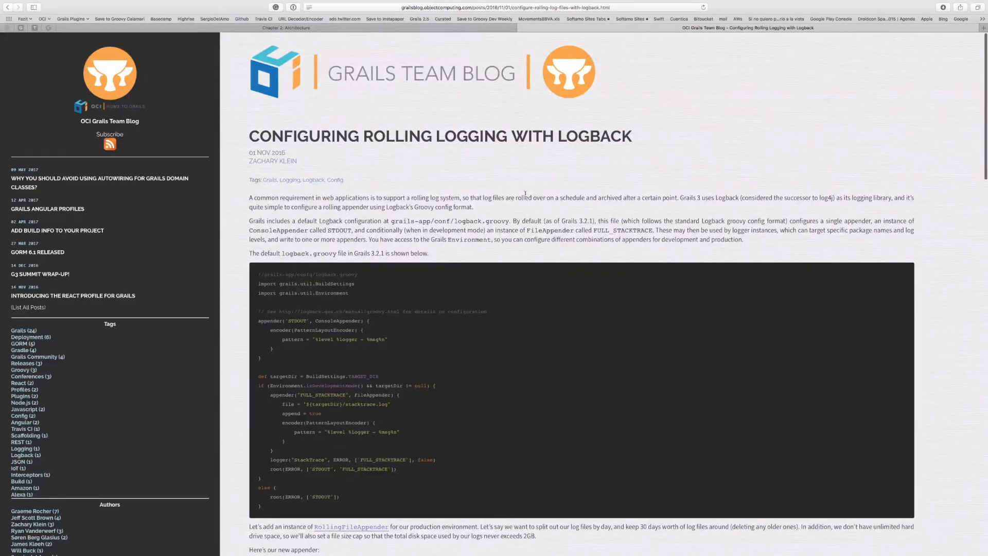
double_click(429, 136)
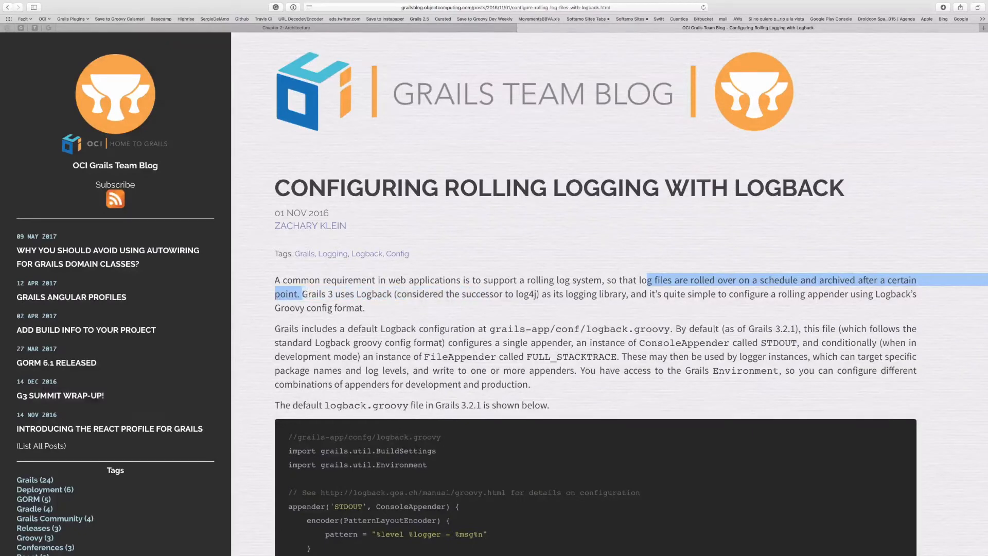
mouse_move(489, 283)
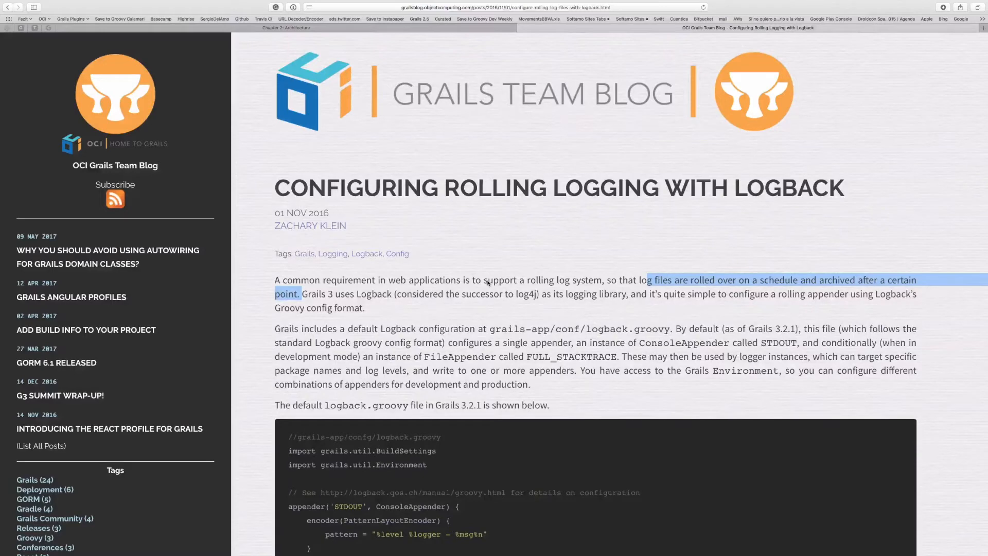
mouse_move(564, 325)
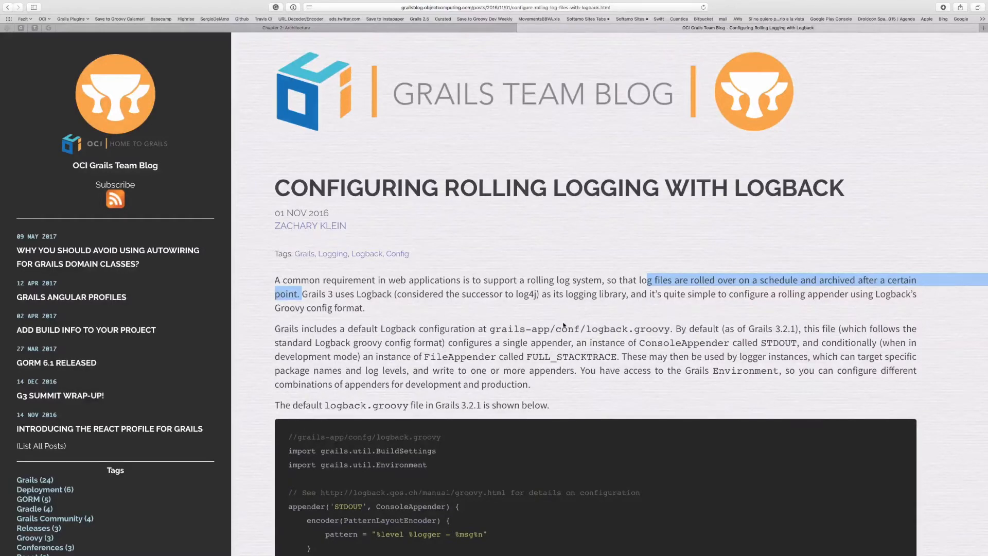
scroll("down", 3)
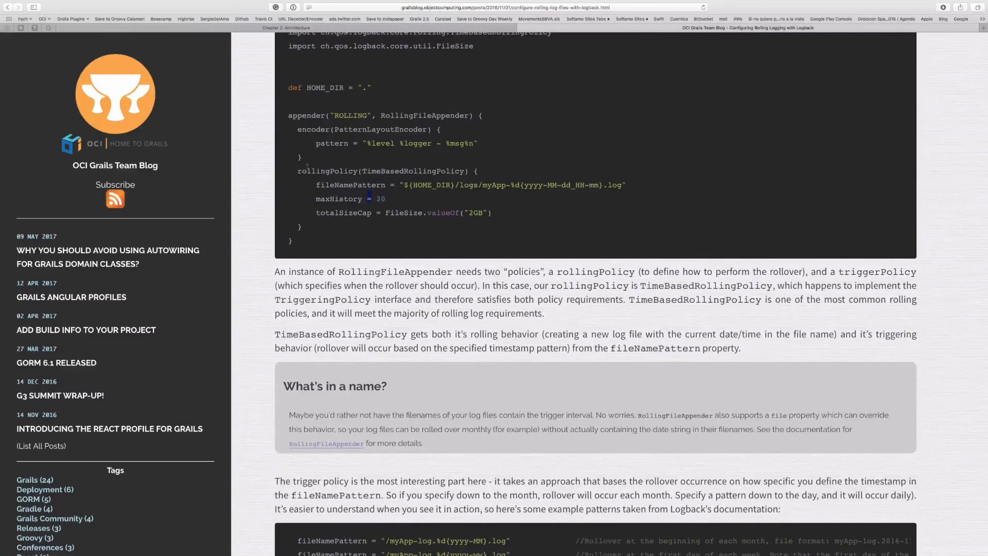
scroll("up", 3)
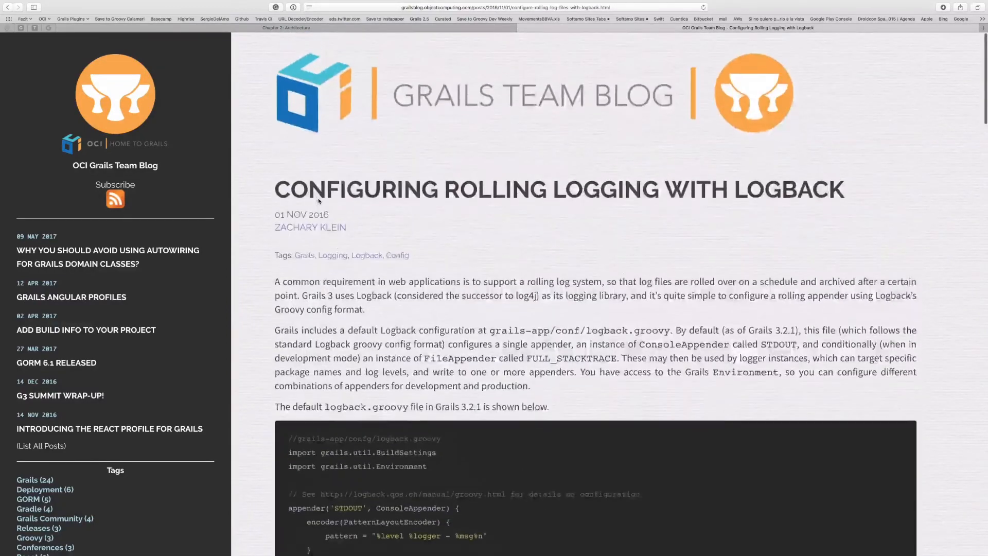
scroll("down", 3)
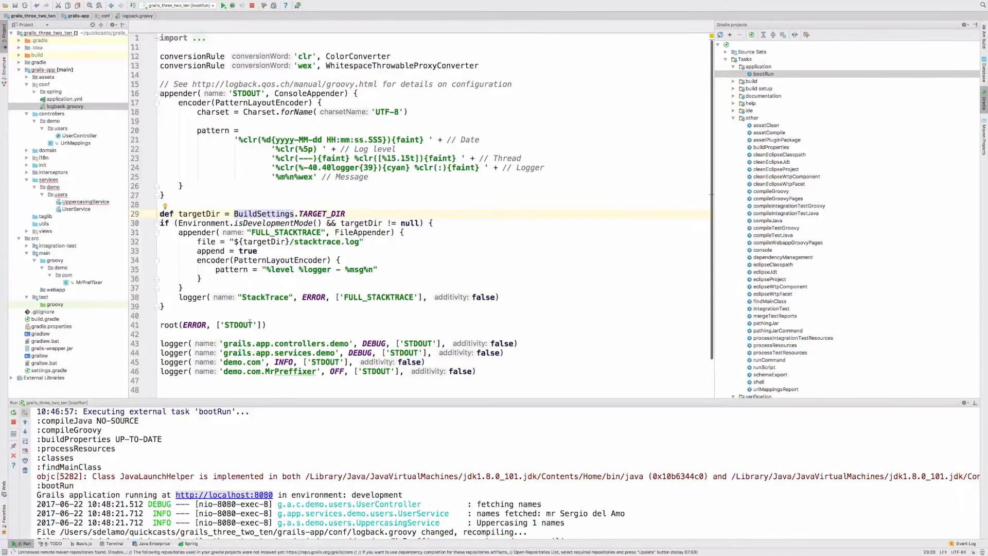
- Collapse the grails-app and src folders and create a logs folder in the project root
scroll("down", 3)
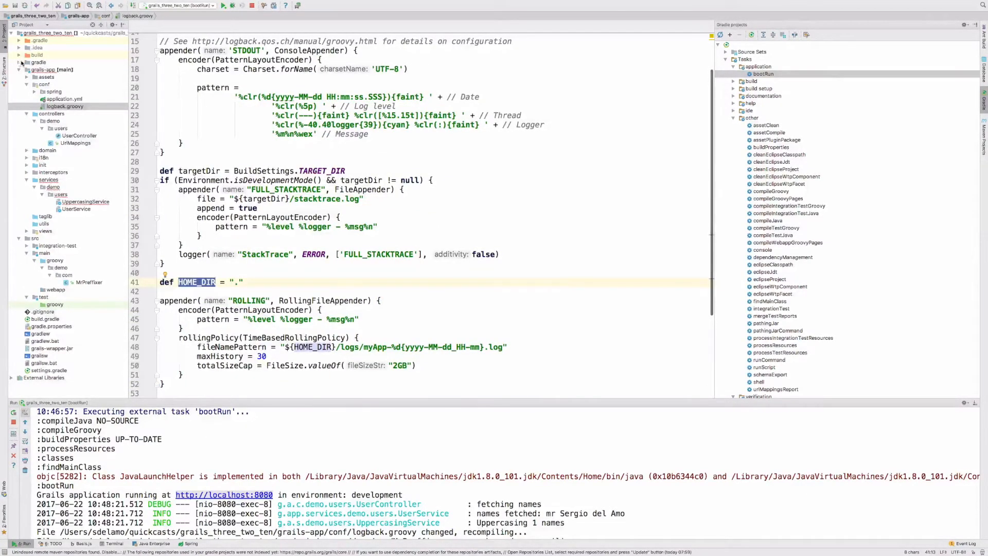
left_click(19, 70)
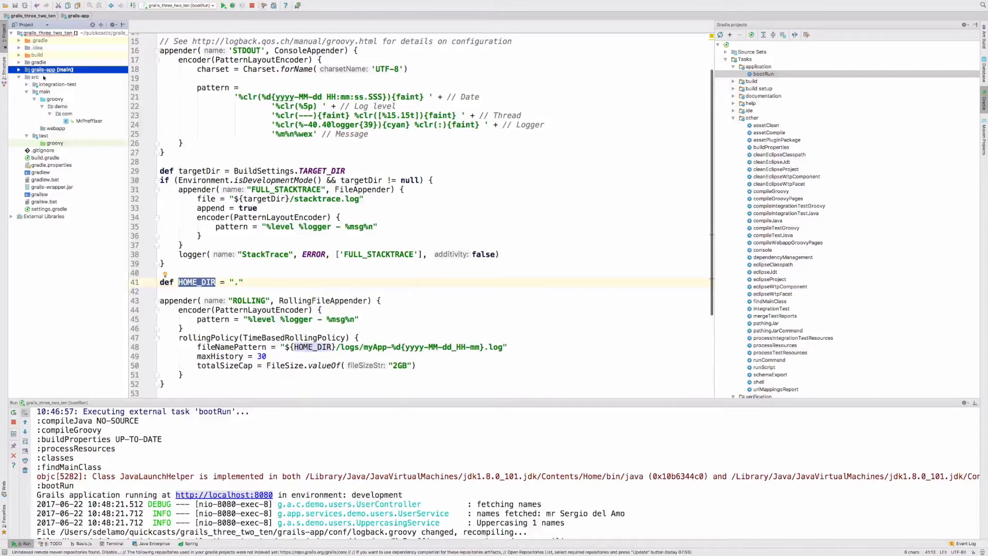
left_click(35, 77)
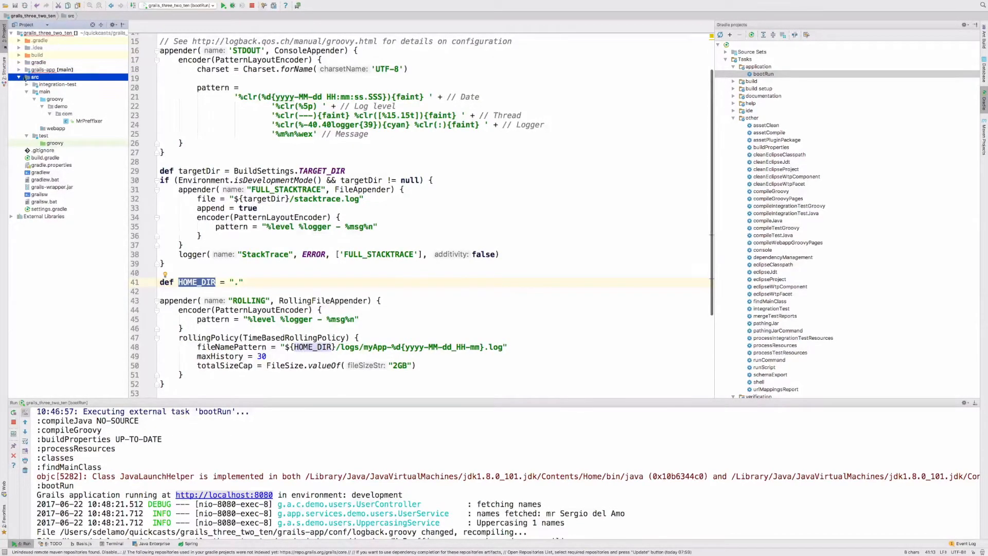
left_click(19, 77)
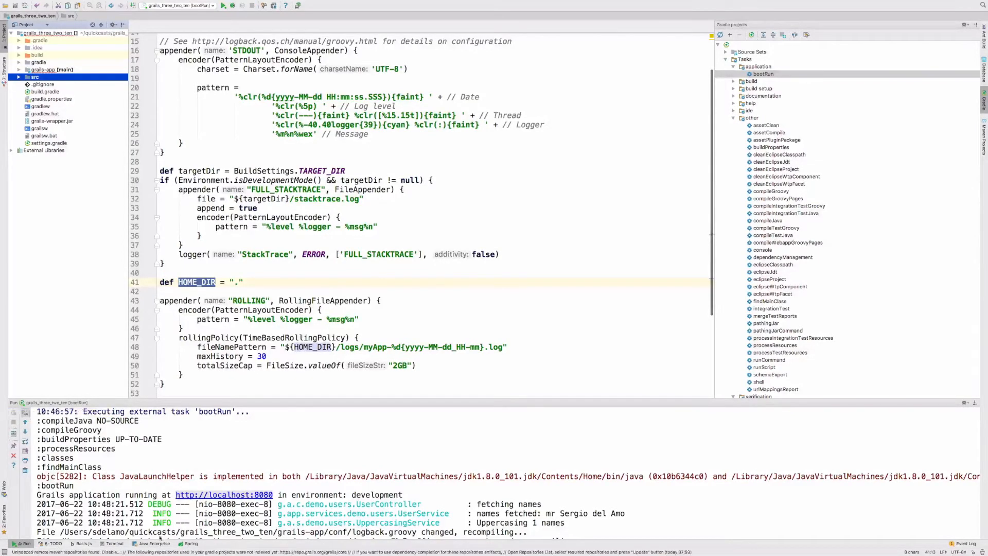
left_click(114, 543)
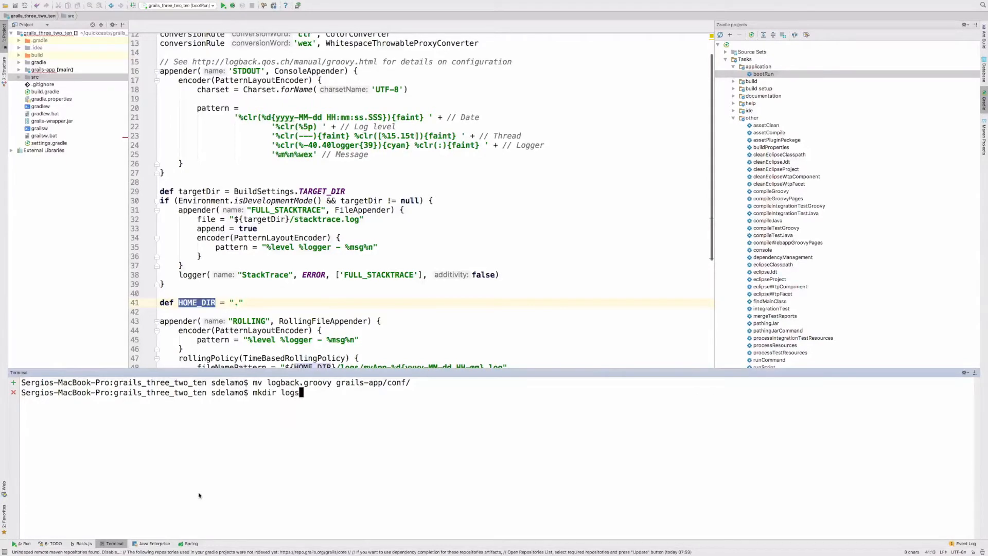
key("Return")
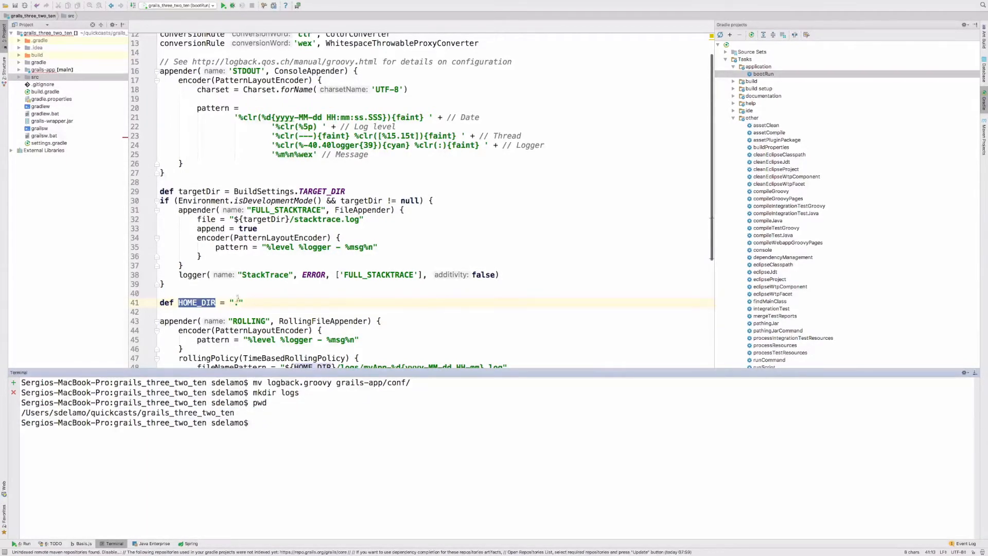
- Set HOME_DIR in logback.groovy to /Users/sdelamo/quickcasts/grails_three_two_ten
type("/Users/sdelamo/quickcasts/grails_three_two_ten")
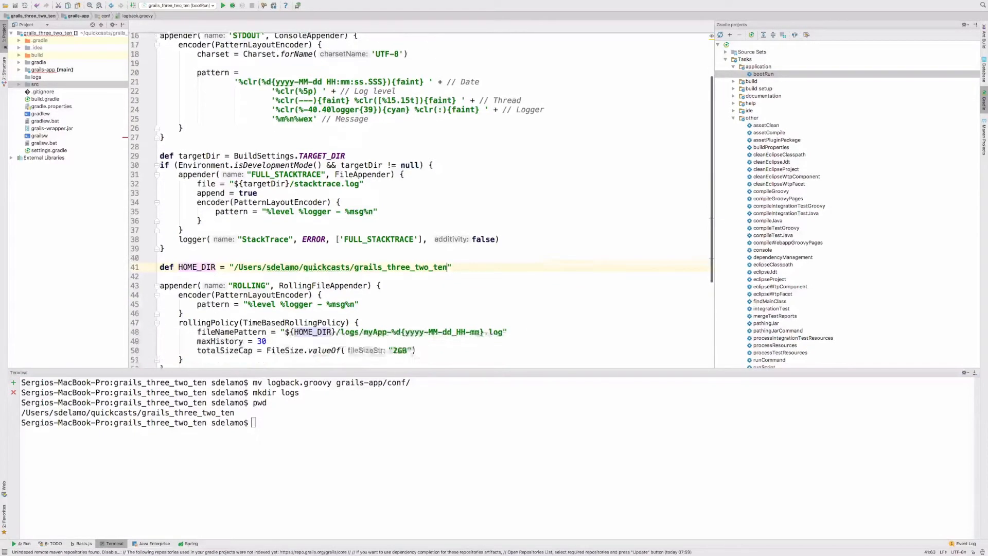
double_click(196, 238)
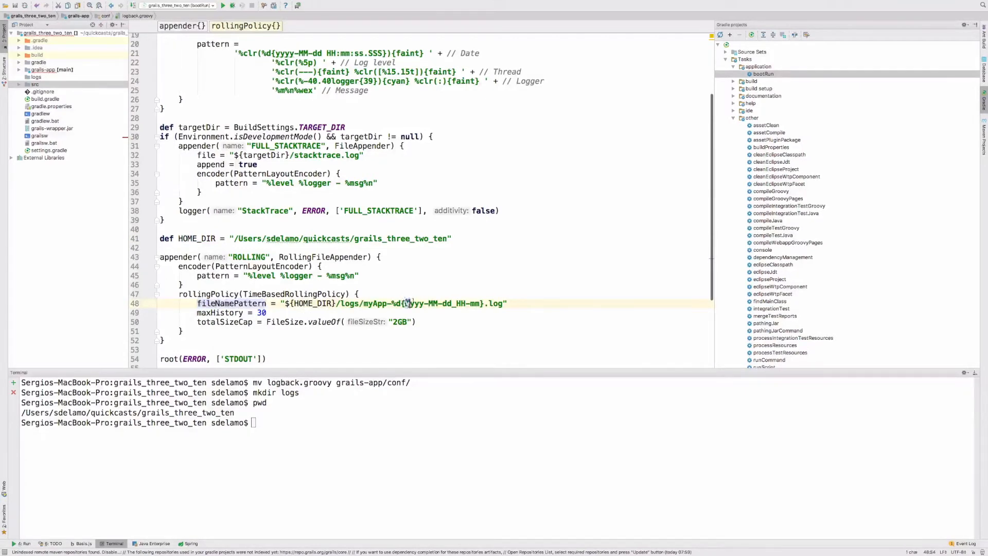
double_click(441, 303)
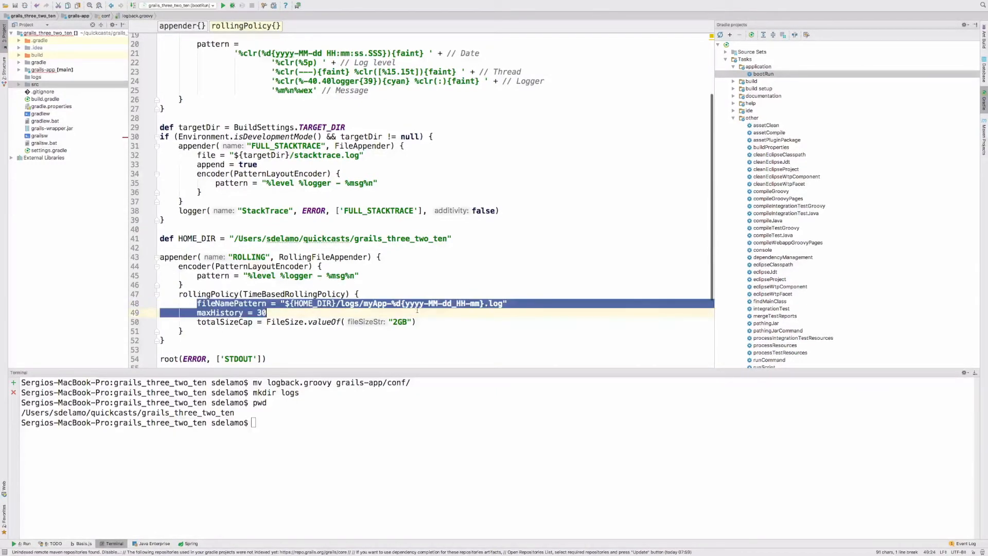
left_click(418, 321)
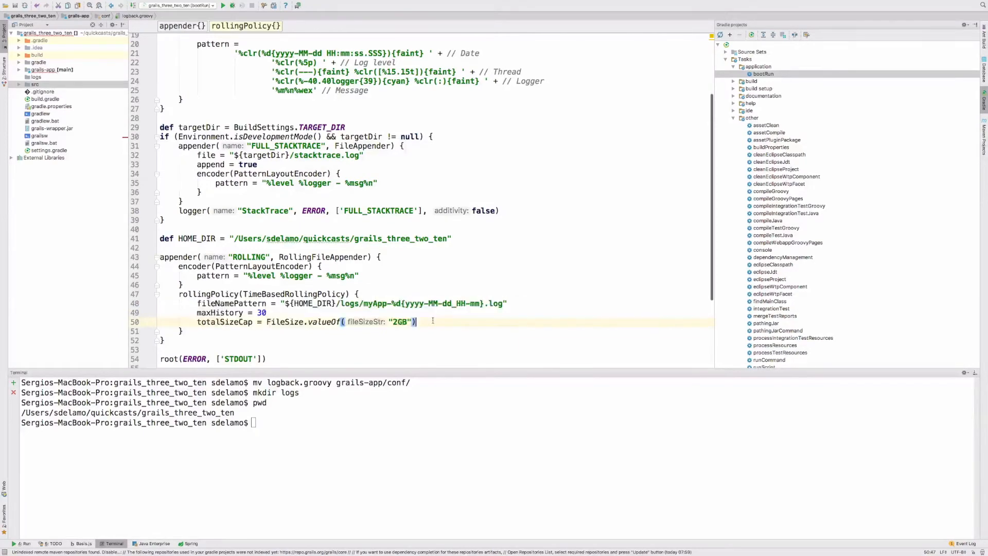
- Point the root and package loggers at ['ROLLING'] and run the app with bootRun
scroll("down", 3)
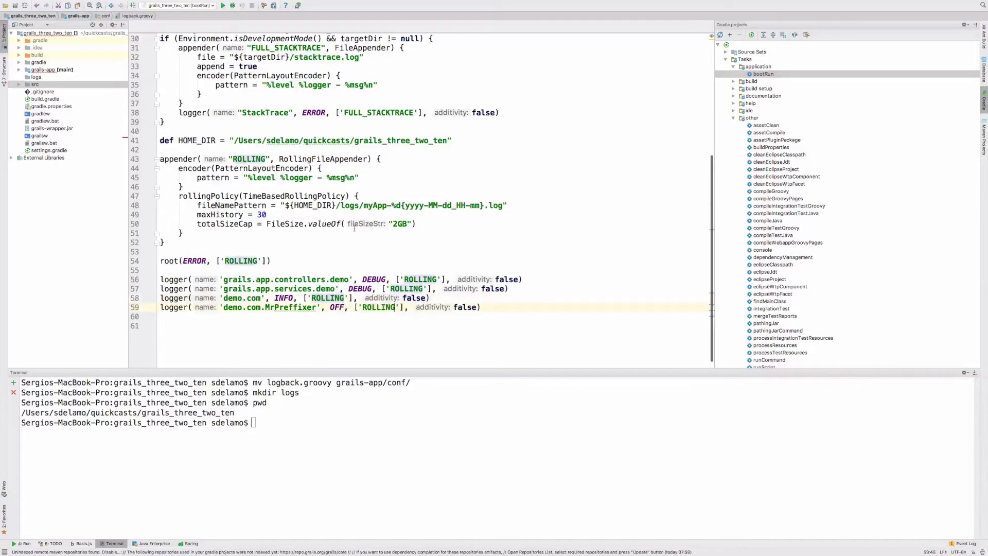
left_click(233, 5)
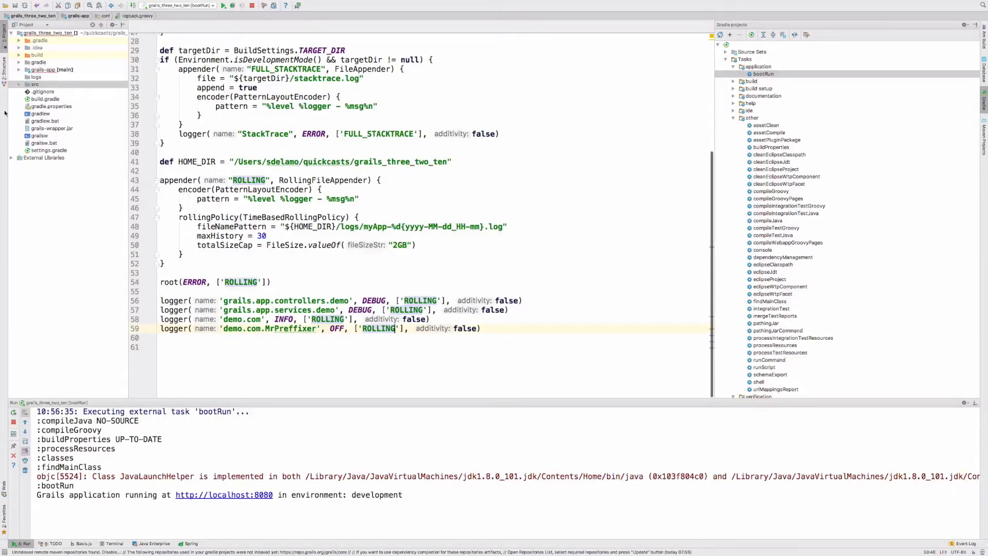
- Synchronize the logs folder twice and open the myApp-2017-06-22_10-57.log file
left_click(37, 77)
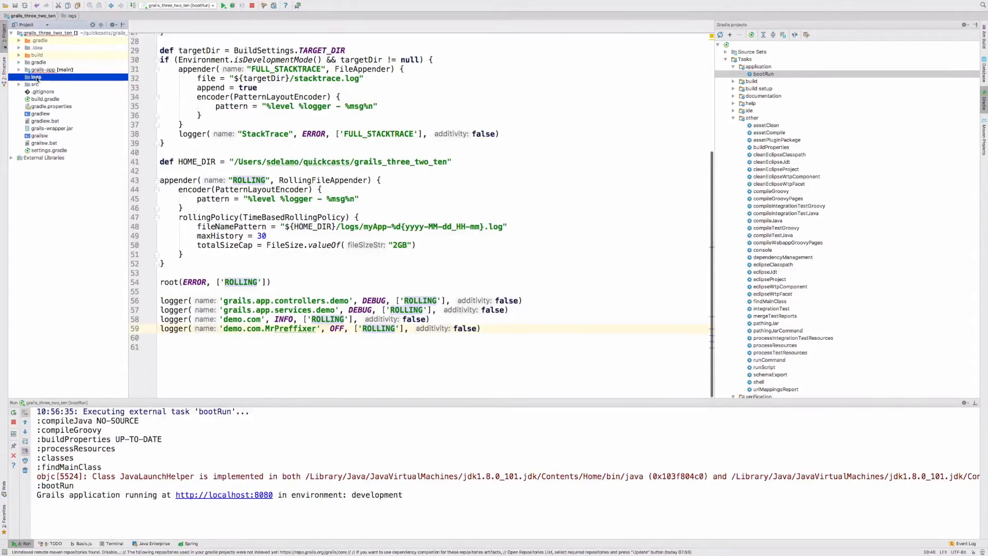
right_click(34, 76)
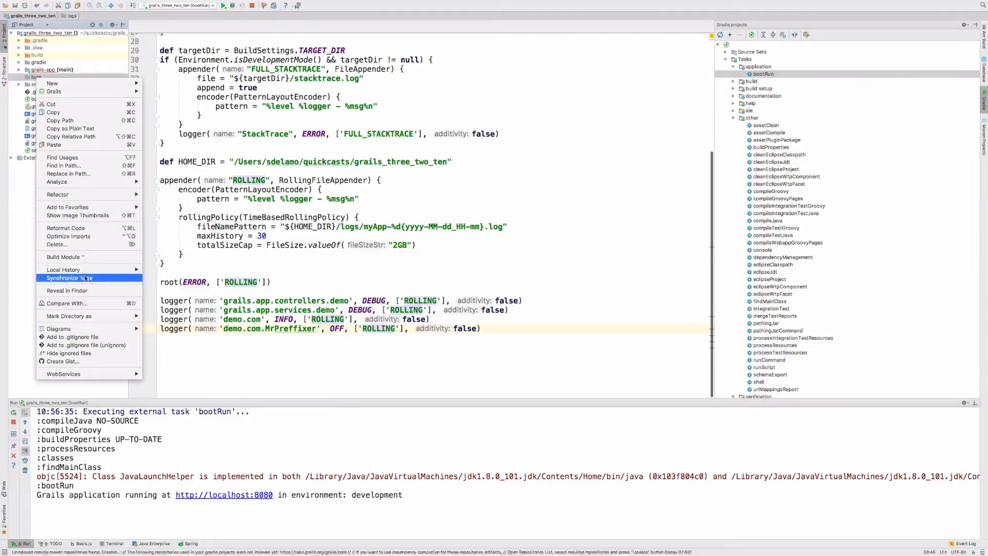
left_click(70, 278)
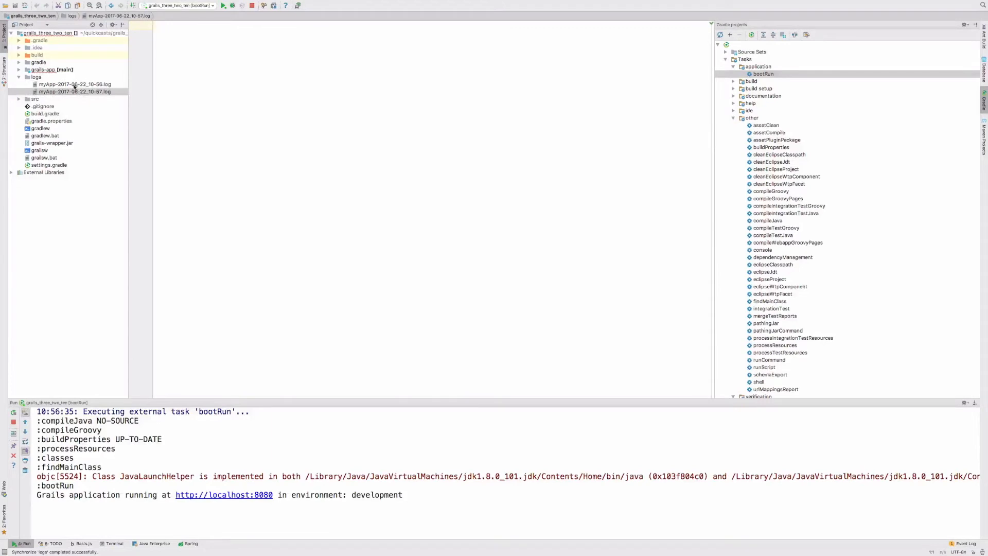
left_click(74, 84)
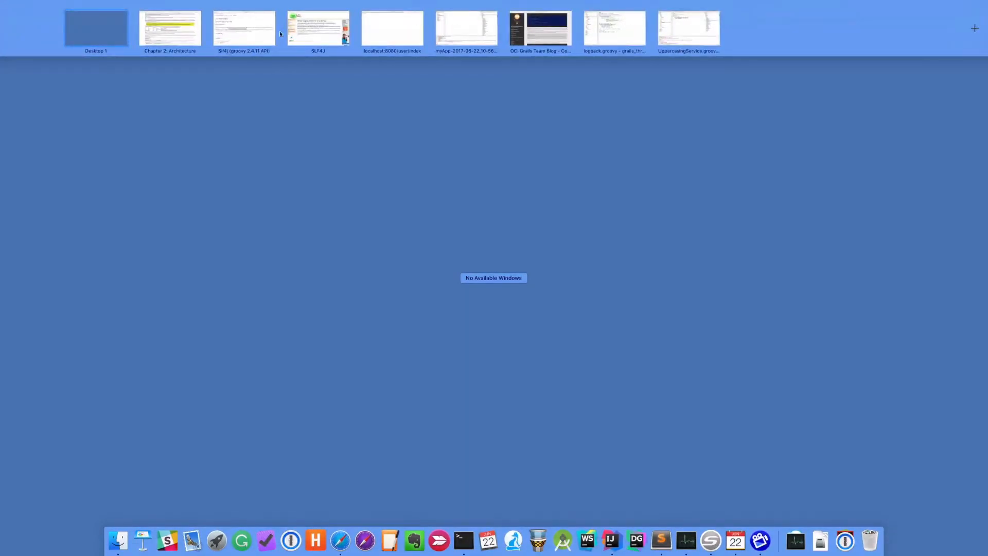
mouse_move(610, 541)
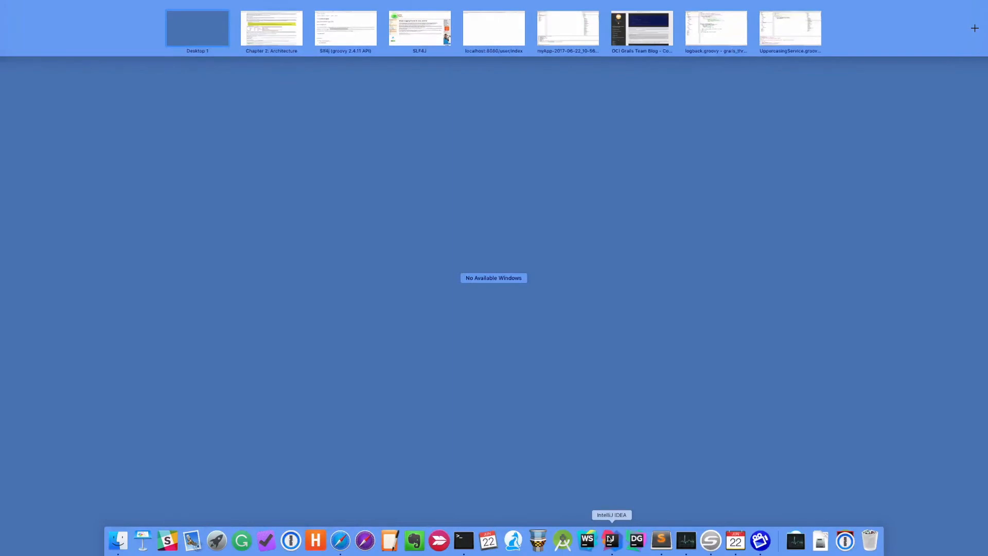
left_click(611, 540)
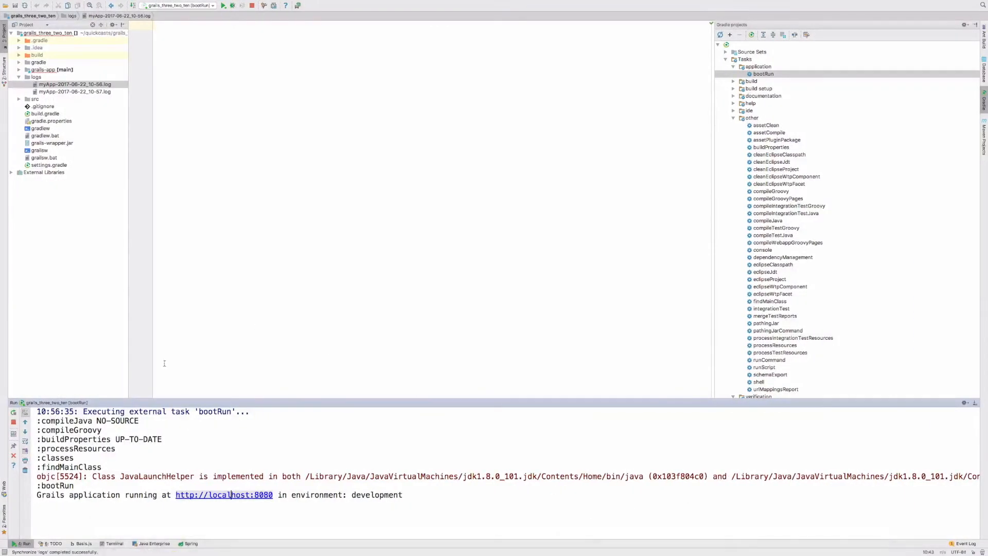
right_click(36, 76)
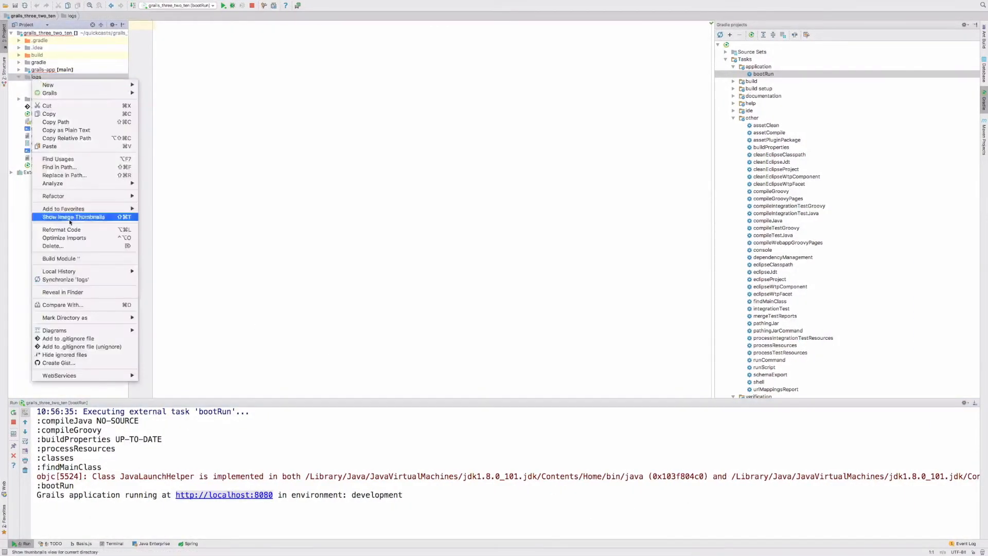
left_click(65, 279)
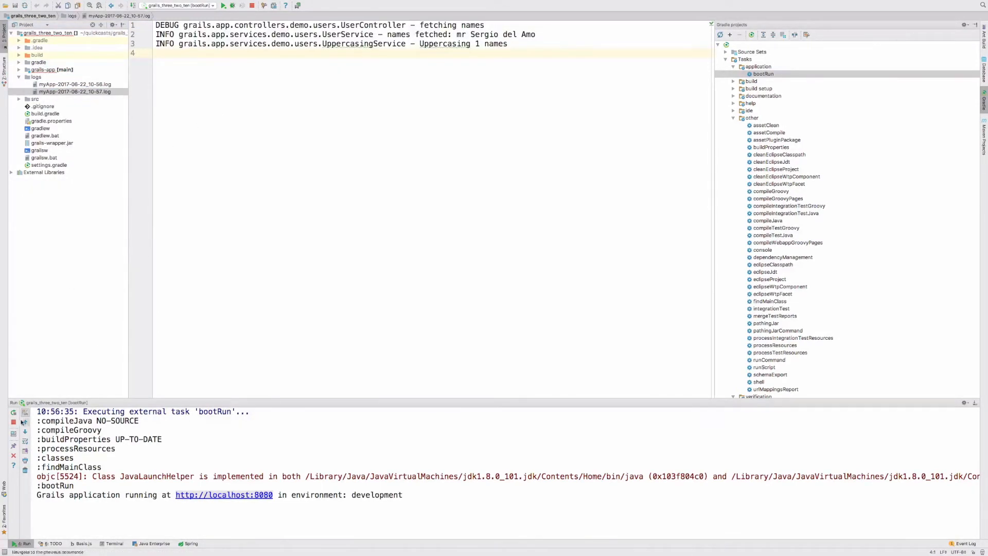
left_click(13, 421)
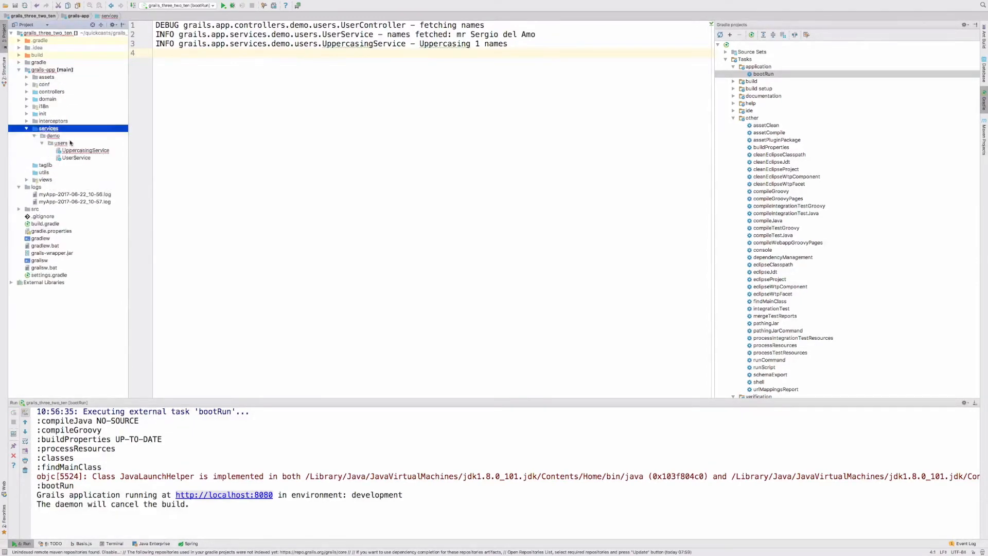
double_click(85, 149)
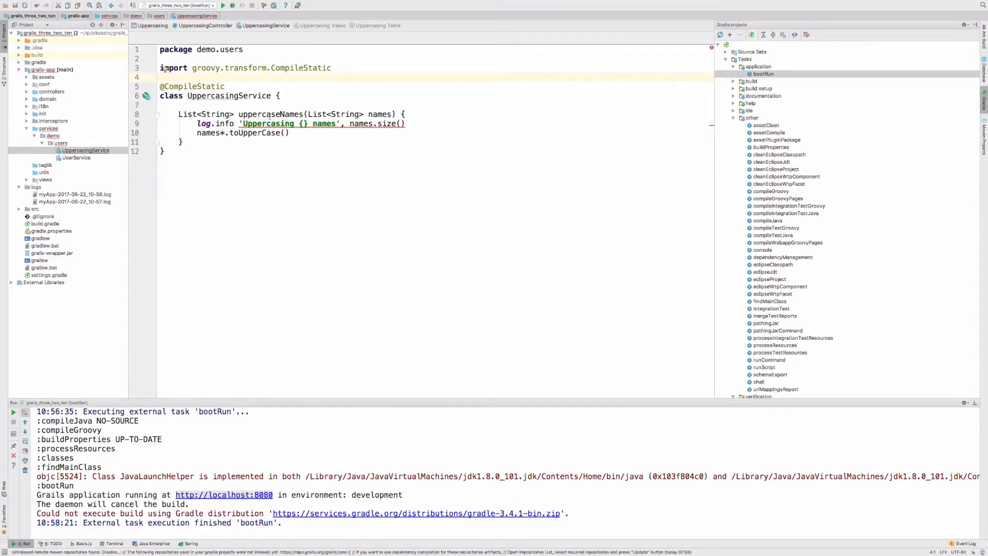
type("@Sl4")
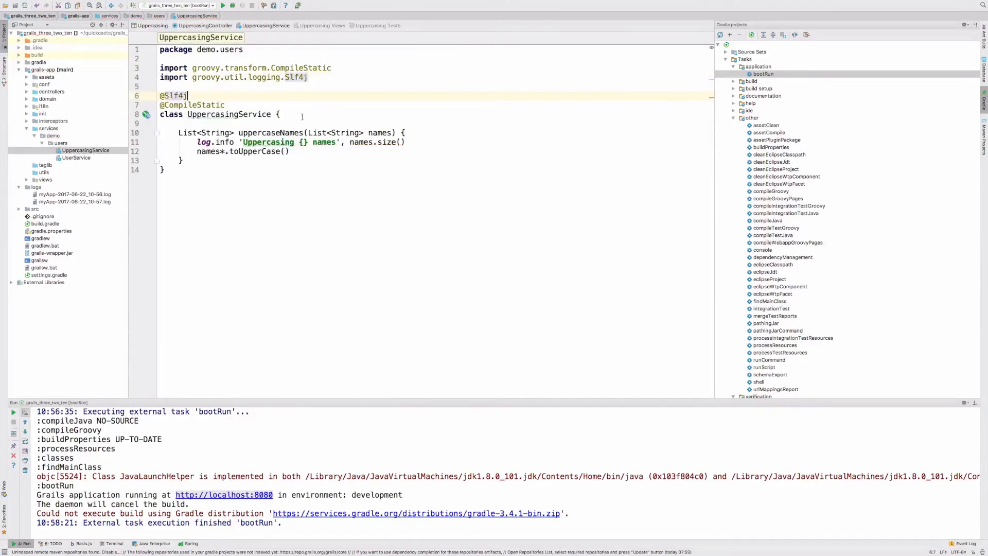
left_click(296, 142)
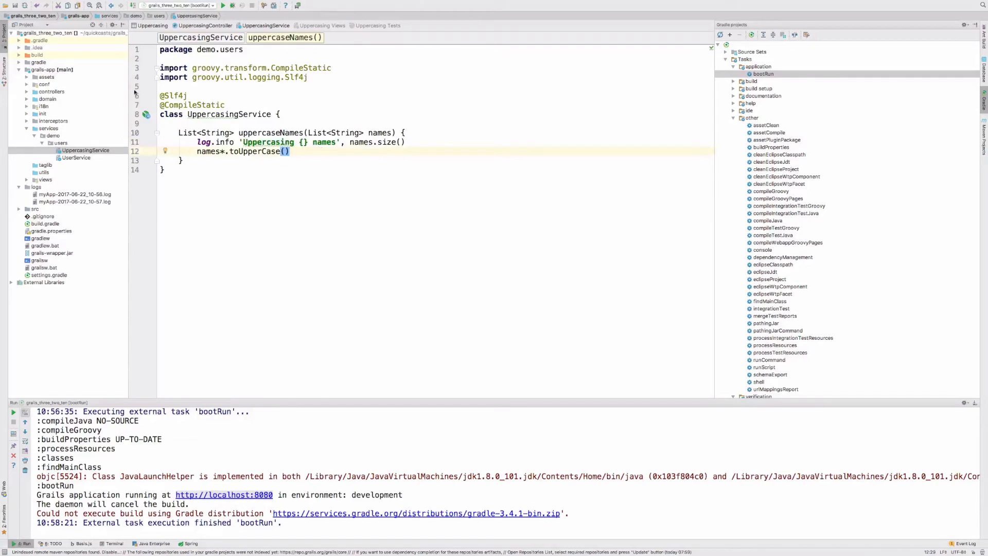
mouse_move(268, 143)
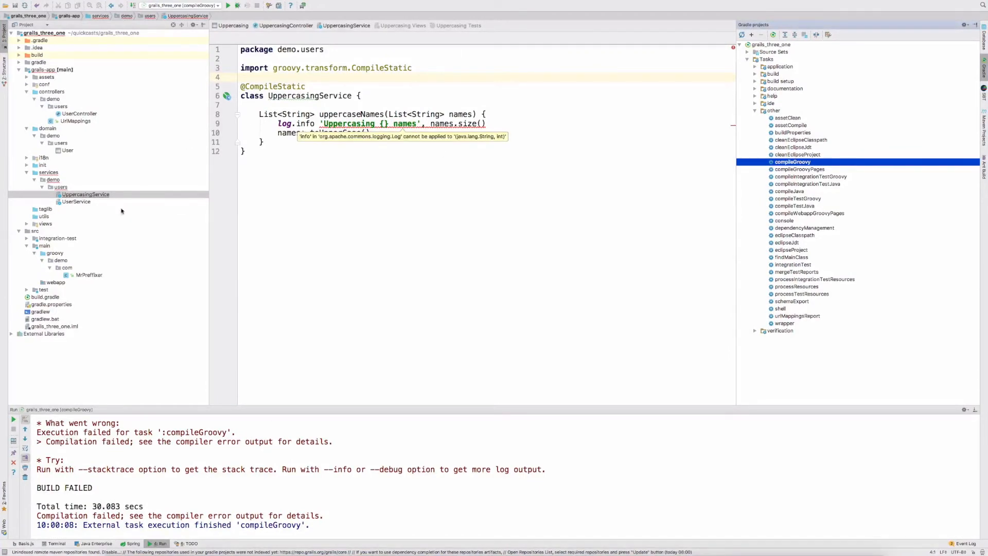
- Rerun the compileGroovy Gradle task and open grails_three_one's logback.groovy
double_click(51, 304)
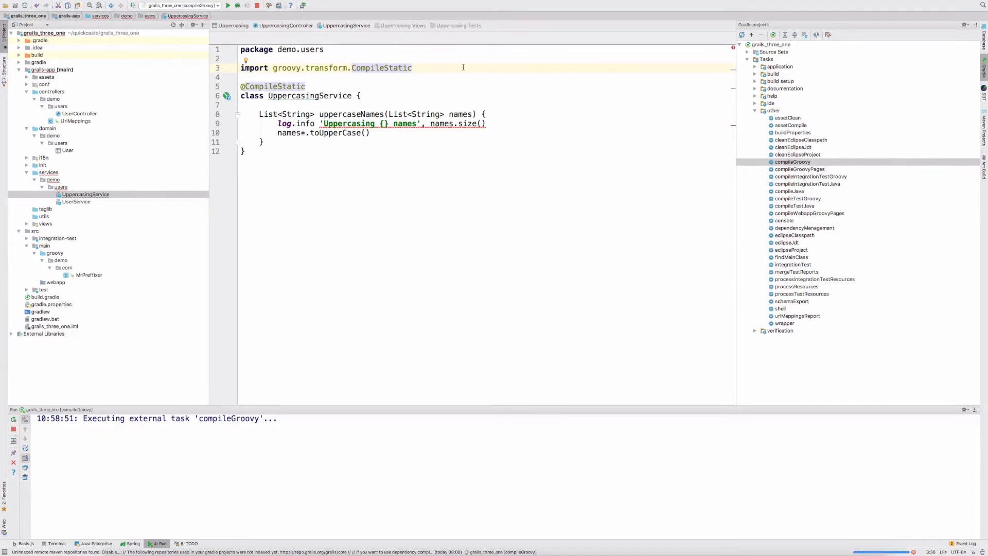
left_click(44, 84)
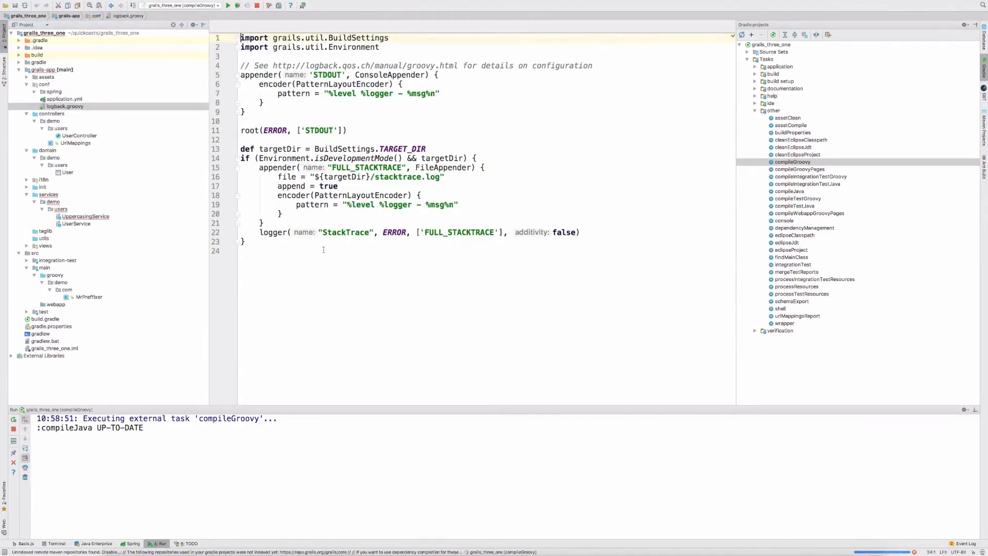
- Start typing a logger('demo.grails.s…') line in logback.groovy, then delete it
key("enter")
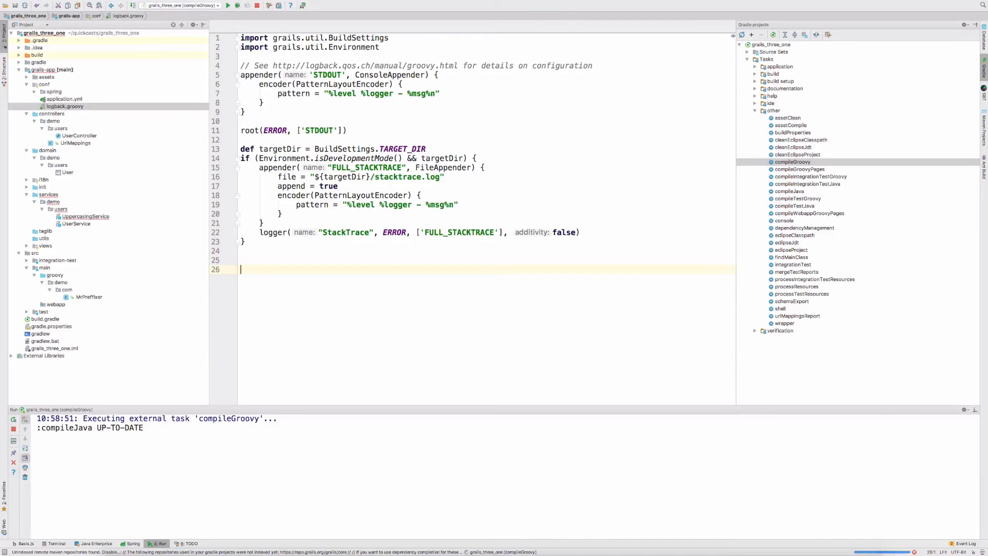
type("logger('d')")
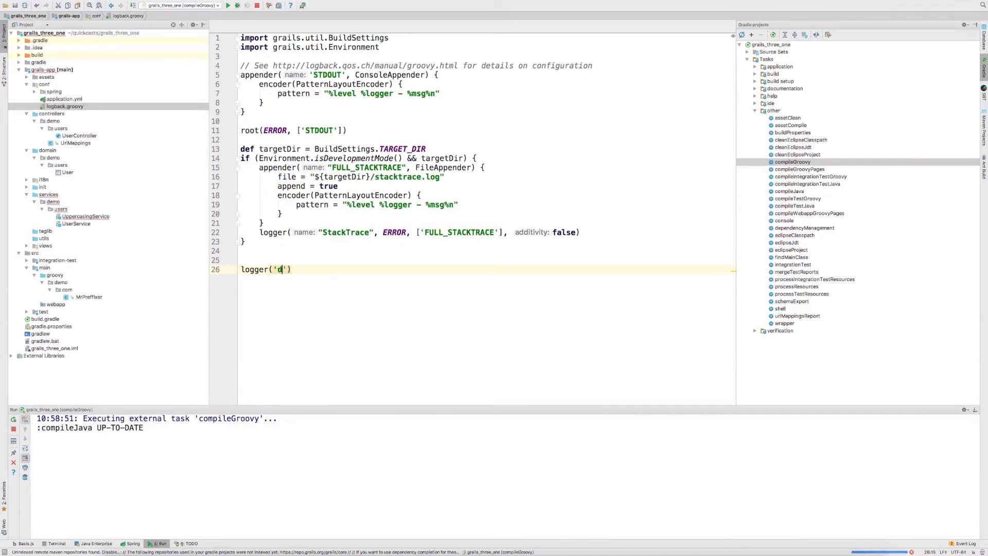
type("emo")
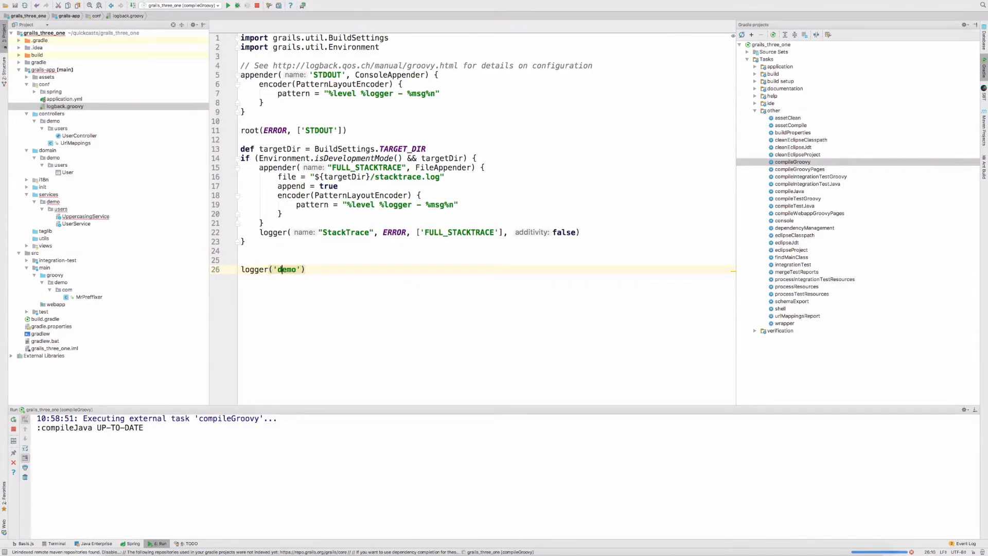
type("grails.app.controller.")
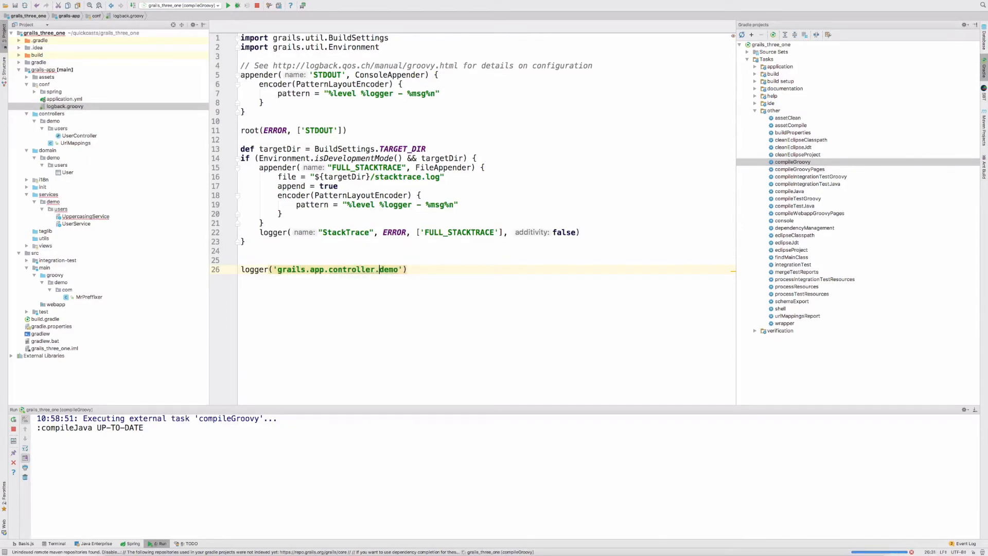
type("s")
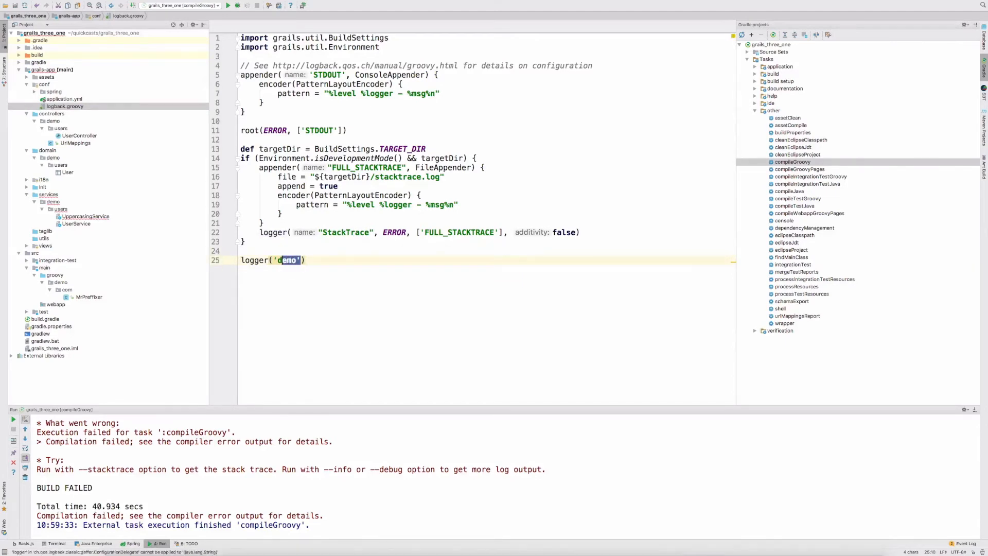
key("Delete")
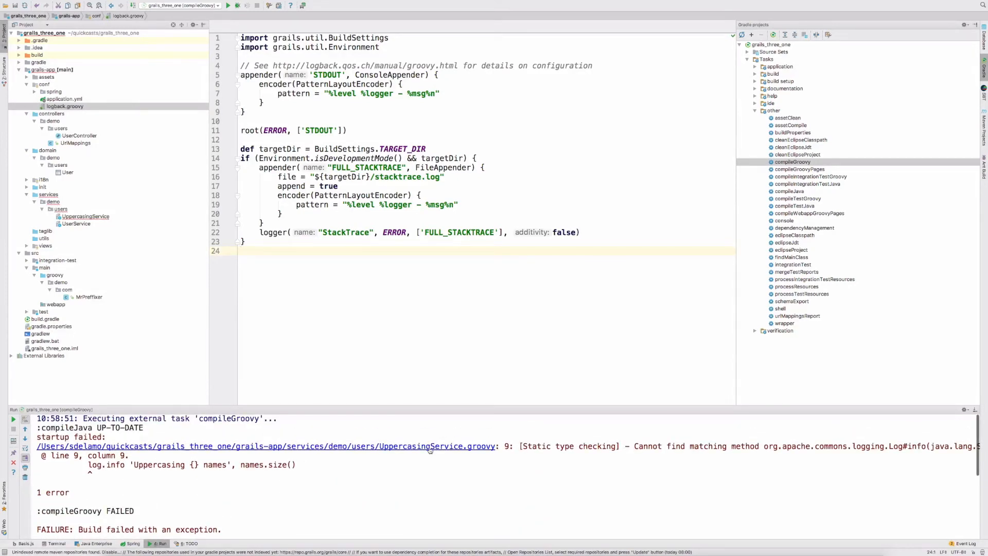
- Open UppercasingService.groovy from the compile error link in the Run output
left_click(85, 217)
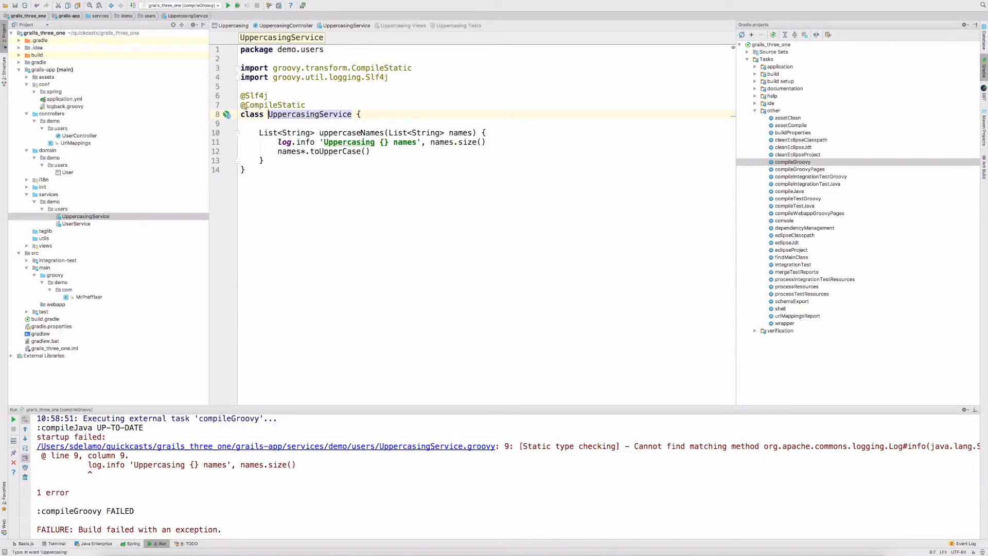
mouse_move(123, 124)
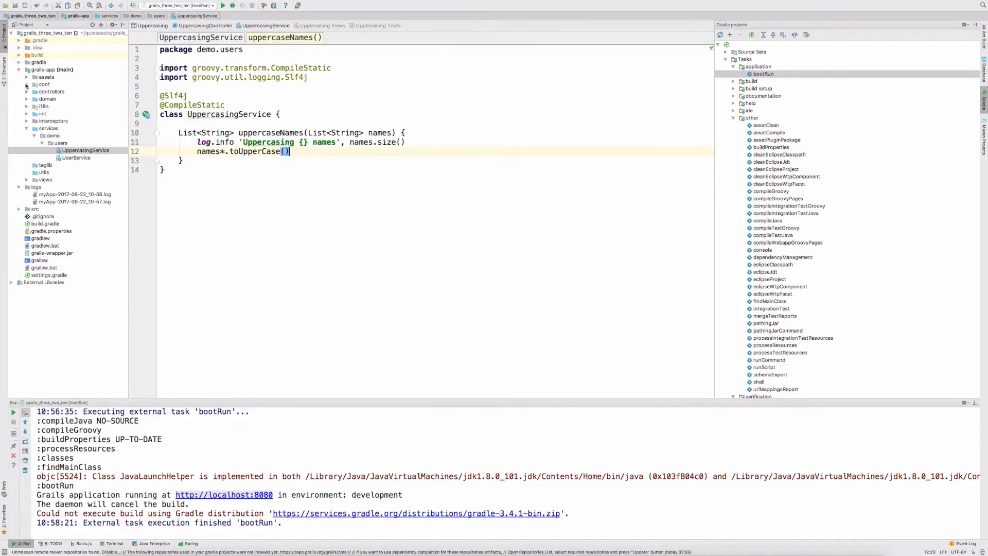
- Move logback.groovy out of grails-app/conf with an mv command in the terminal
left_click(45, 84)
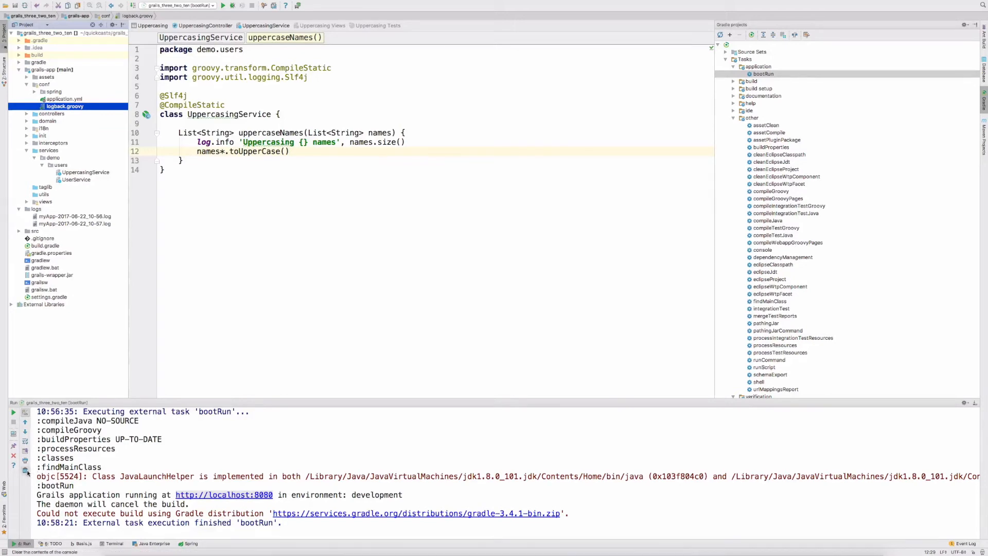
left_click(115, 544)
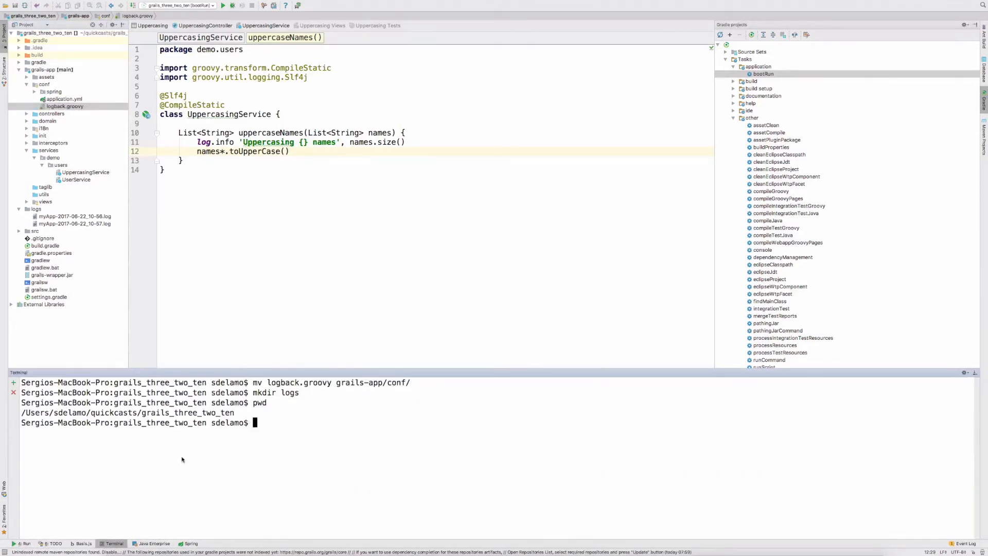
type("mv")
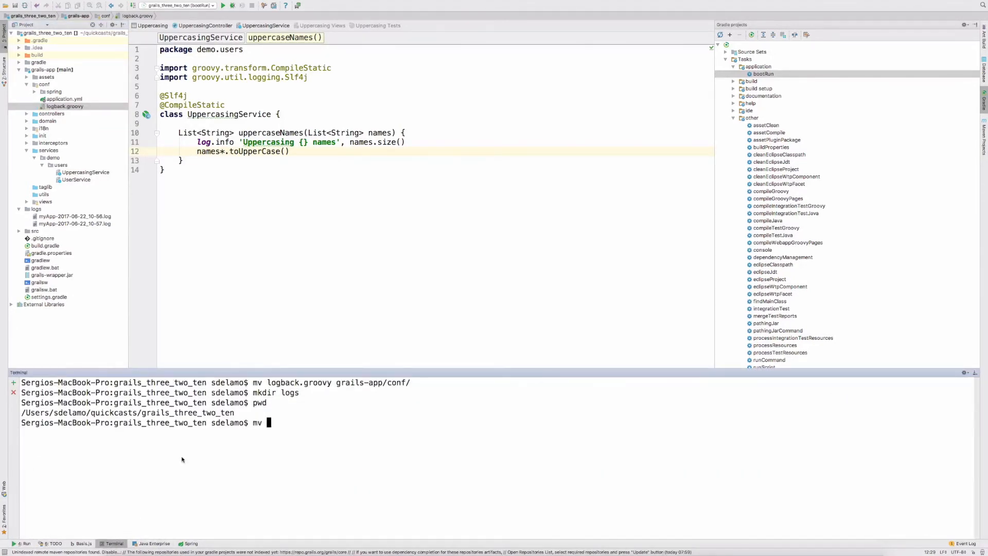
type("grailss")
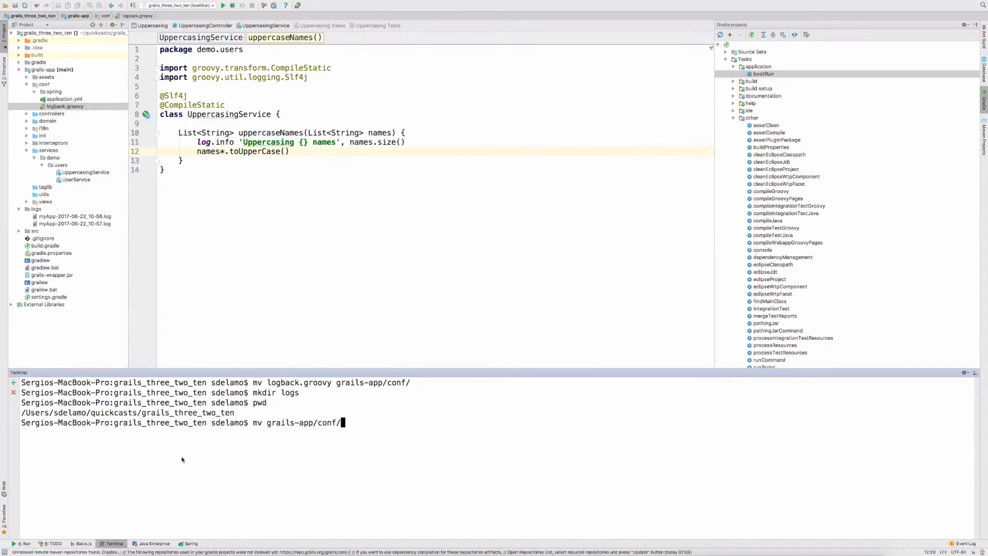
key("Return")
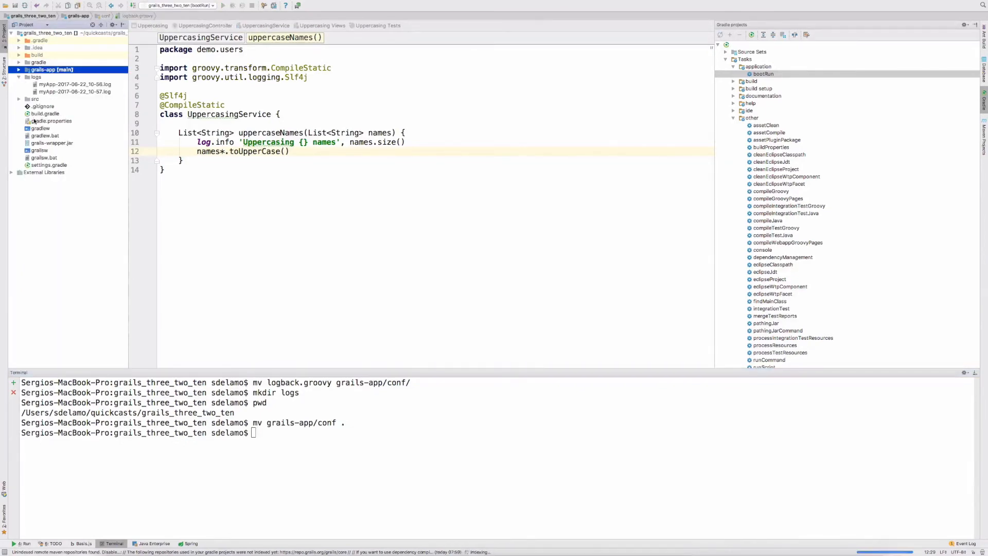
- Synchronize the project root so the tree reflects the files on disk
left_click(19, 76)
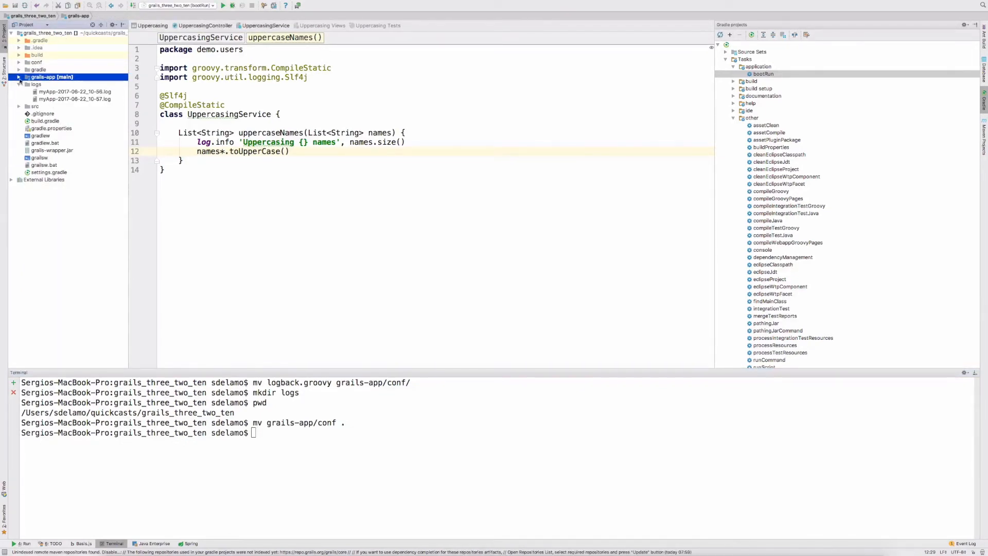
left_click(19, 84)
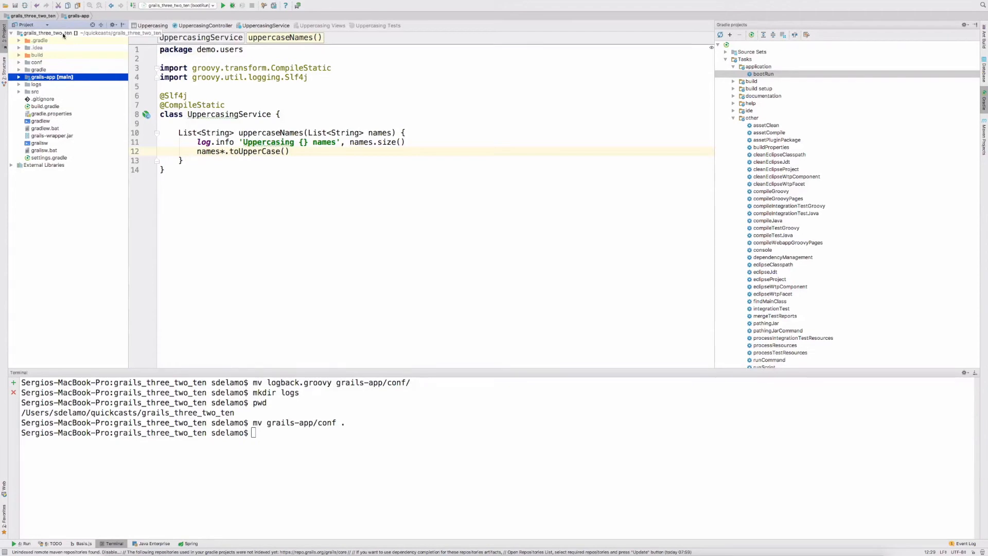
right_click(51, 77)
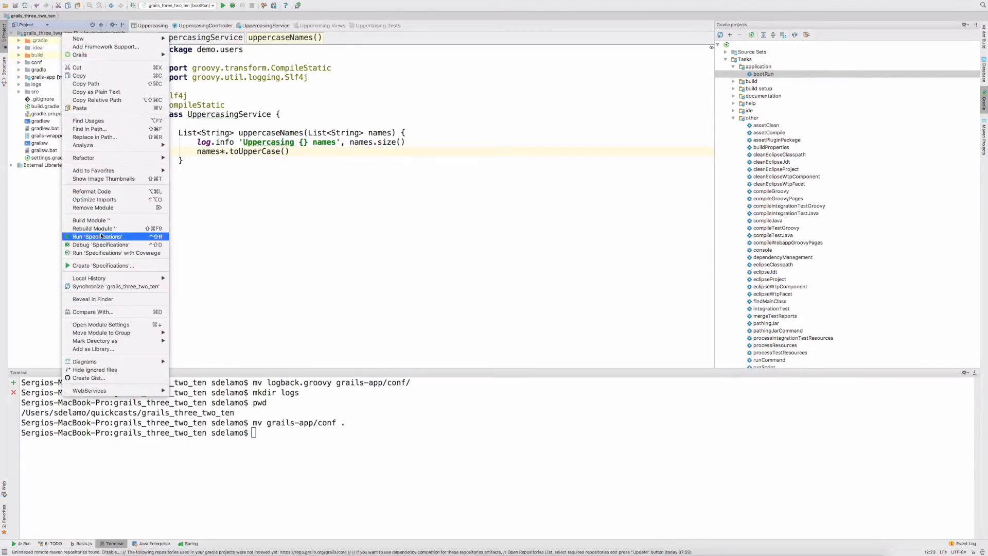
mouse_move(115, 287)
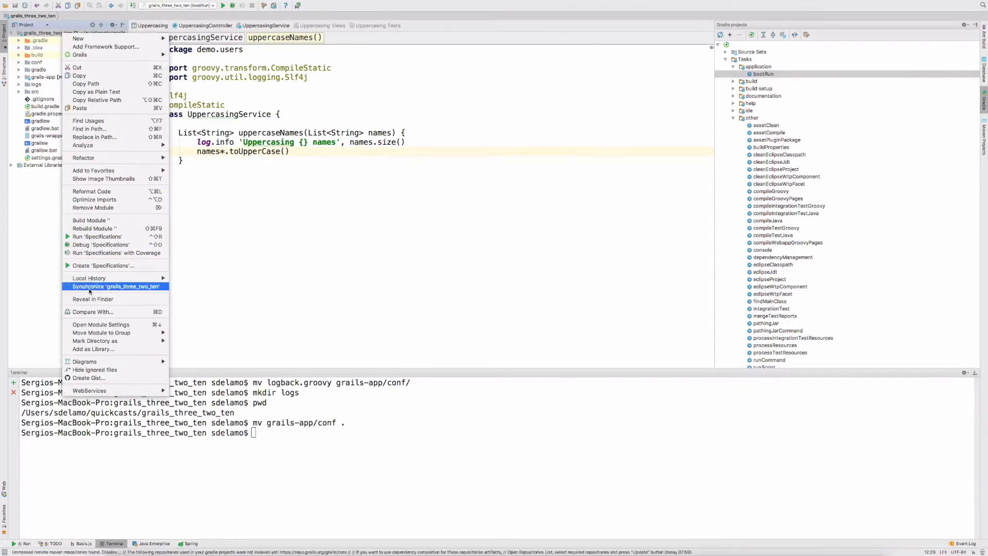
left_click(115, 286)
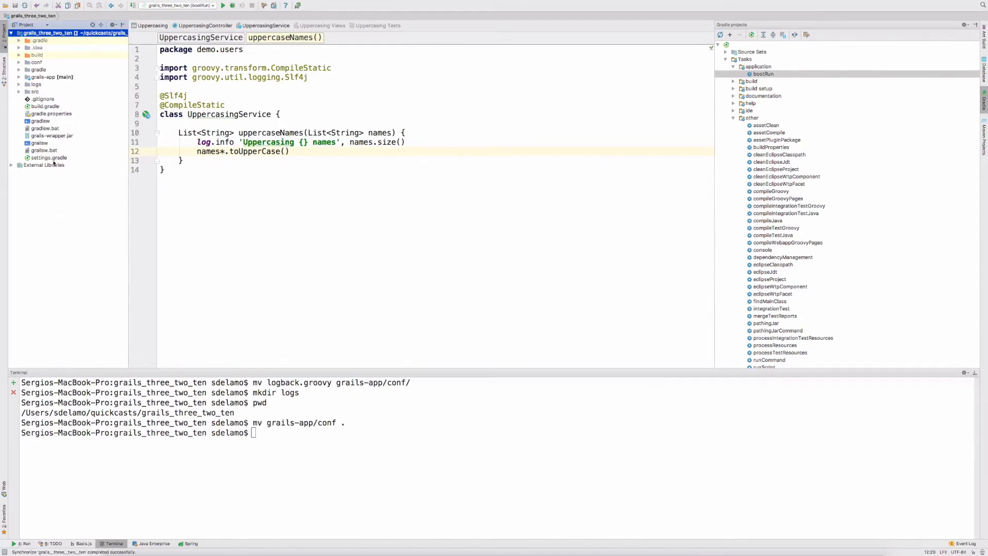
left_click(19, 76)
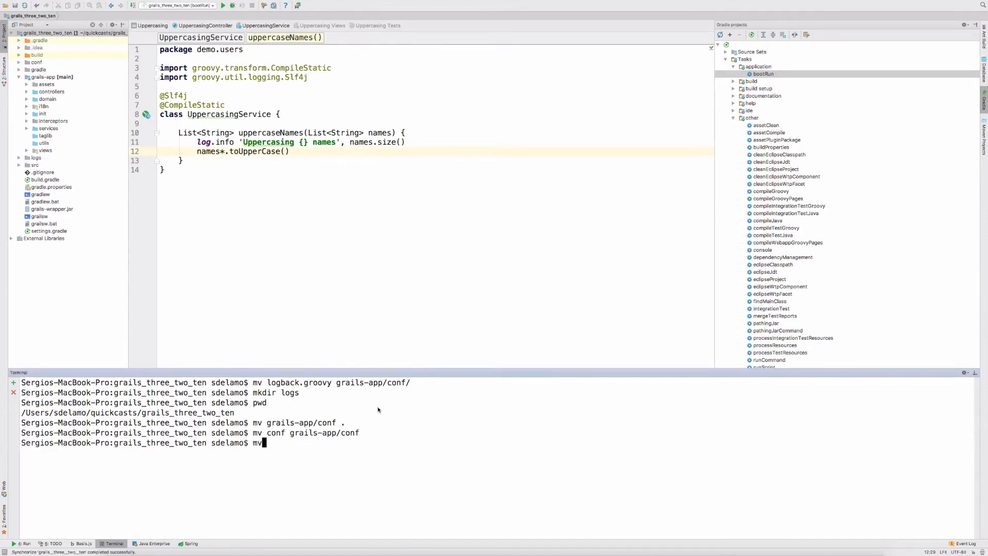
- Rerun the mv moving logback.groovy to the project root, then synchronize grails-app
type("grails-app/conf/logback.groovy")
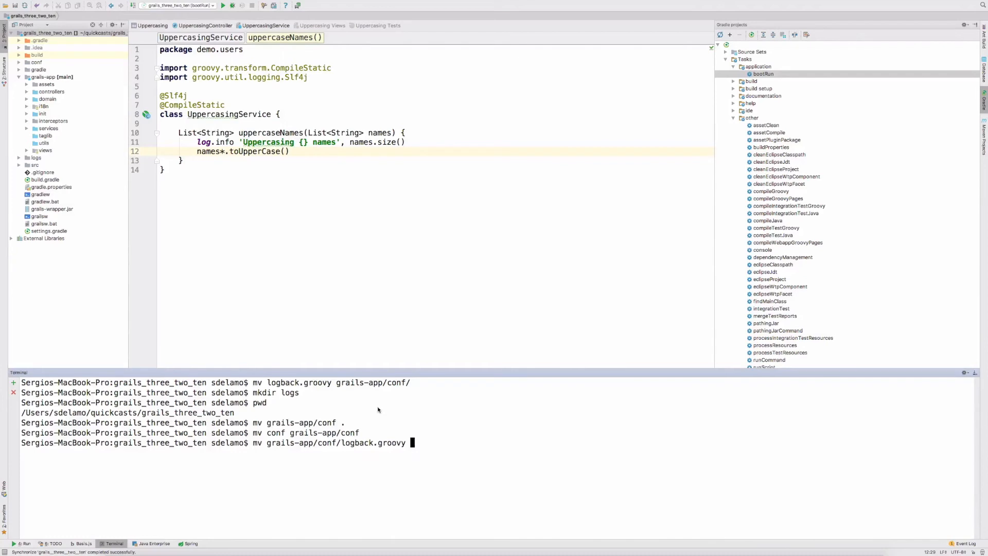
key("Return")
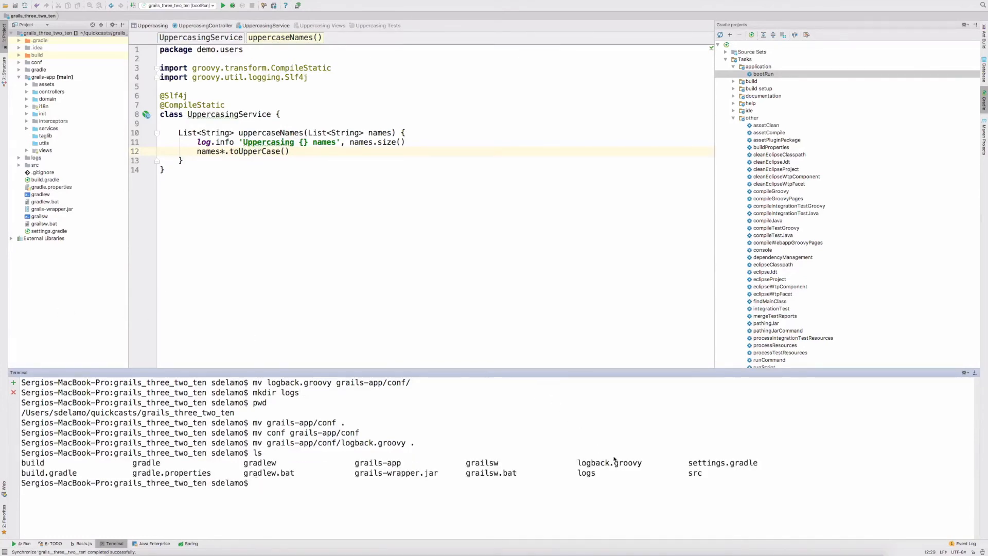
double_click(609, 463)
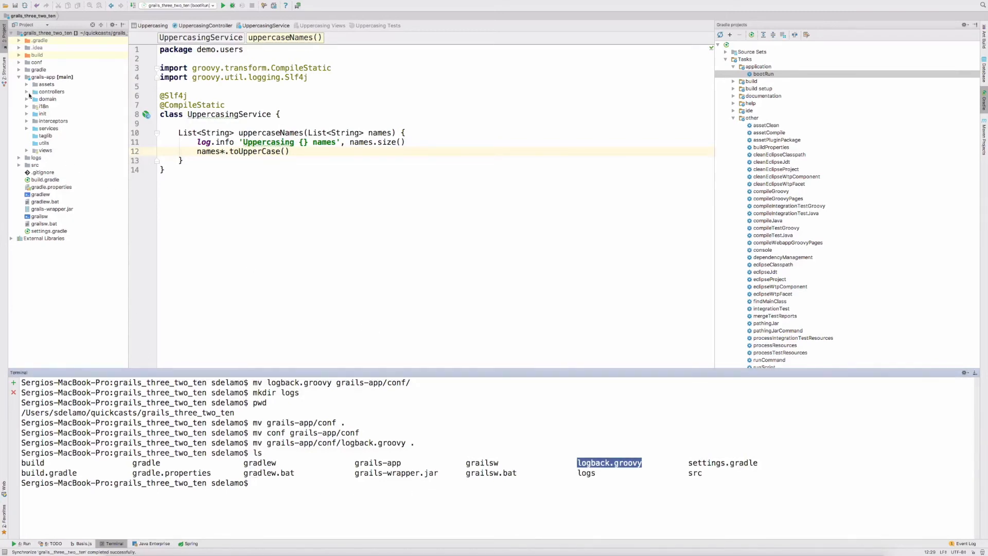
right_click(54, 77)
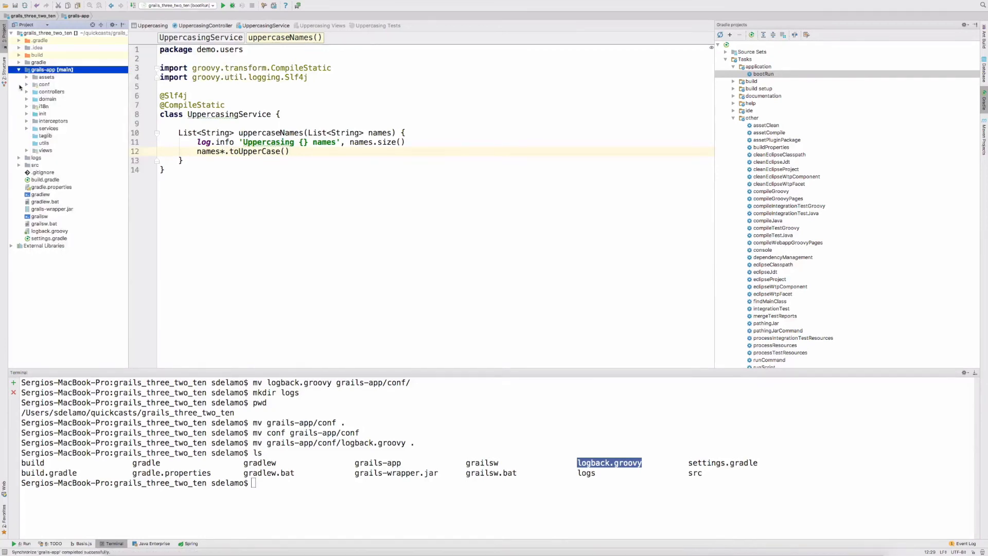
left_click(26, 84)
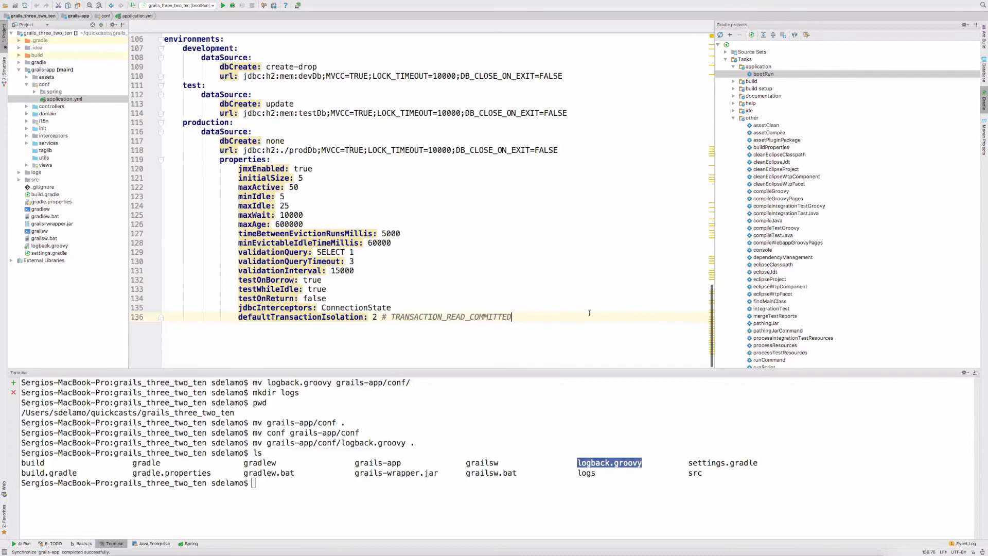
- Append 'logging: config:' with the absolute quickcasts/grails_three_two_ten/logback.groovy path to application.yml
key("enter")
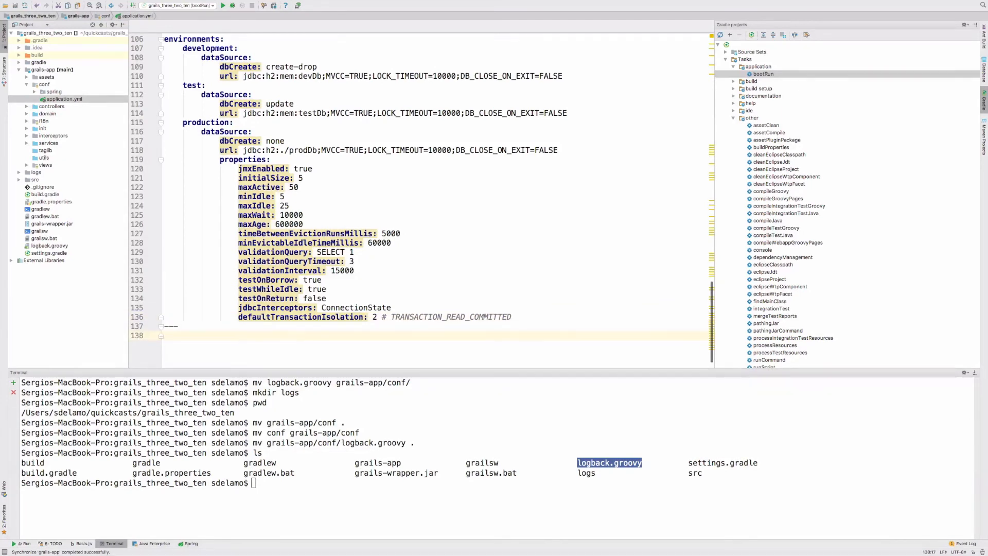
type("l")
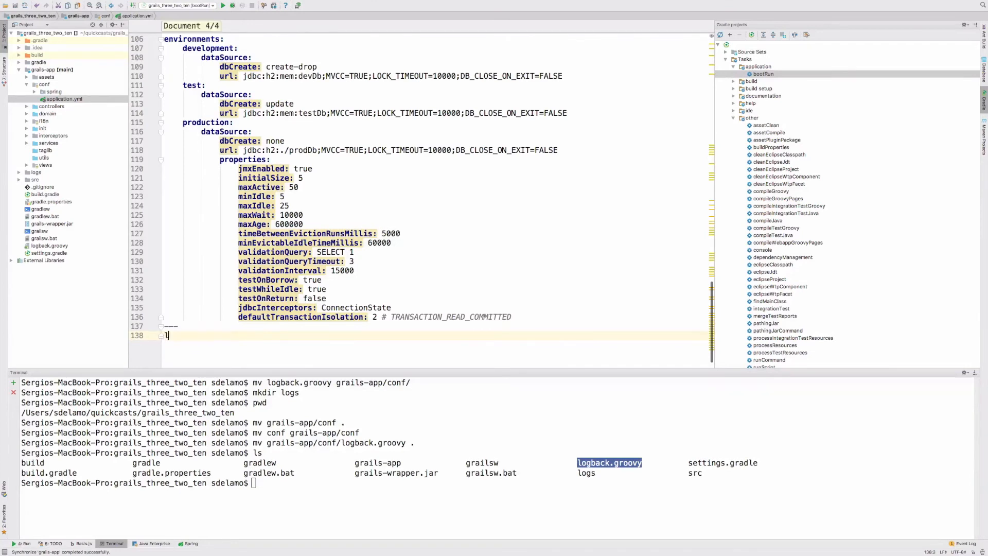
type("ogging:")
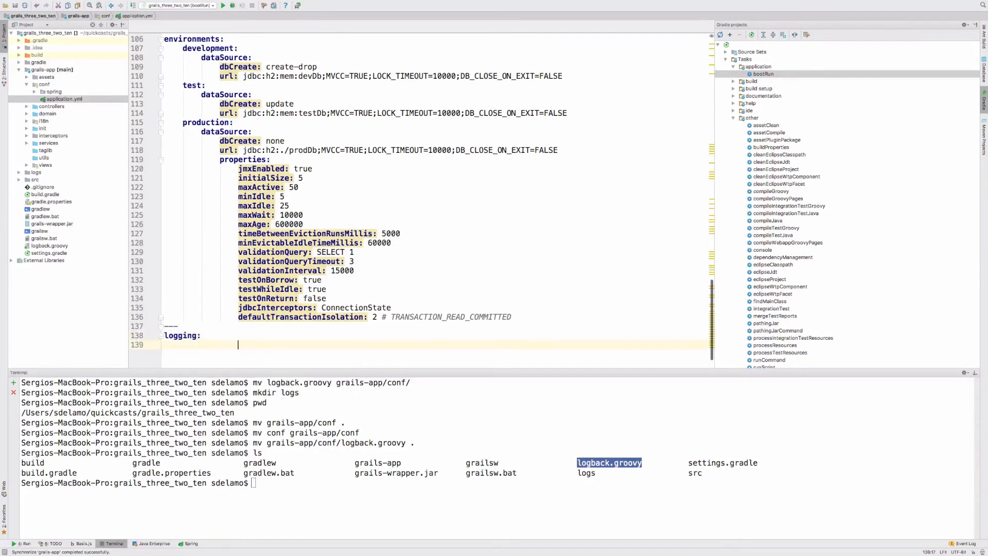
type("c")
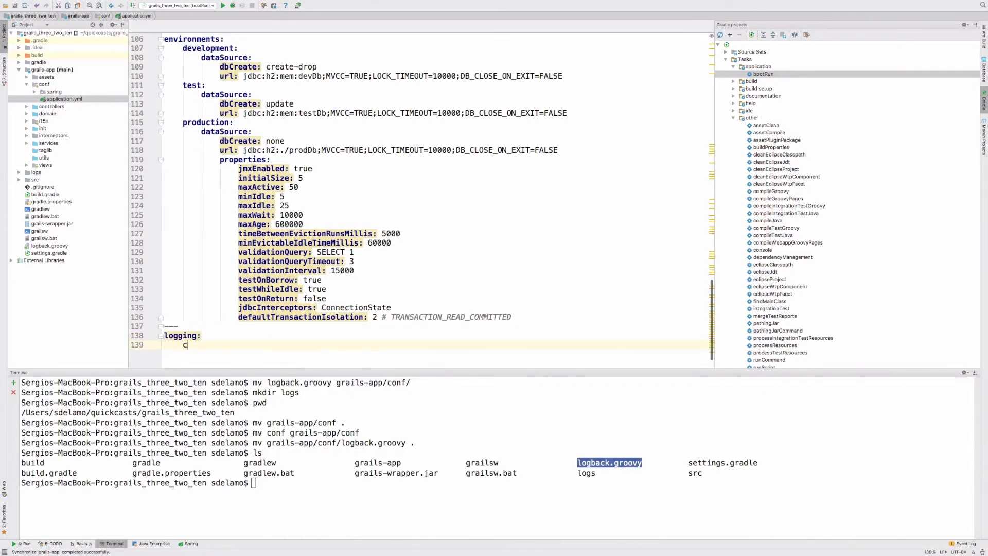
type("config: /Users/sdelamo/")
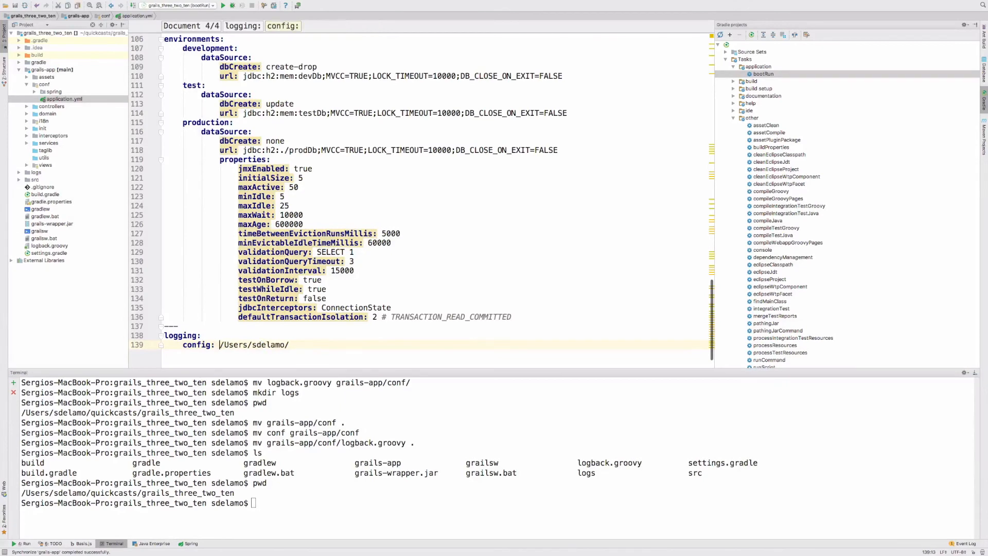
type("quickcasts/grails_three_two_ten/")
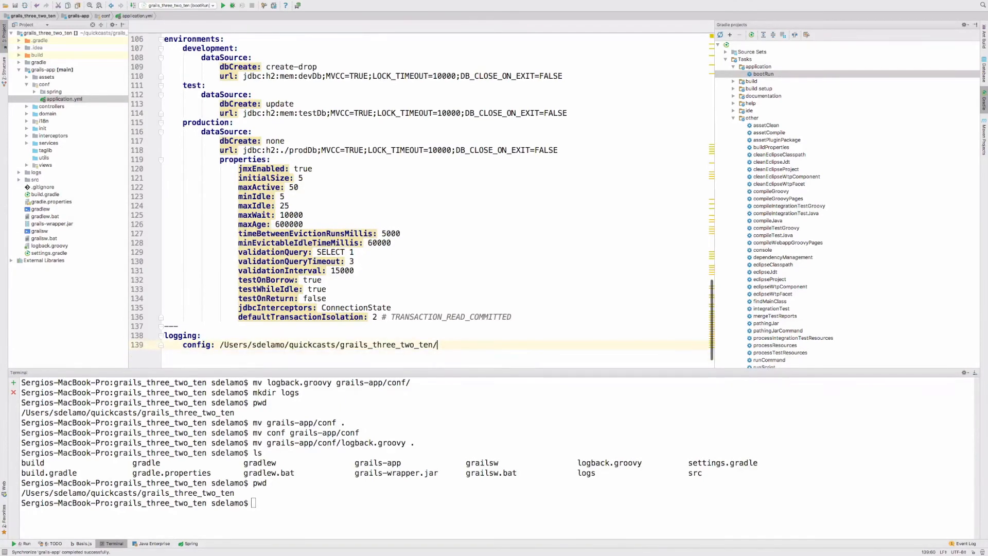
type("l")
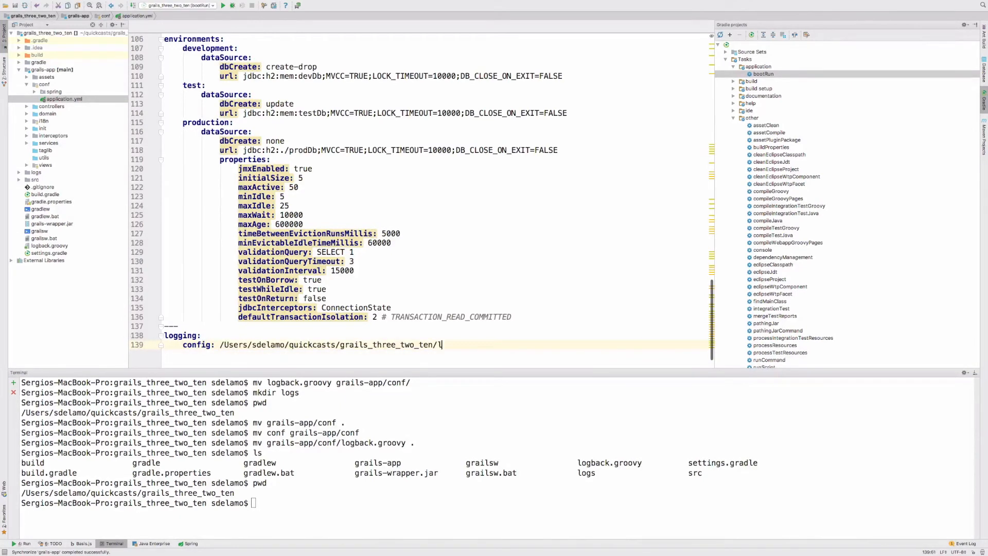
type("ogback.groovy")
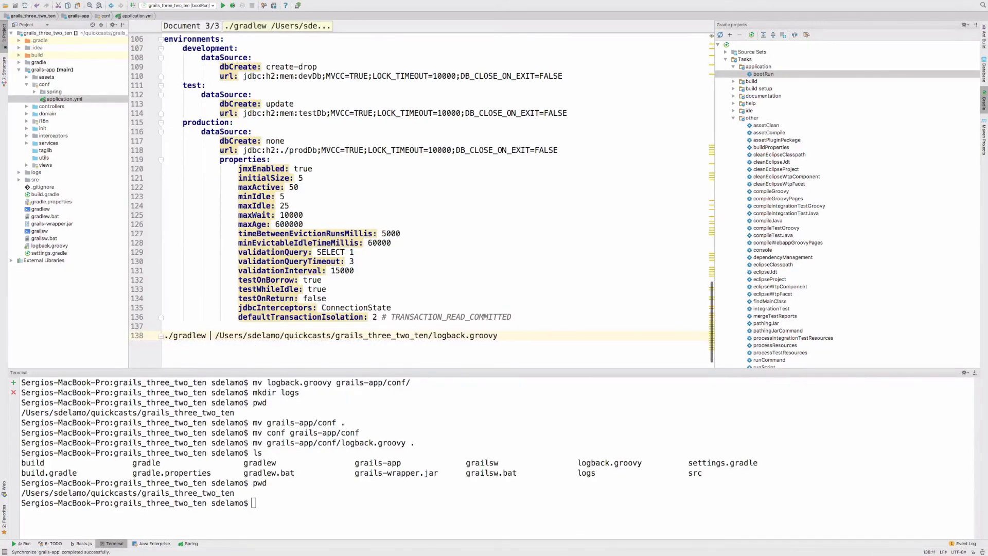
- Build the './gradlew -Dlogging.config=… bootRun' command and note its prefix in application.yml
type("-D")
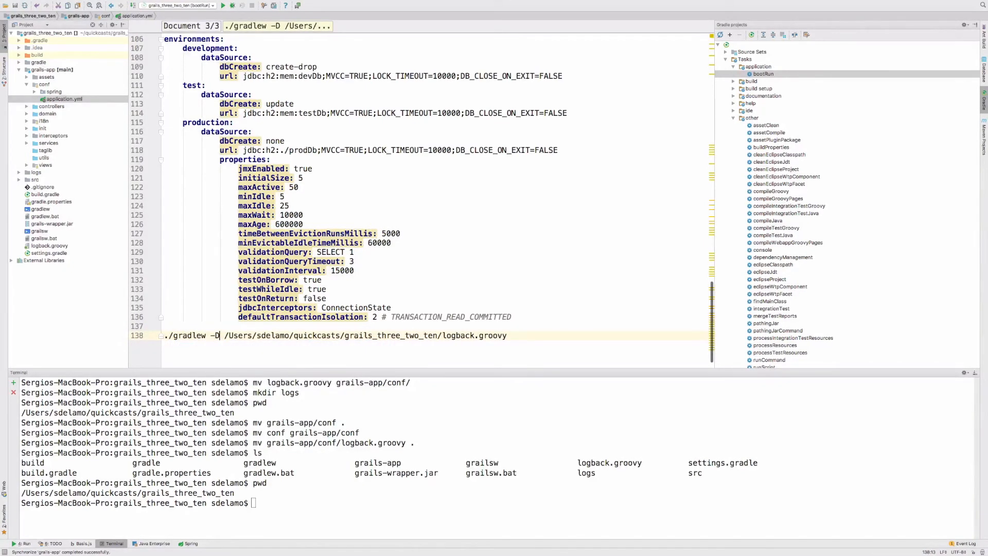
type("logging")
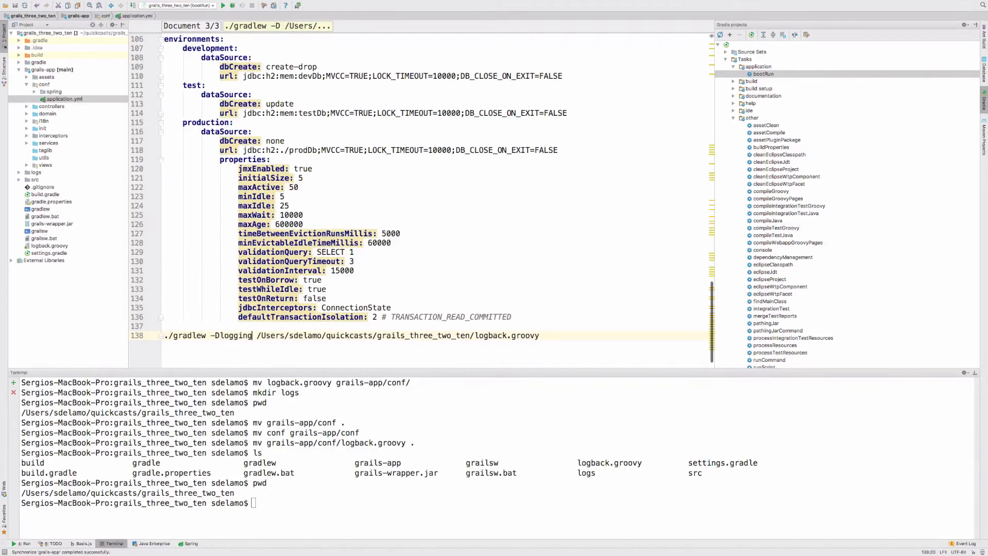
type(".config=")
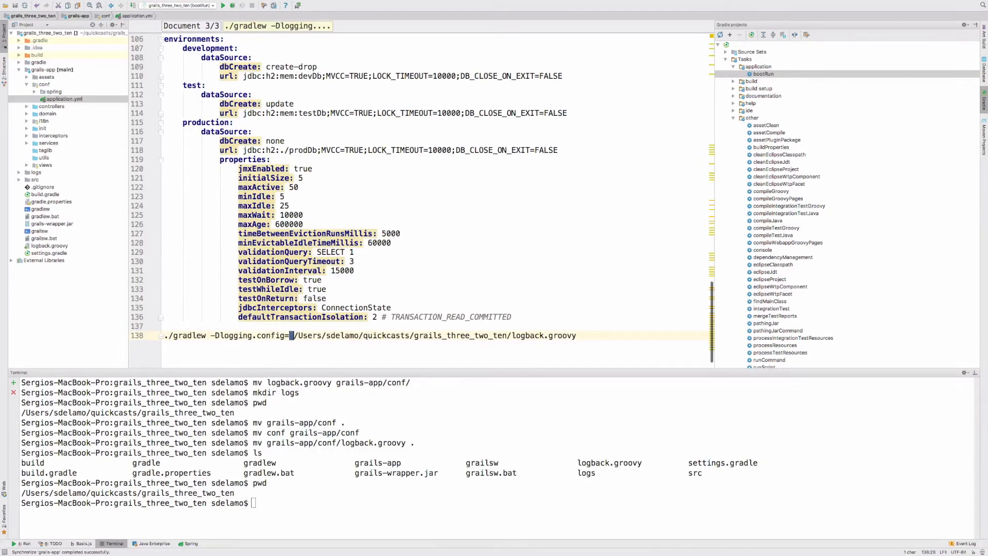
type("bootRun")
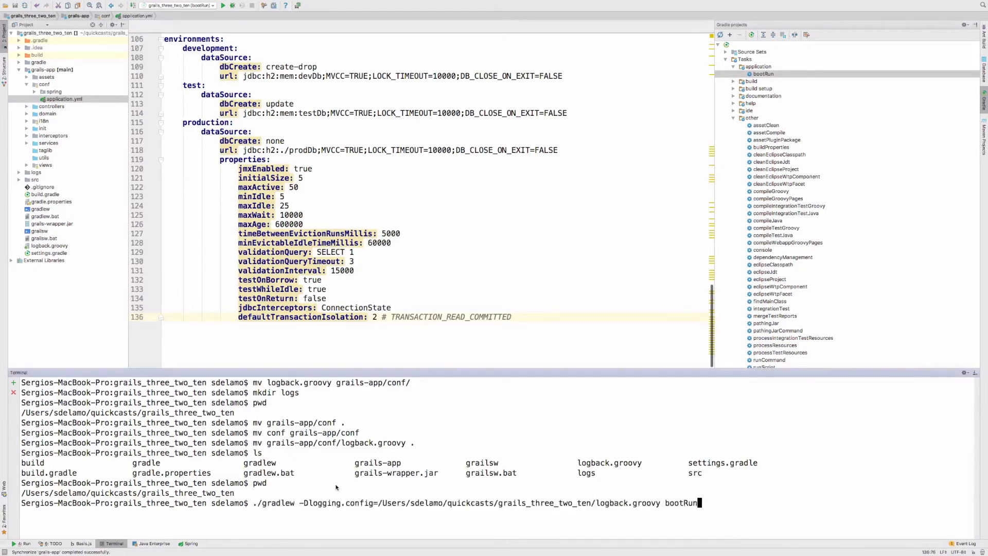
mouse_move(420, 506)
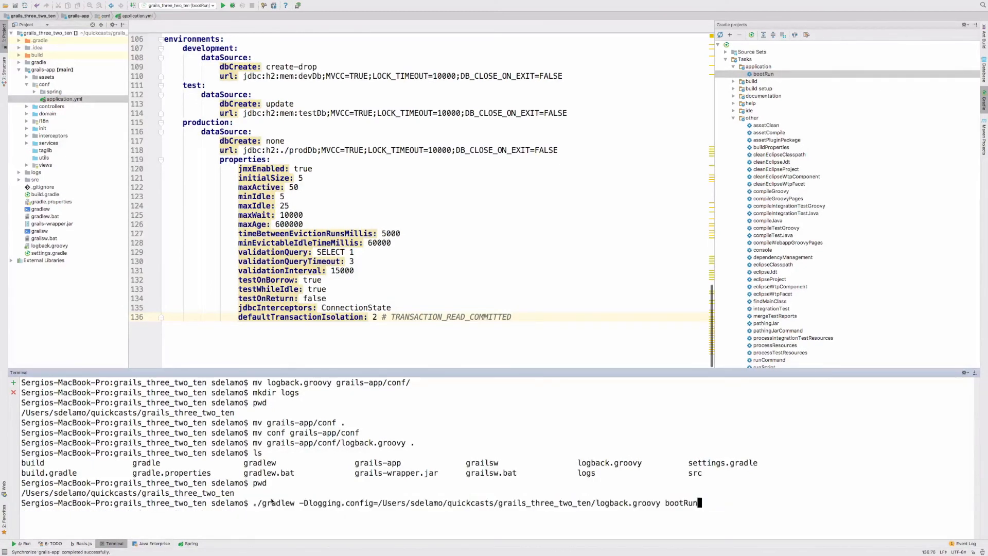
key("BackSpace")
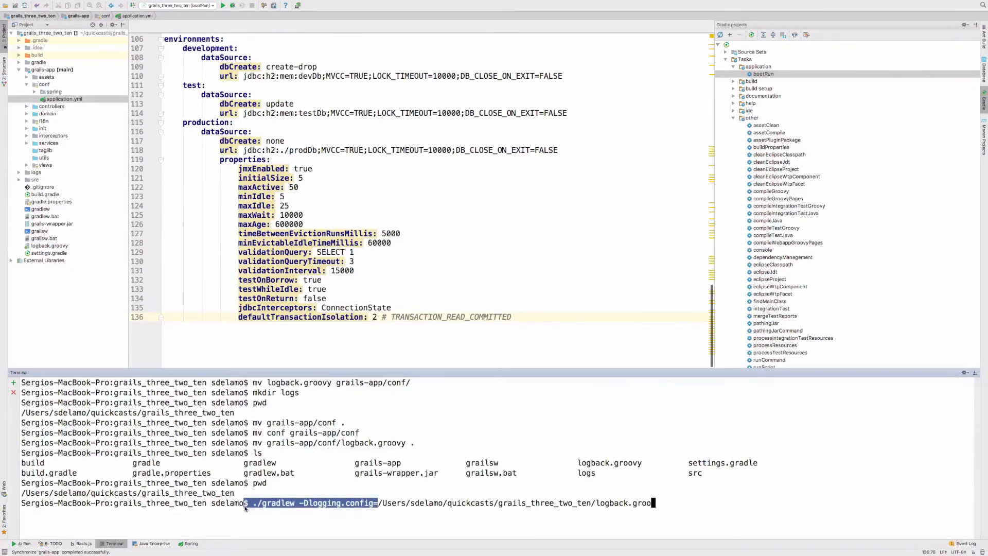
key("Backspace")
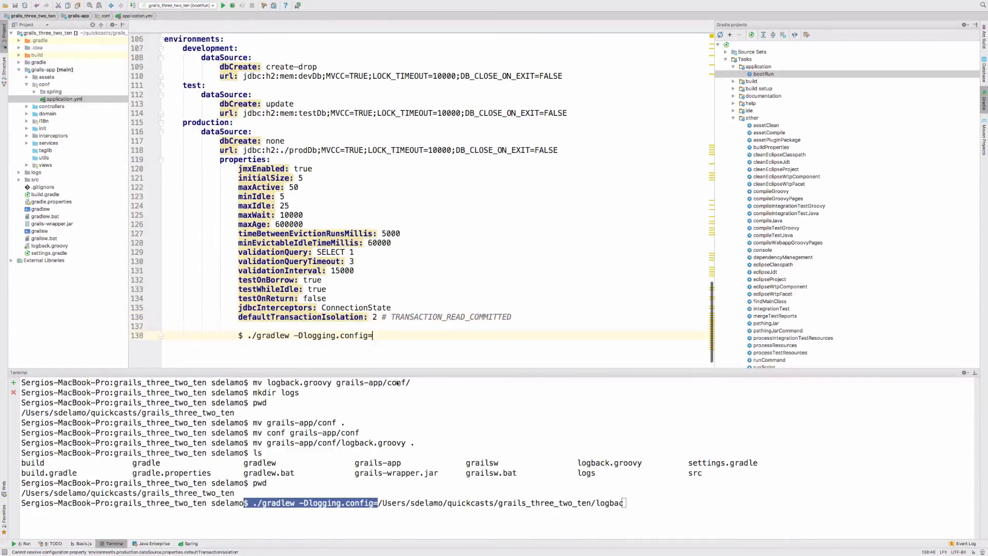
left_click(406, 502)
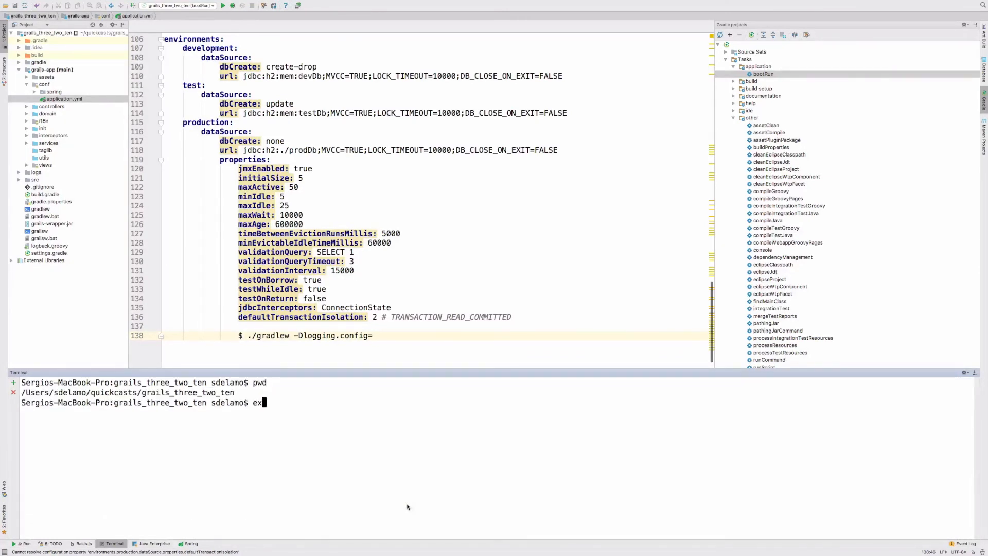
- Clear the terminal and export LOGGING_CONFIG pointing at quickcasts/grails_three…/logback.groovy
key("Backspace")
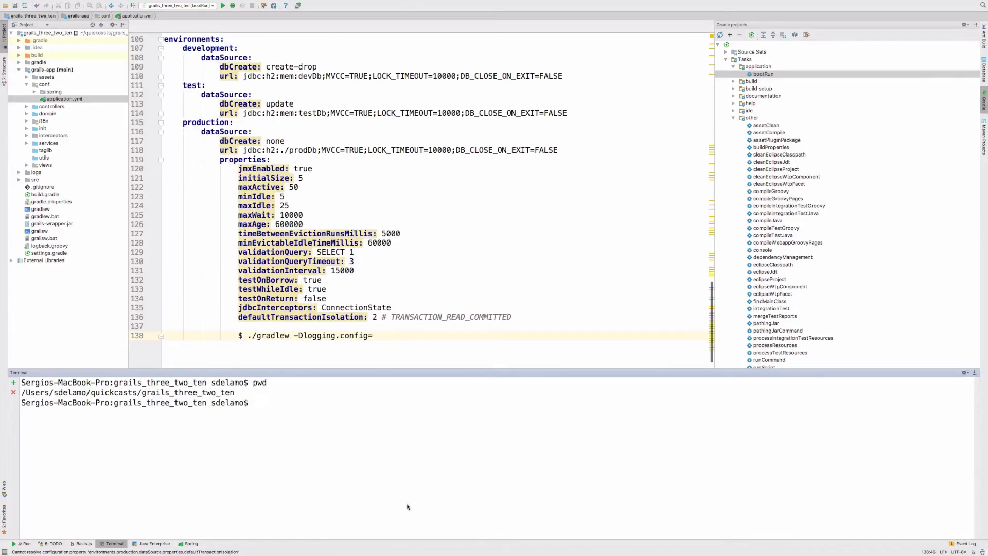
type("export LOGGING_")
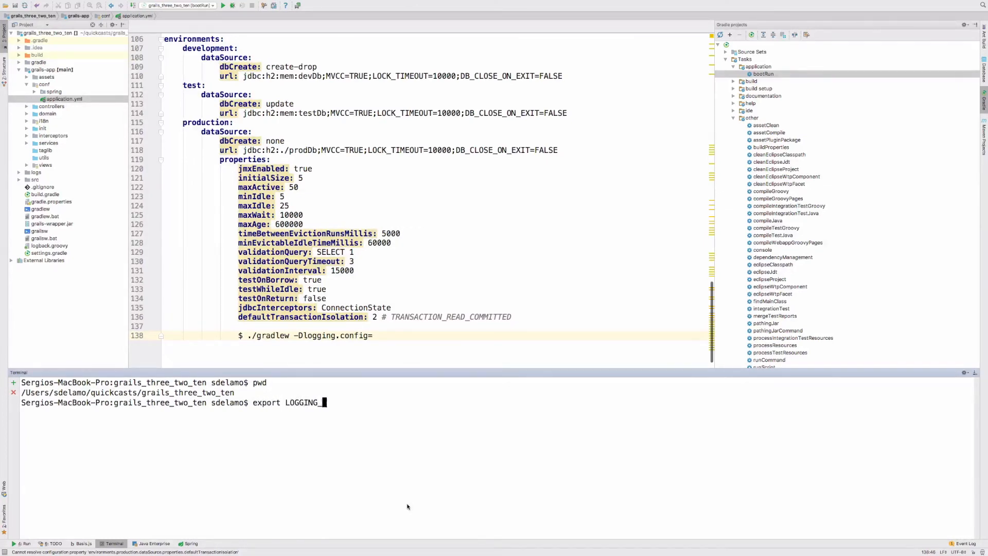
type("CONFIG=")
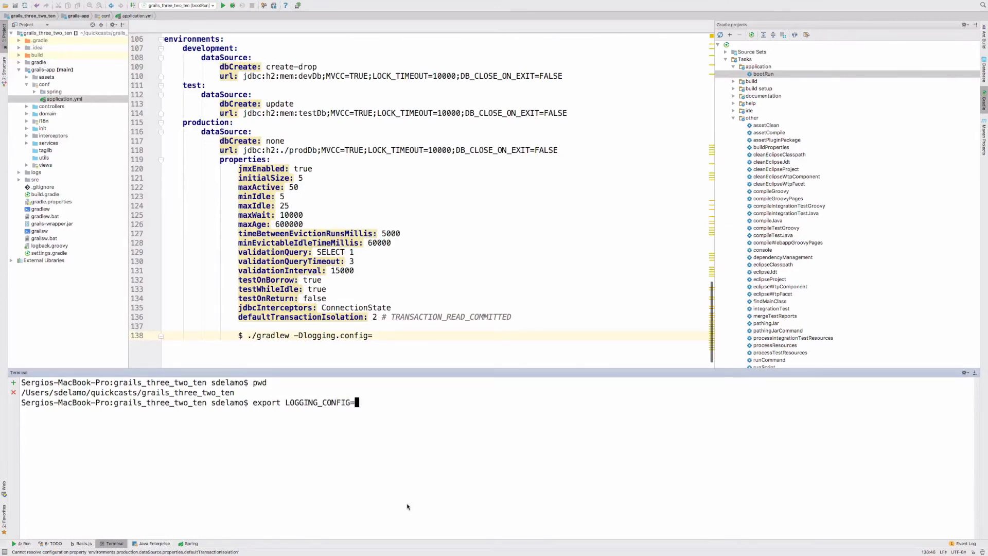
type("/Ue")
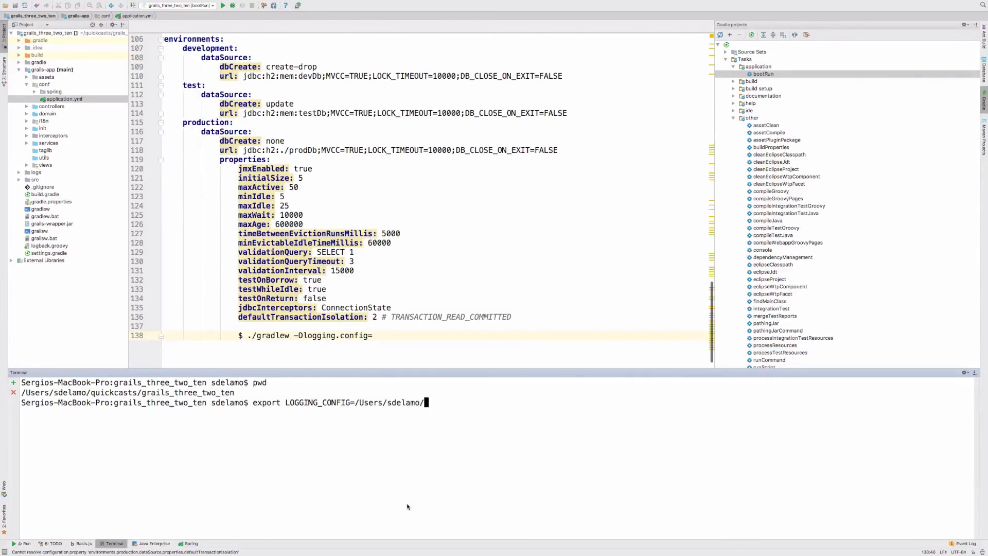
type("quickcasts/")
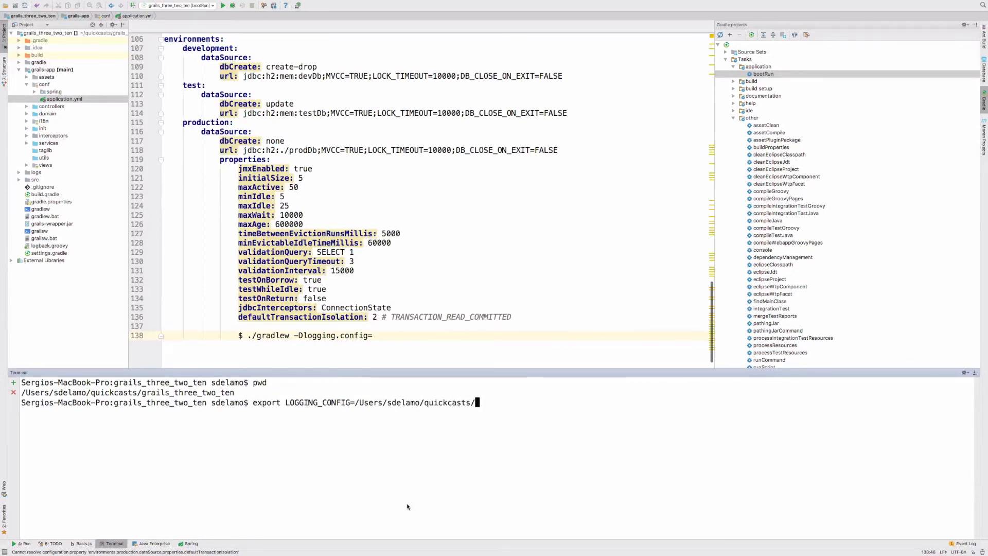
type("grails_three_two_ten/")
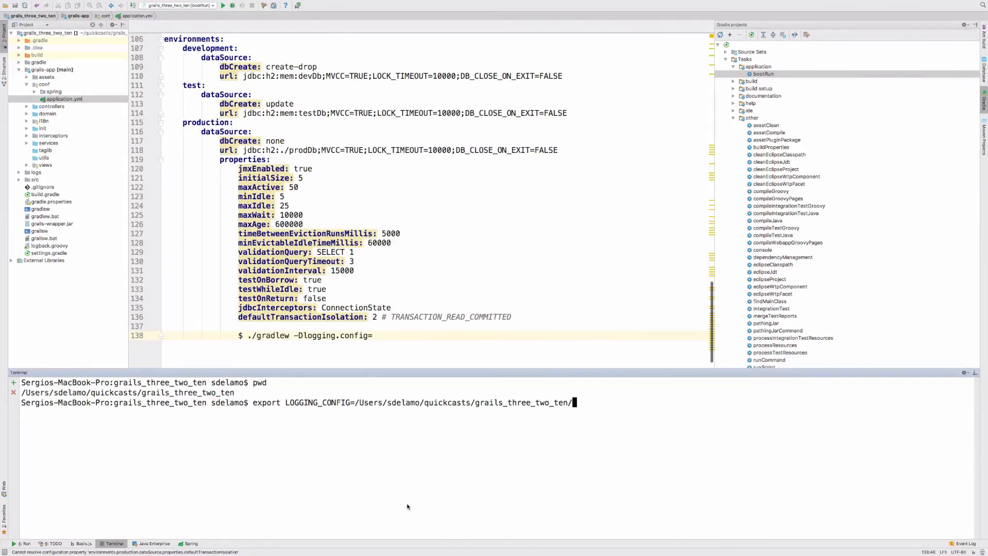
type("logback.groovy")
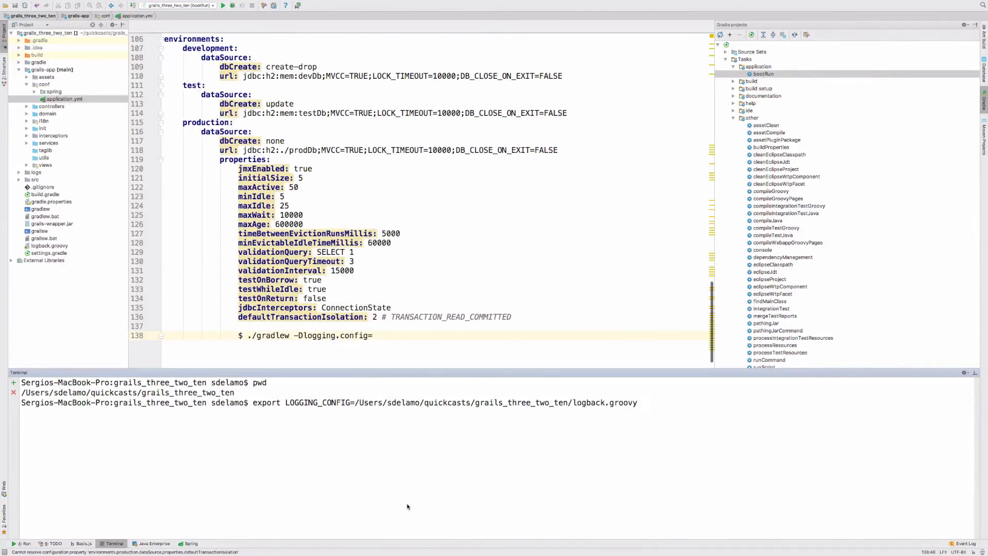
- Launch the app with ./gradlew bootRun
type("./gradlew")
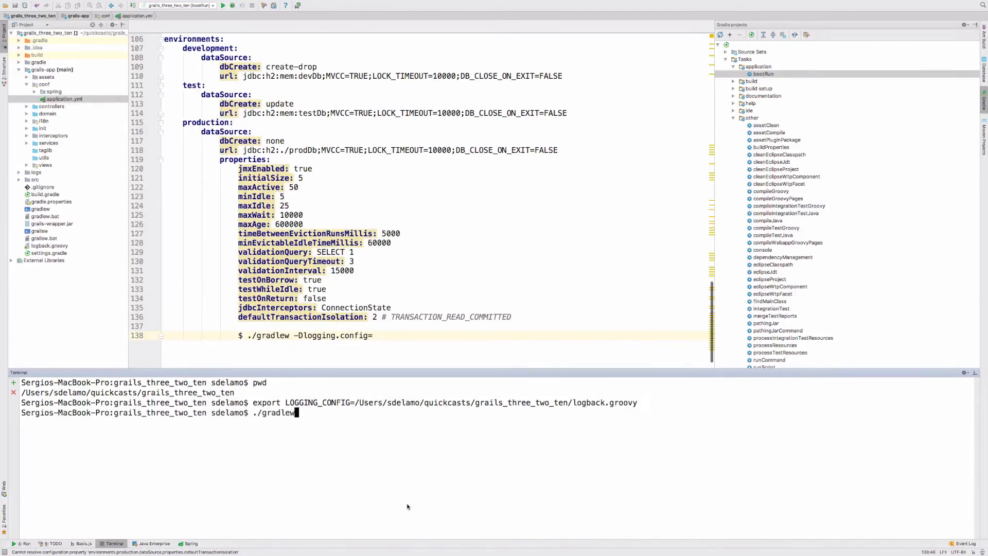
type("bootRun")
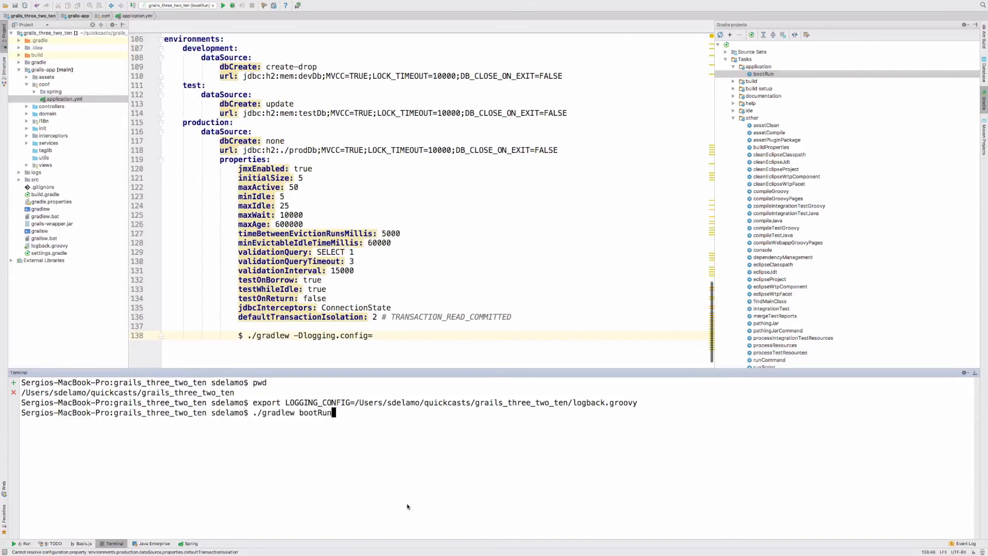
mouse_move(646, 402)
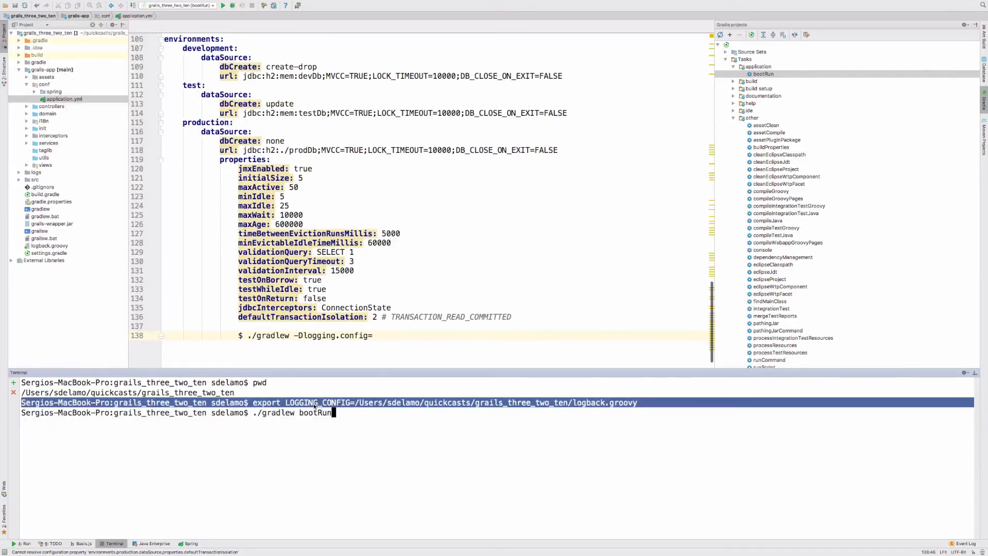
left_click(360, 412)
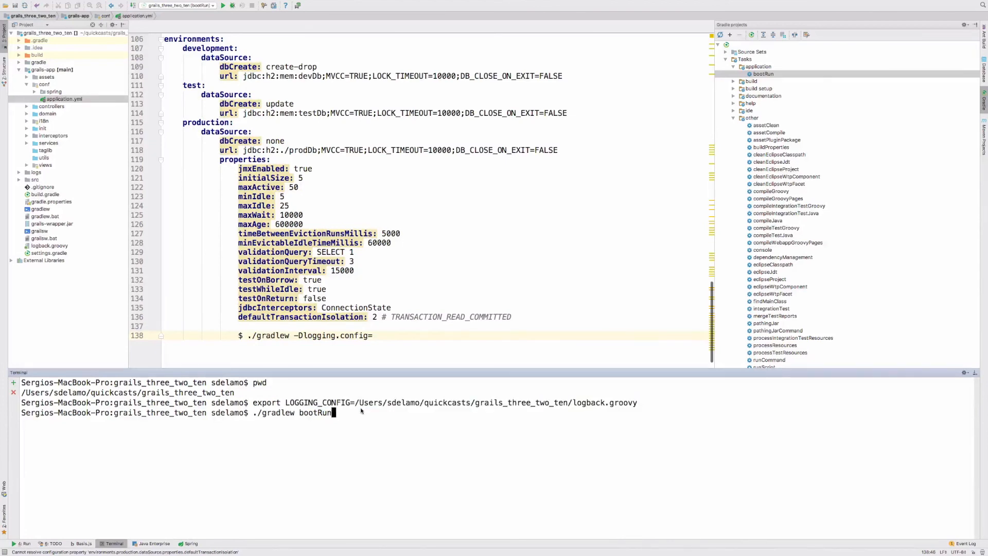
key("Return")
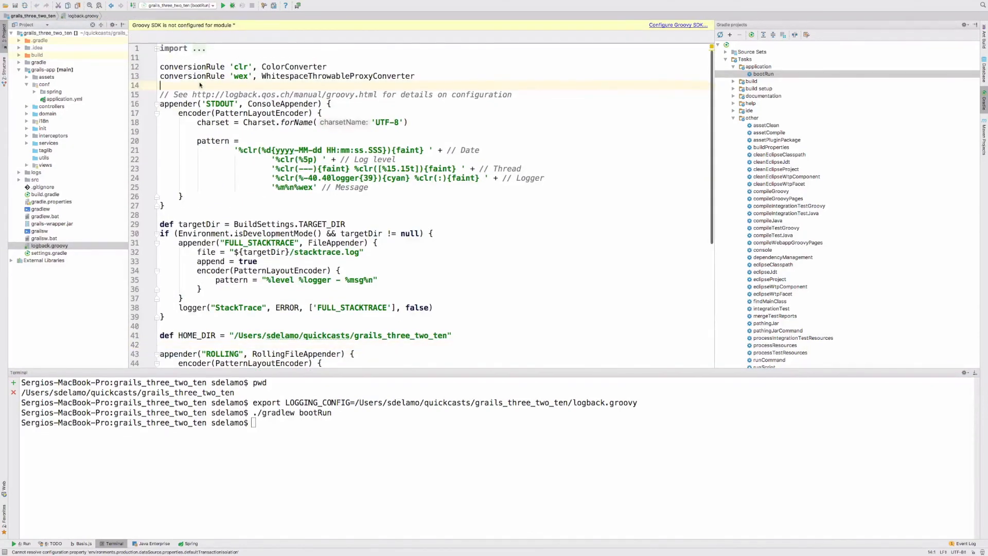
- Insert scan() via completion in logback.groovy and scroll through the logger rules
type("scn")
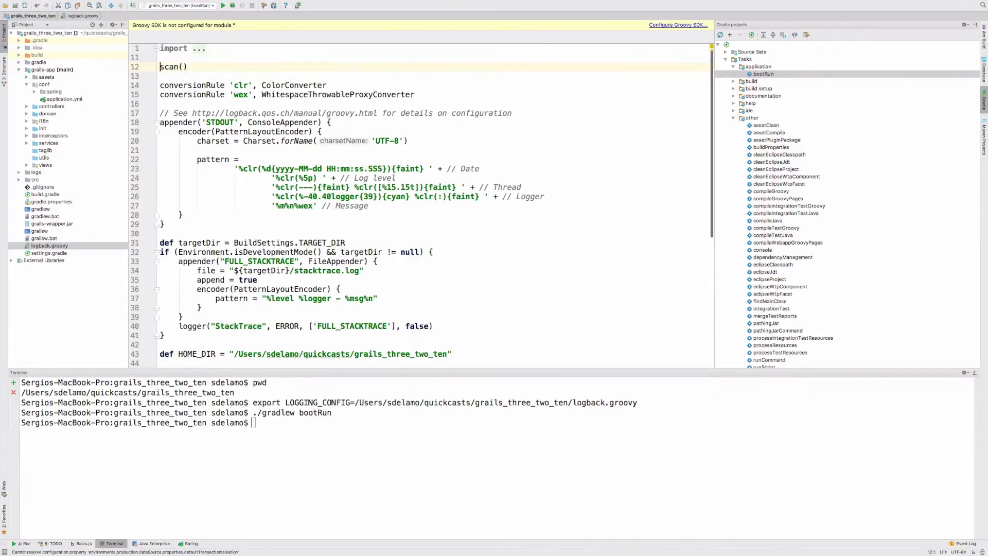
left_click(160, 57)
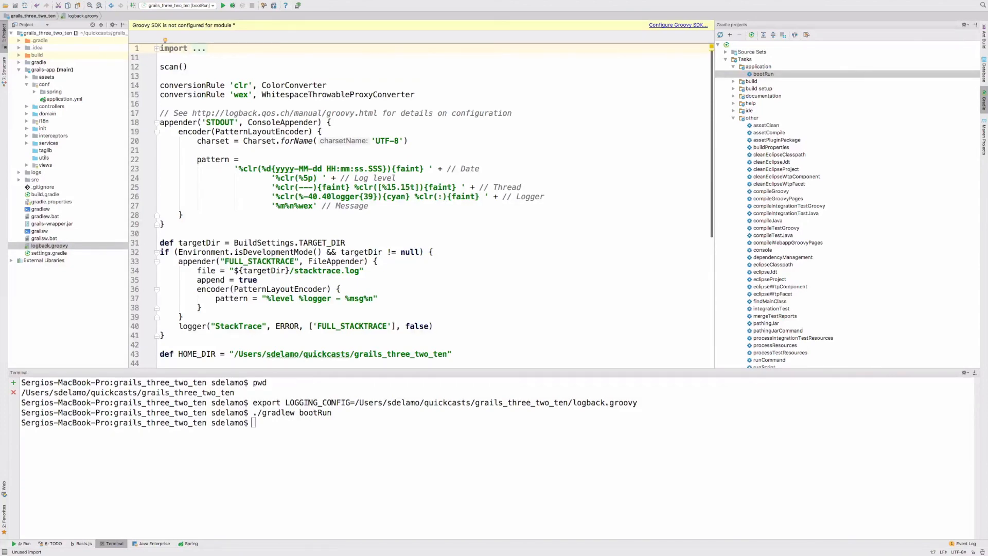
scroll("down", 3)
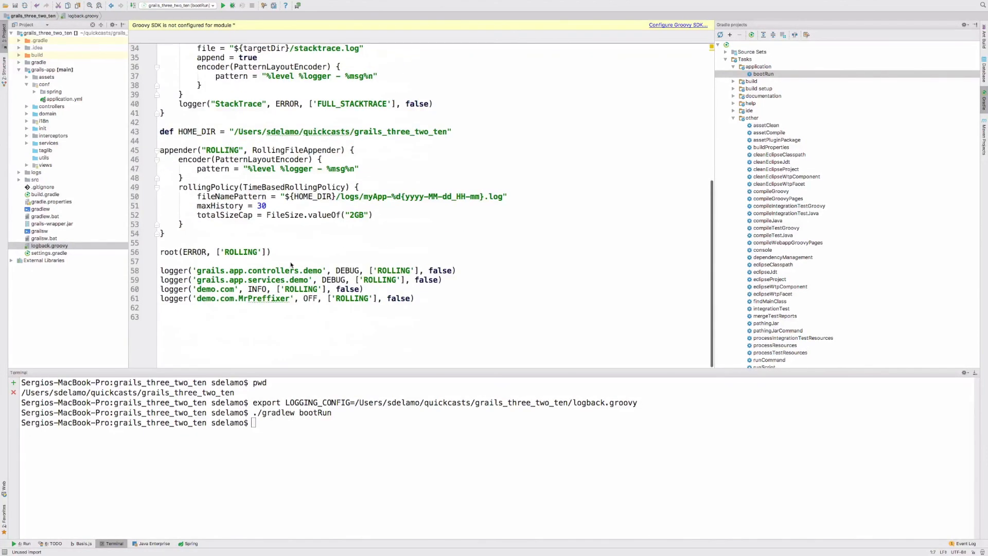
mouse_move(264, 307)
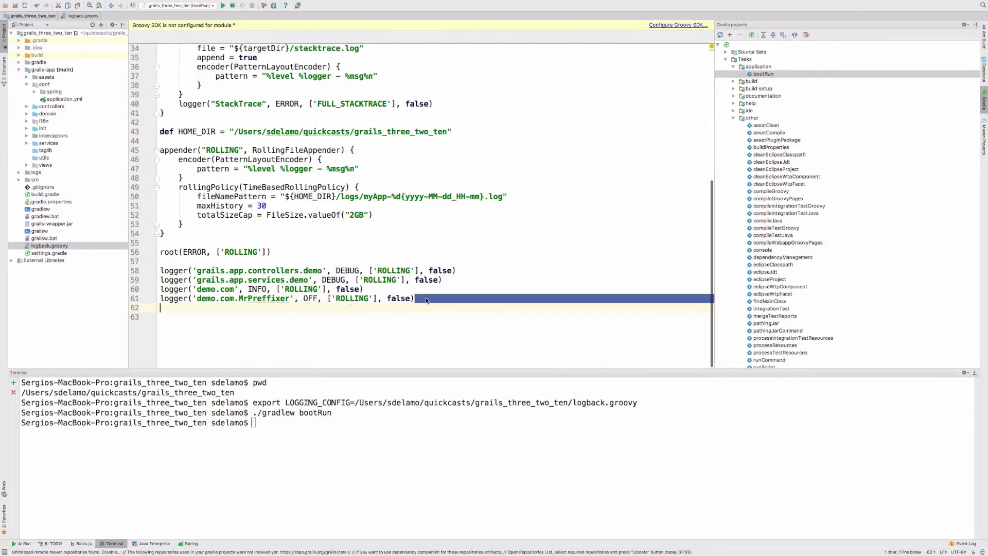
left_click(418, 298)
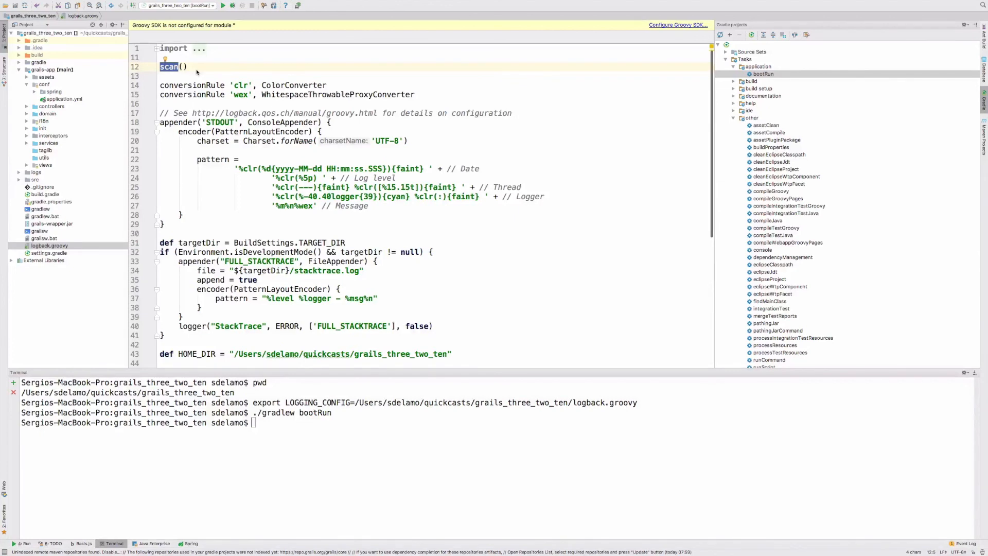
mouse_move(196, 70)
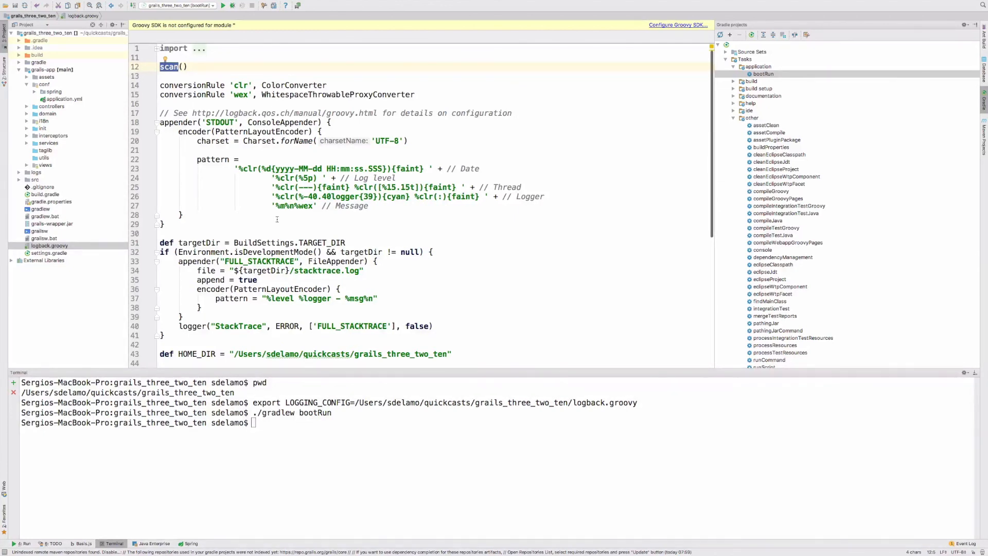
scroll("down", 3)
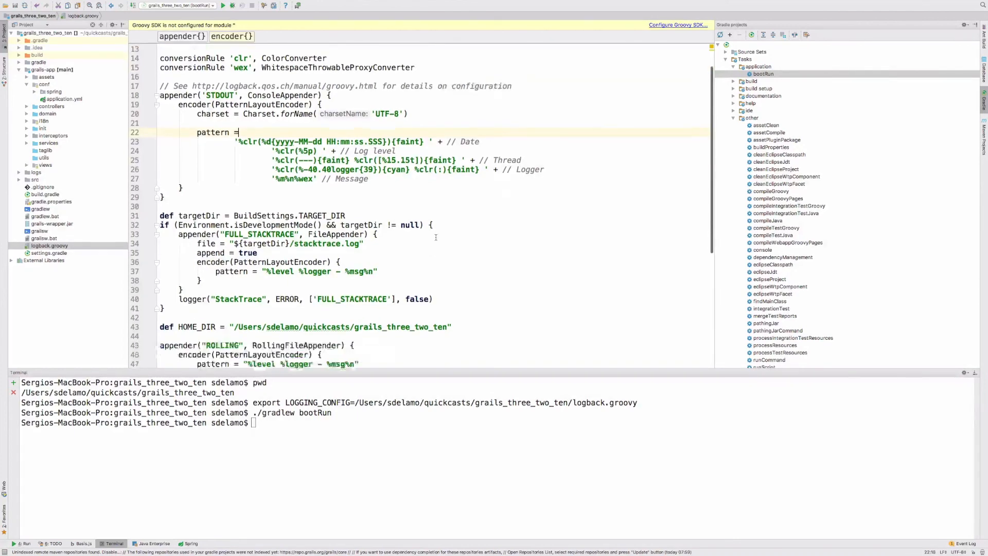
scroll("down", 3)
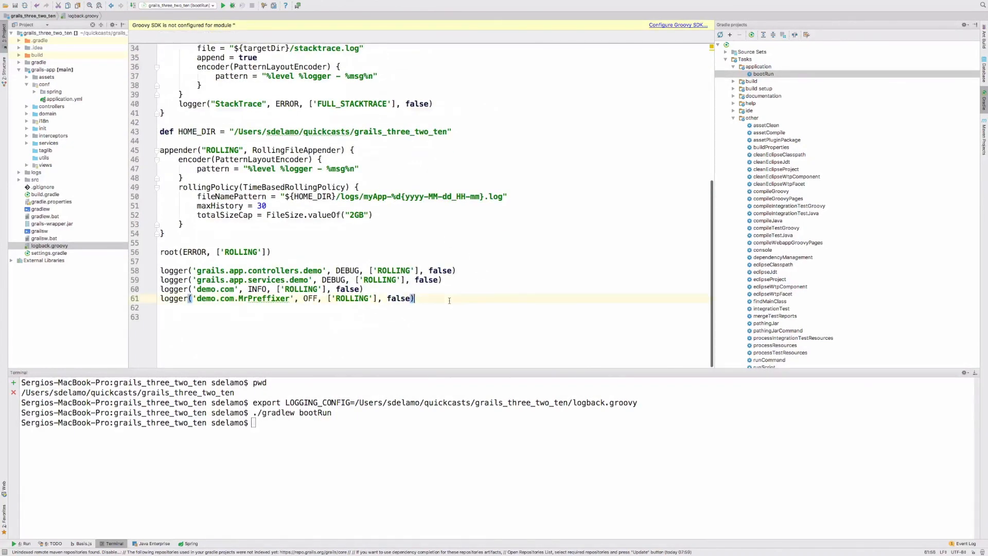